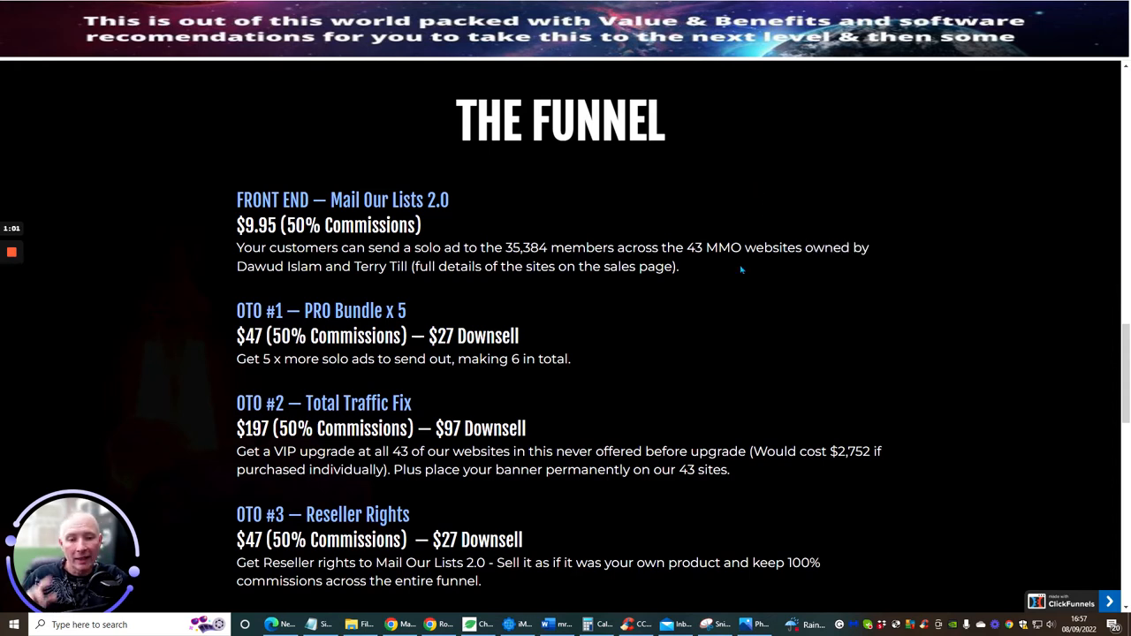
pyautogui.moveTo(745, 279)
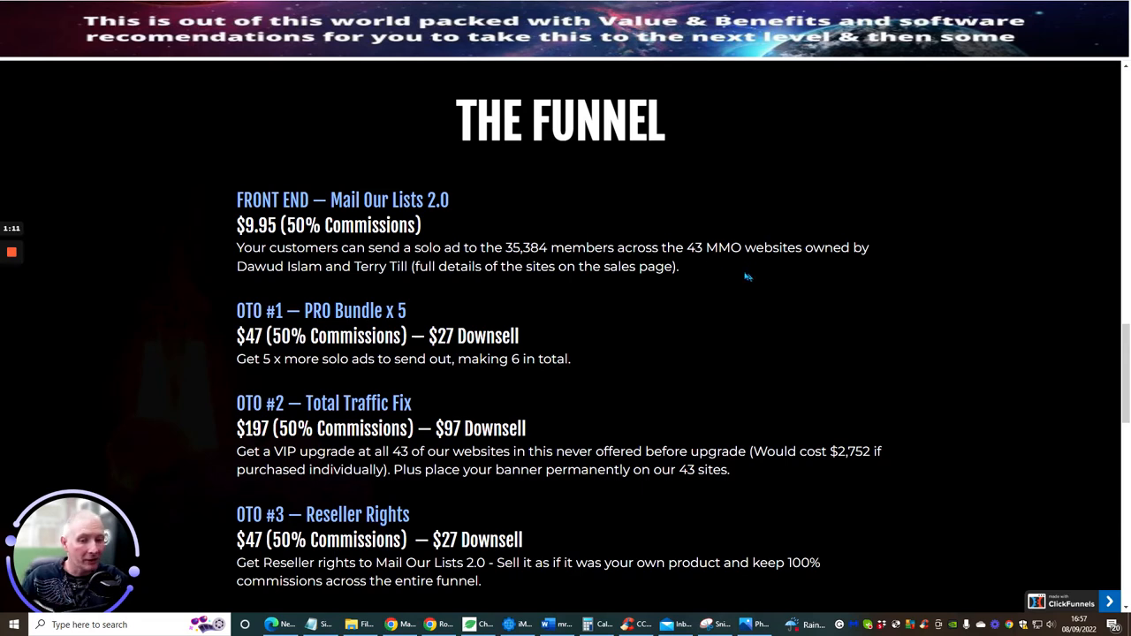
pyautogui.moveTo(879, 247)
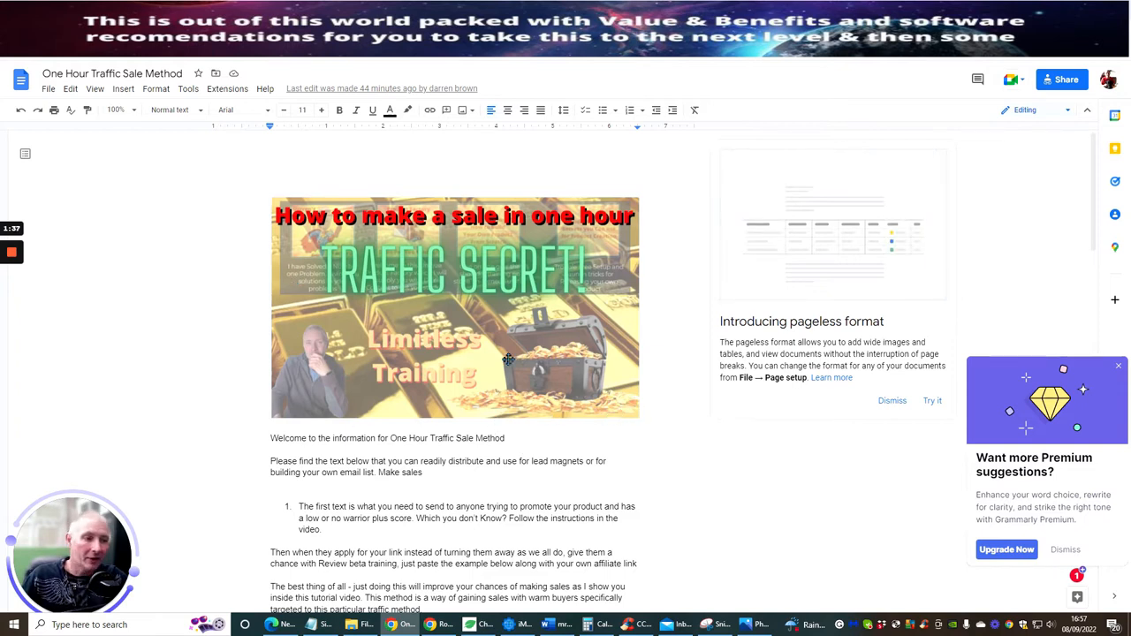
pyautogui.moveTo(419, 325)
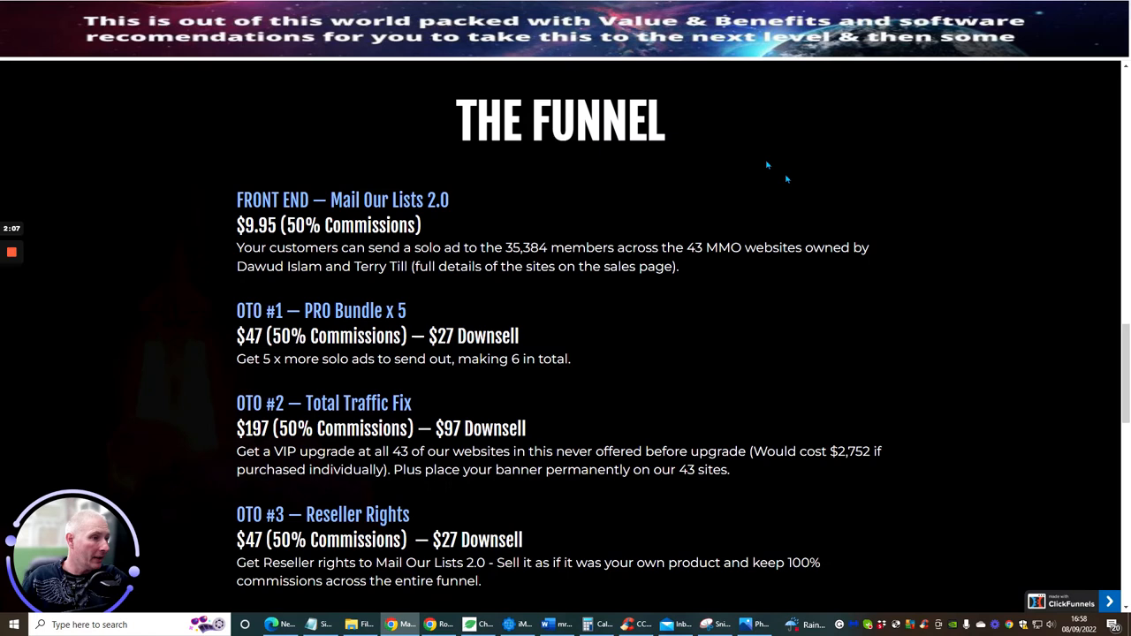
# Scroll to the Need Anything Else contact section listing both creators and the affiliate link
pyautogui.scroll(-3)
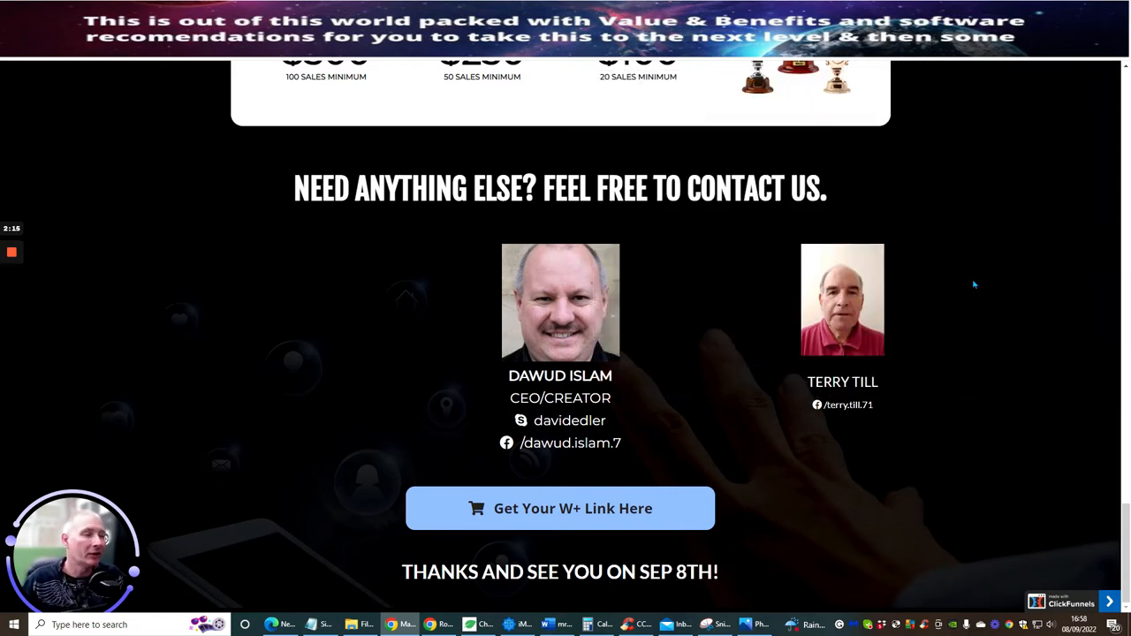
pyautogui.moveTo(886, 162)
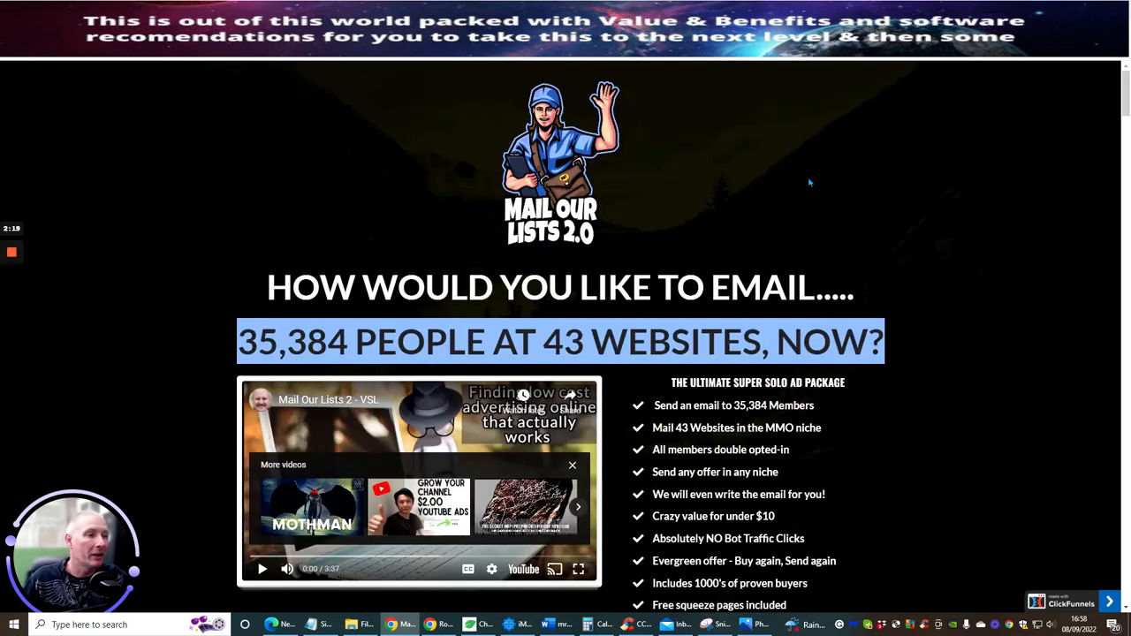
pyautogui.moveTo(792, 169)
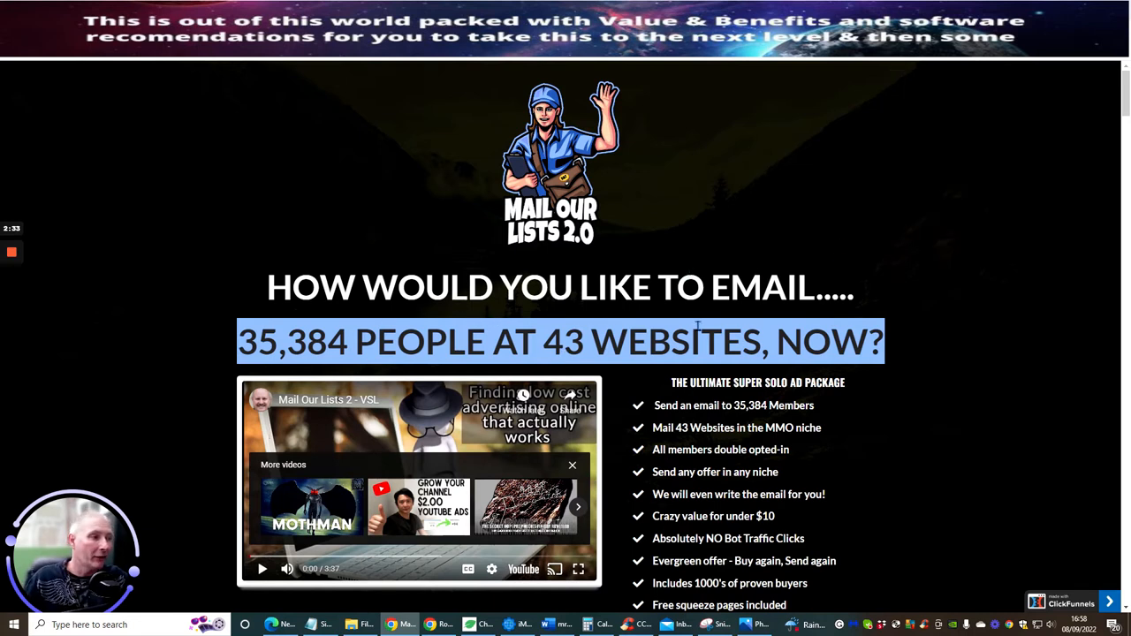
# Scroll past the Mail Our Lists 2.0 logo to the sales video and benefits bullet list
pyautogui.scroll(-3)
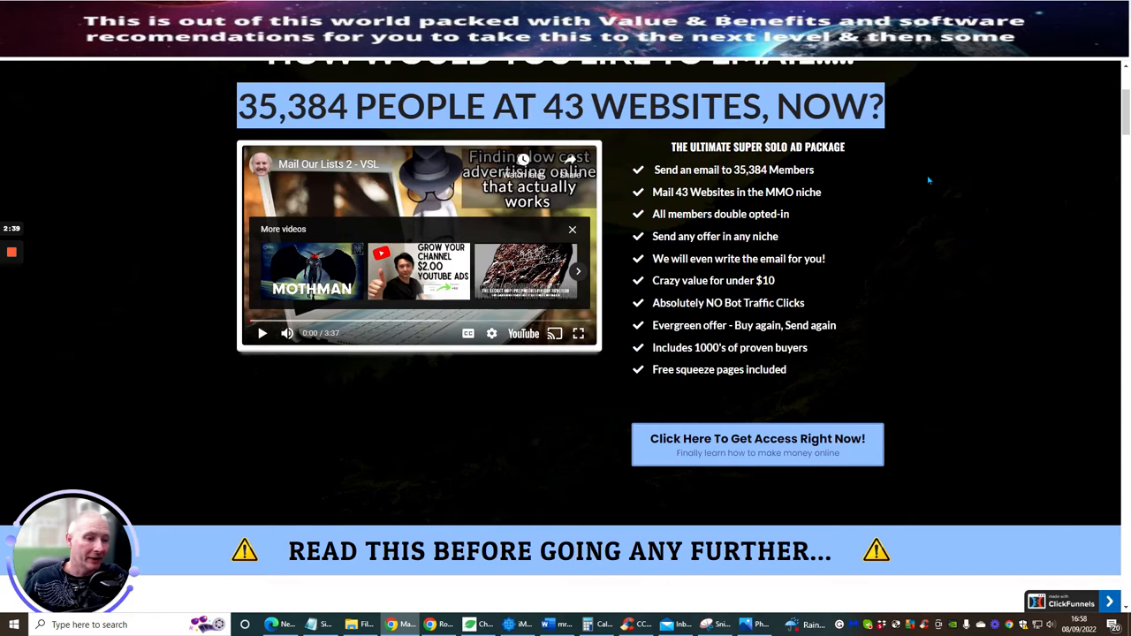
pyautogui.moveTo(901, 192)
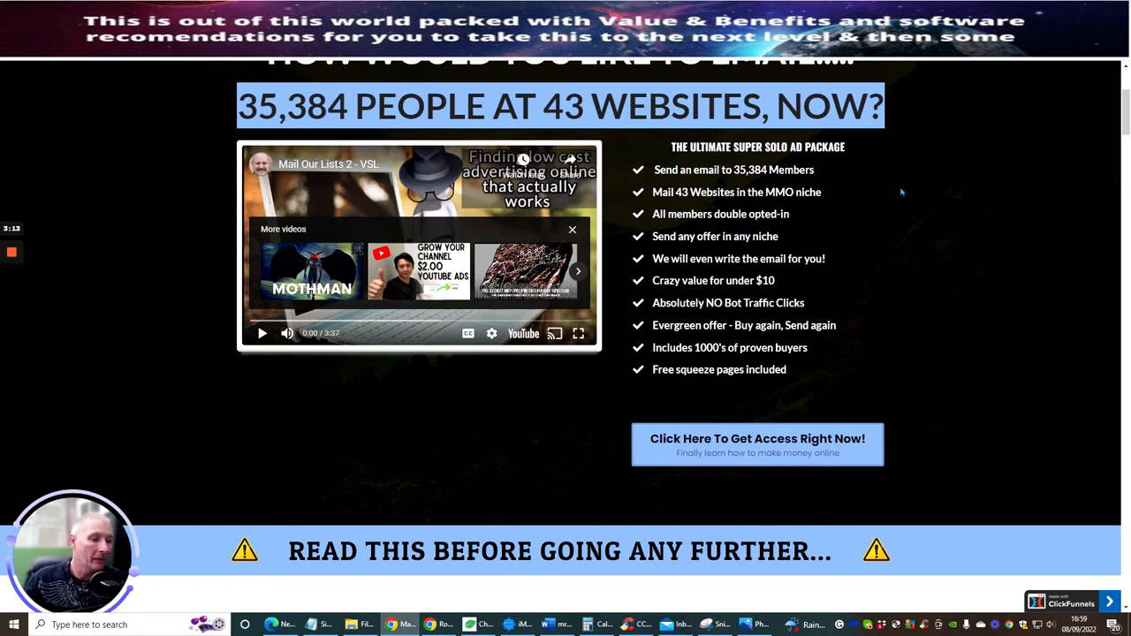
pyautogui.moveTo(879, 183)
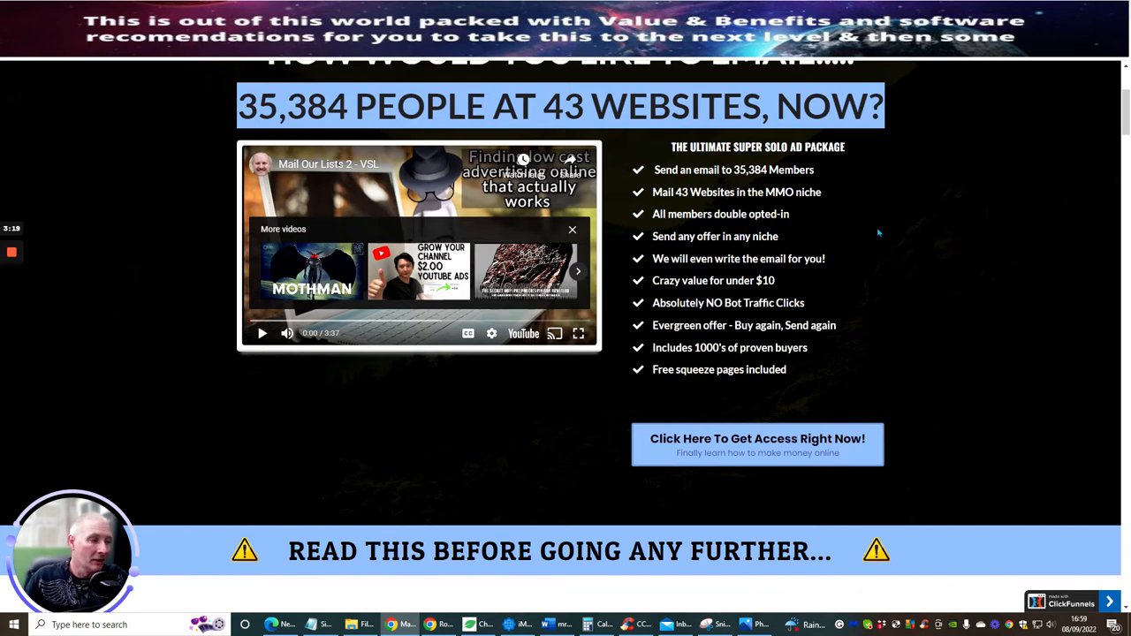
pyautogui.moveTo(910, 247)
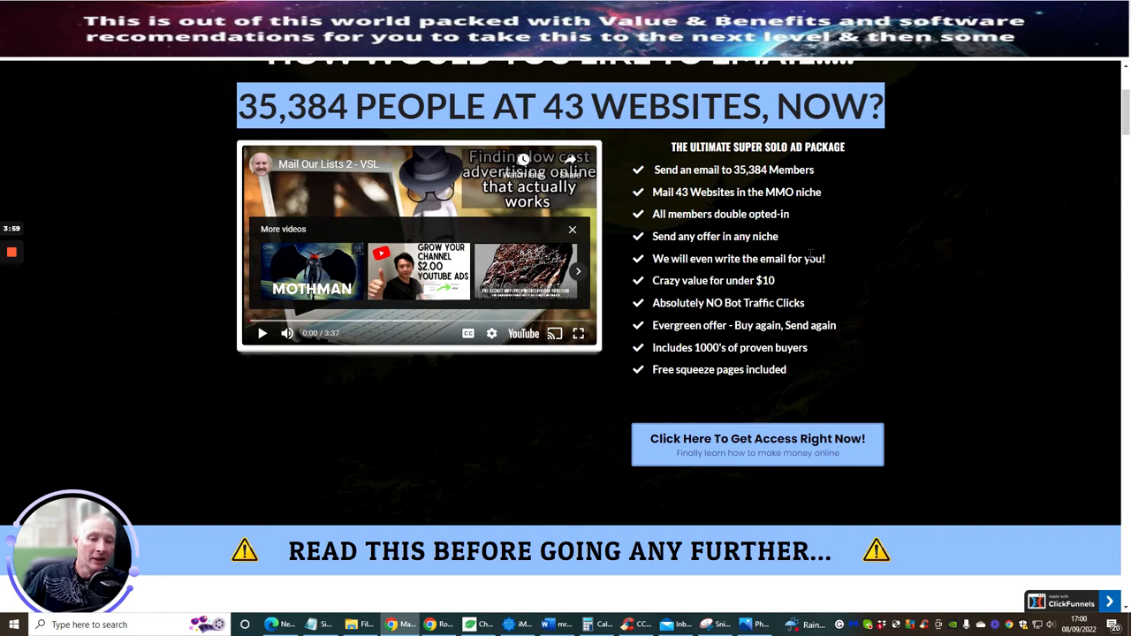
pyautogui.moveTo(887, 305)
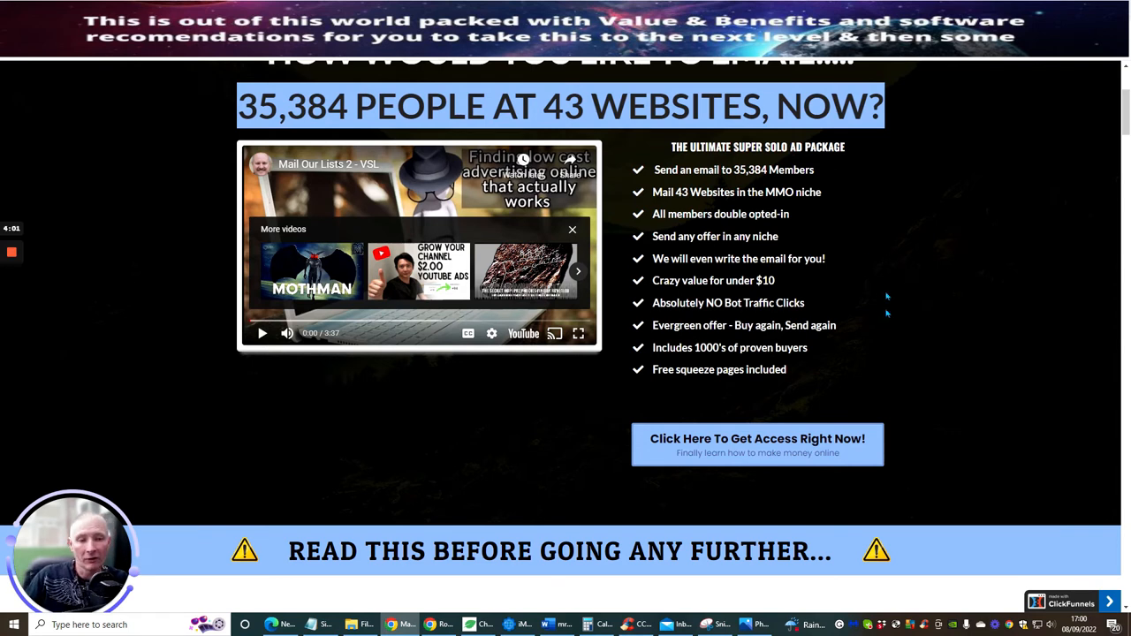
pyautogui.moveTo(890, 257)
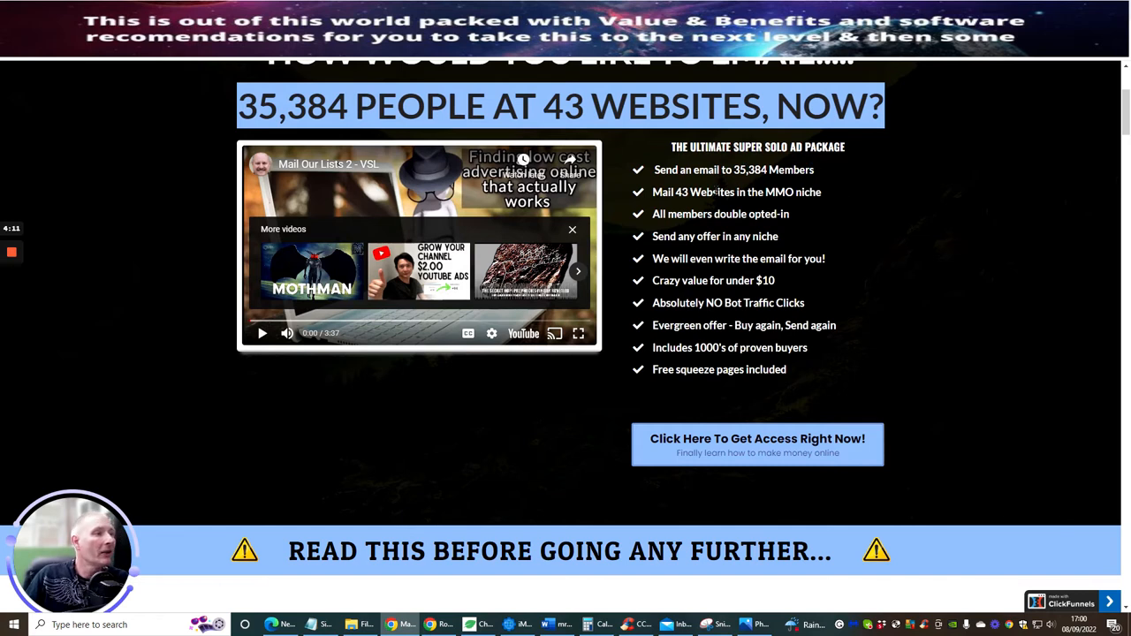
pyautogui.moveTo(753, 182)
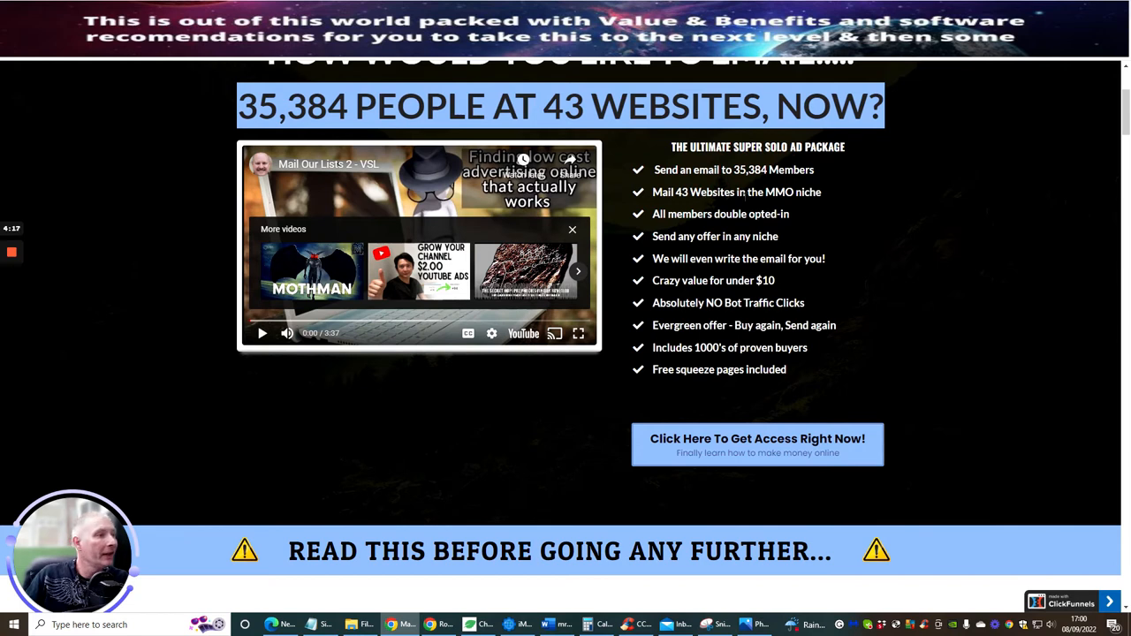
pyautogui.moveTo(720, 232)
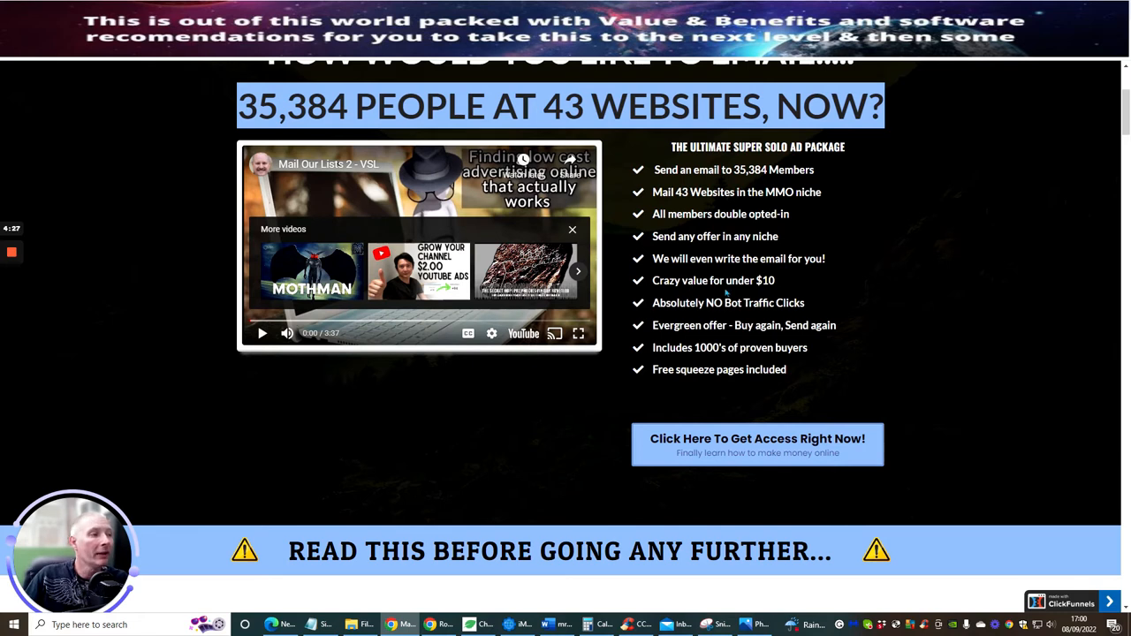
pyautogui.moveTo(680, 320)
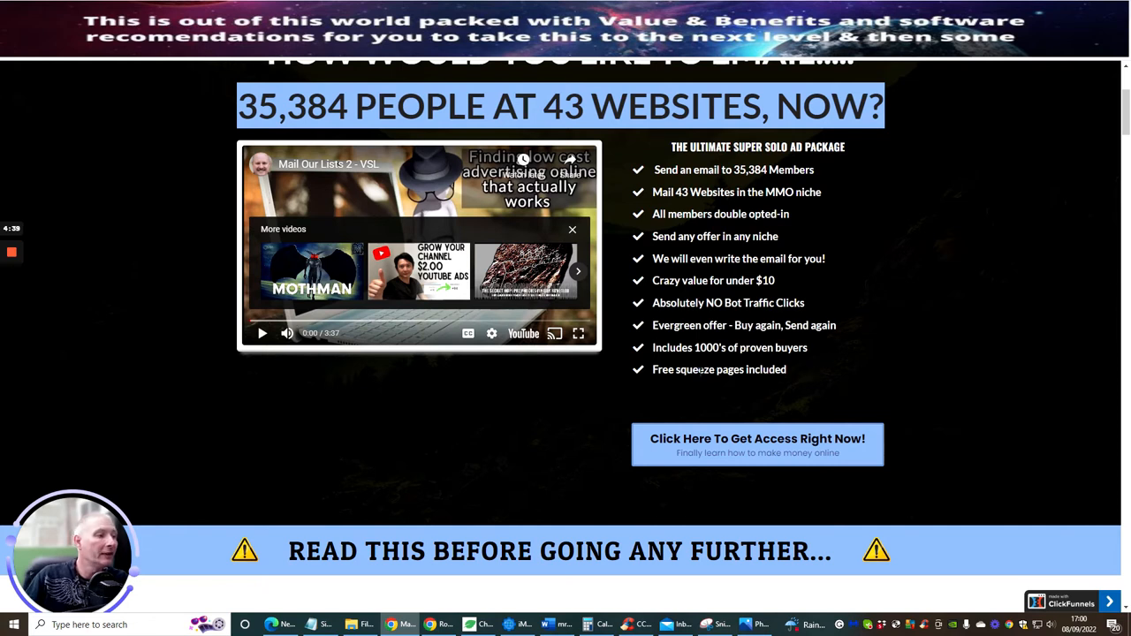
# Scroll down the sales page into the grid of 43 partner site logos
pyautogui.scroll(-3)
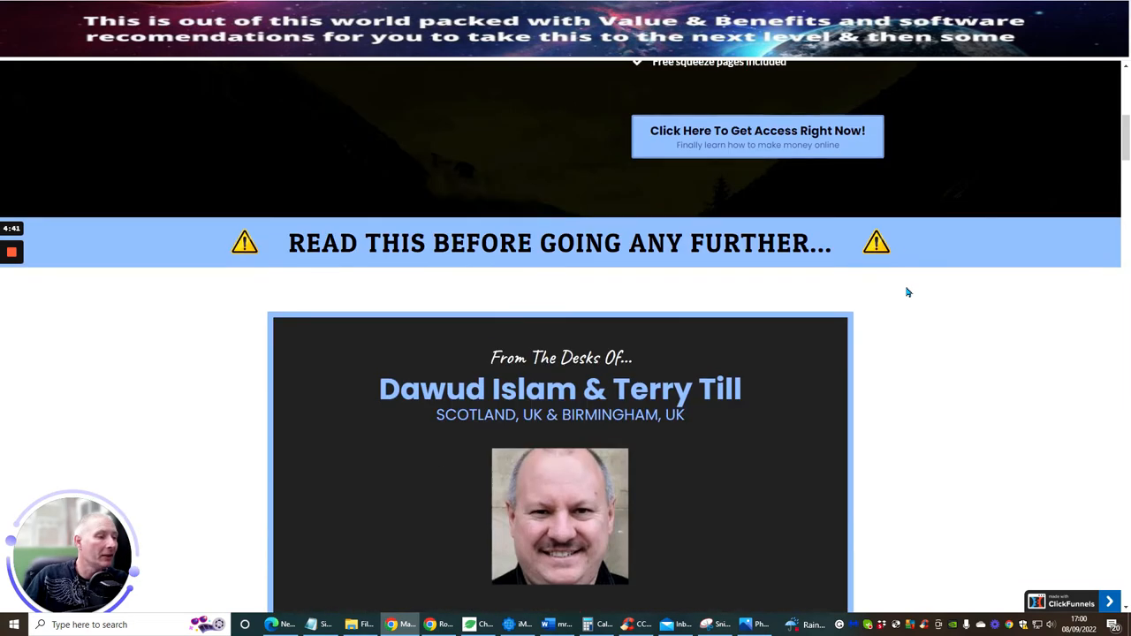
pyautogui.scroll(-3)
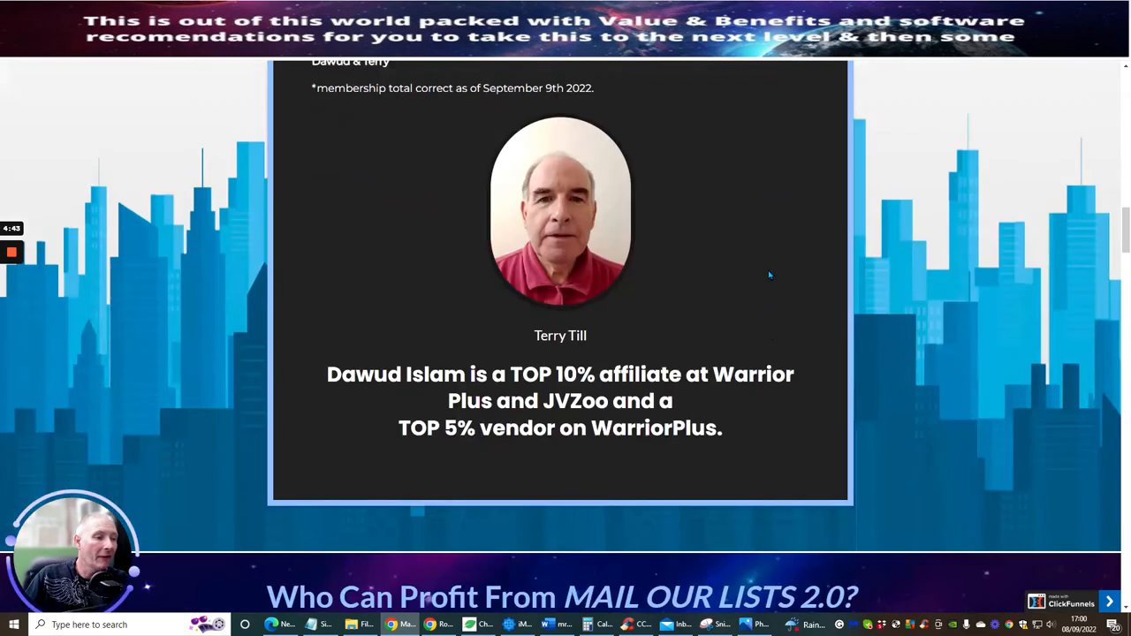
pyautogui.scroll(-3)
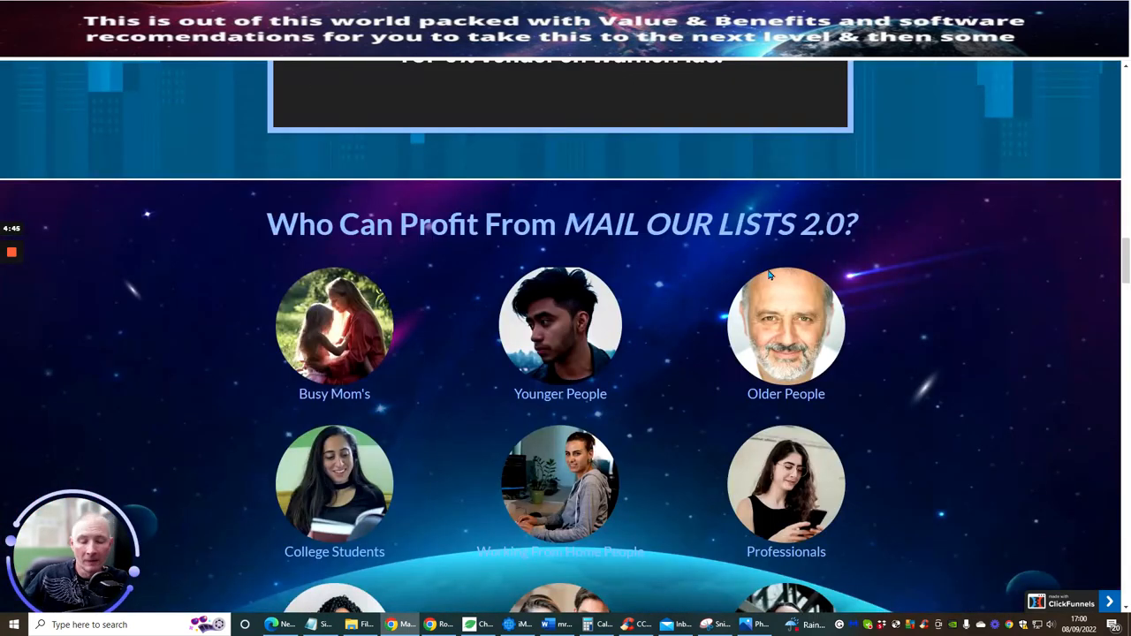
pyautogui.scroll(-3)
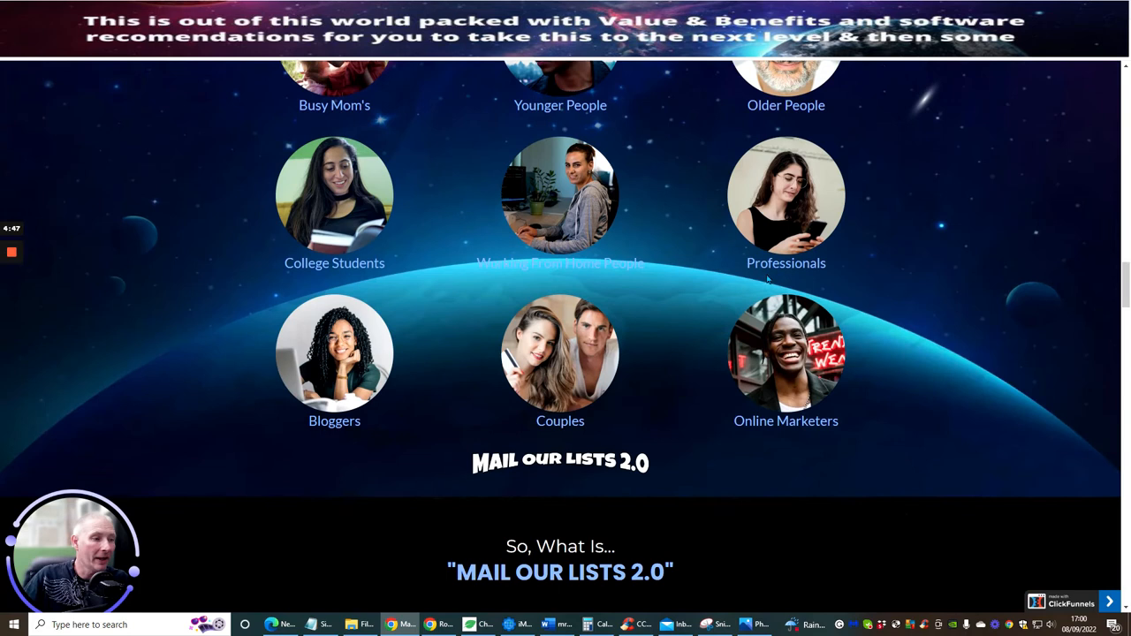
pyautogui.scroll(-3)
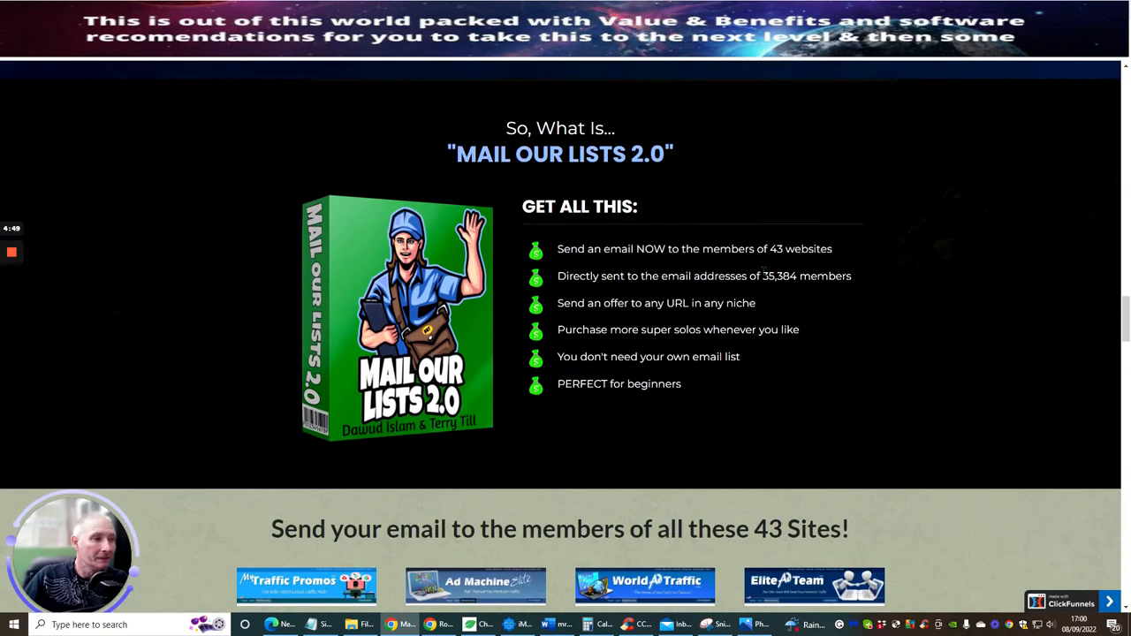
pyautogui.moveTo(668, 266)
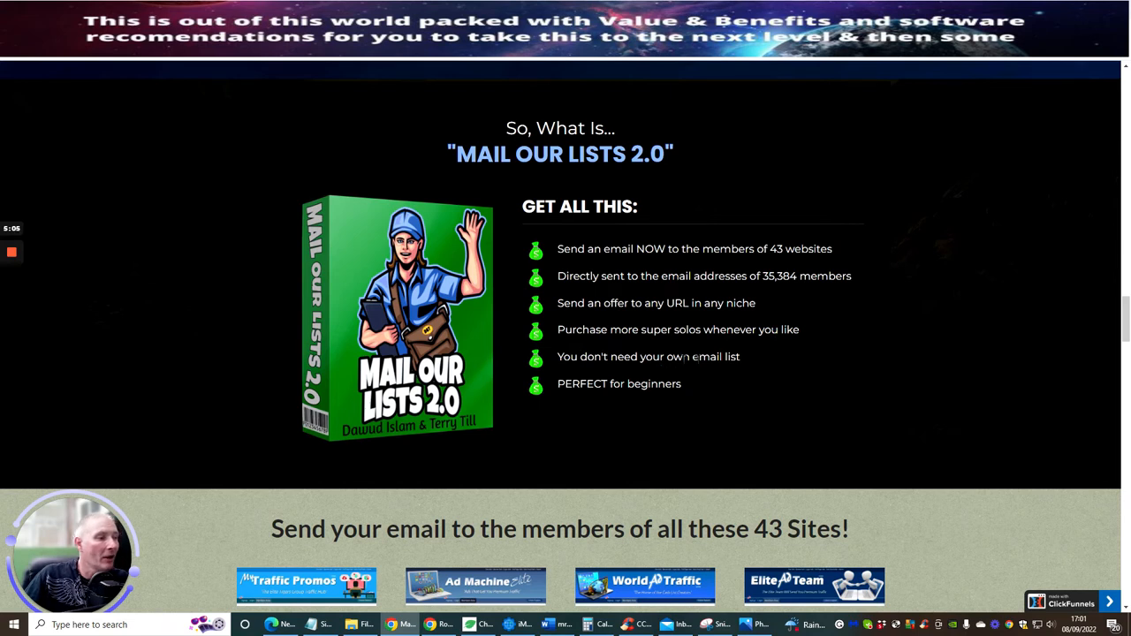
pyautogui.moveTo(775, 382)
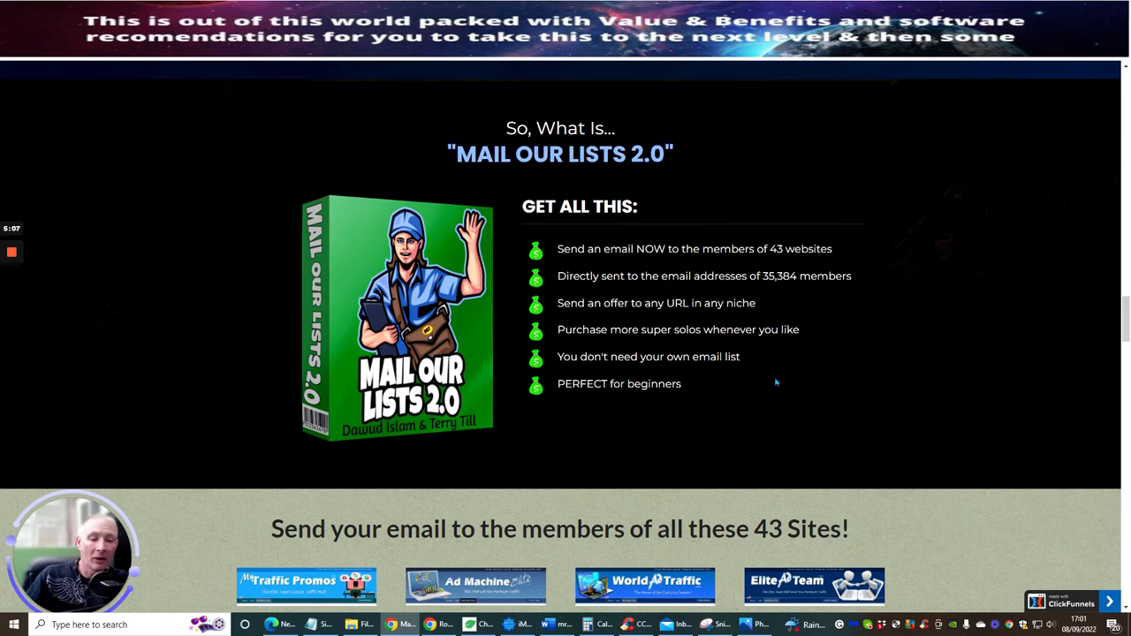
pyautogui.moveTo(899, 285)
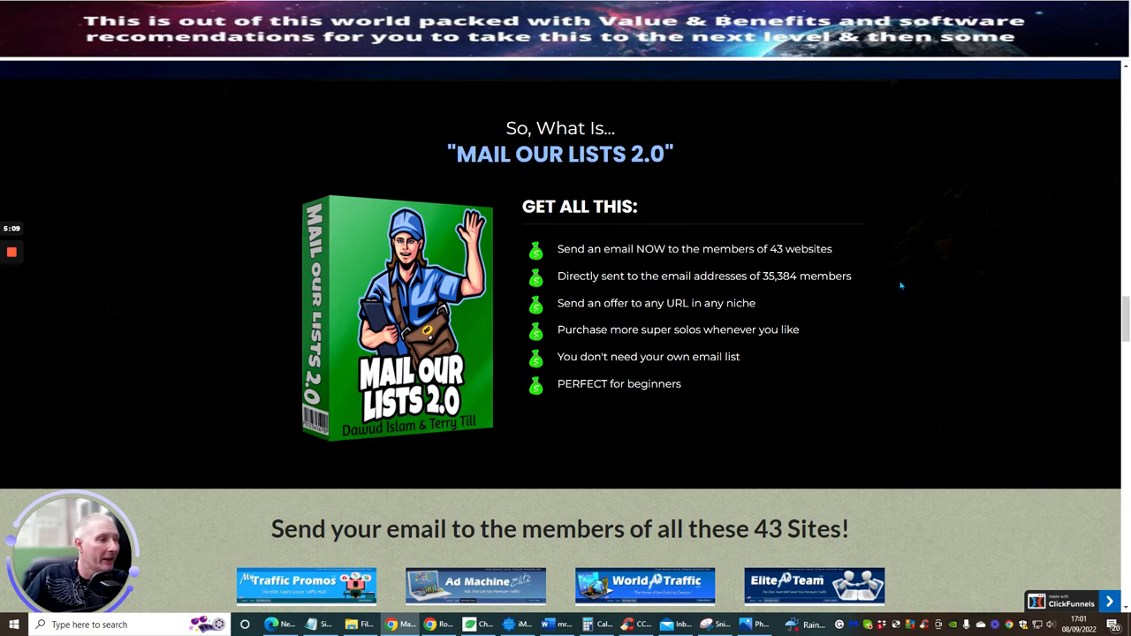
pyautogui.moveTo(837, 174)
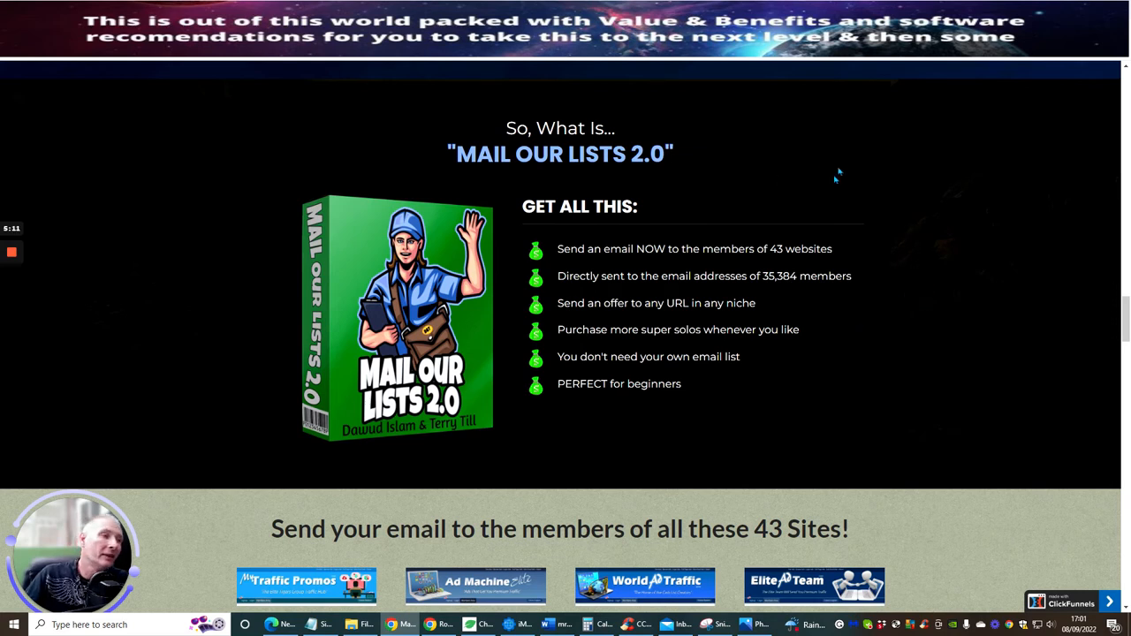
# Continue through the 43-site grid to its later entries, briefly backing up to recheck one row
pyautogui.scroll(-3)
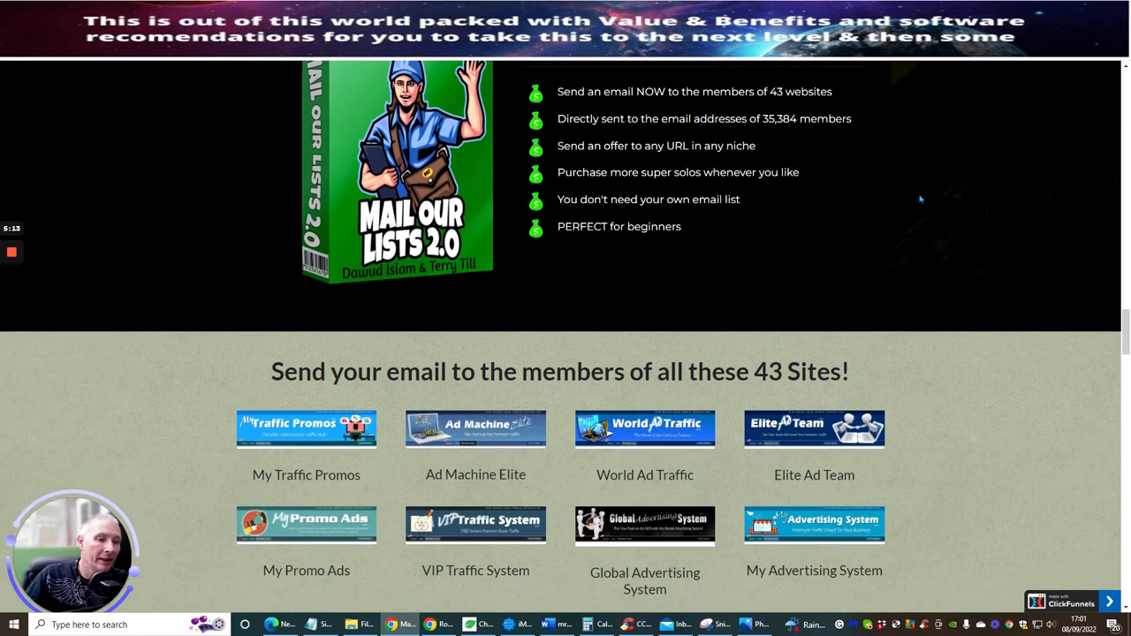
pyautogui.scroll(-3)
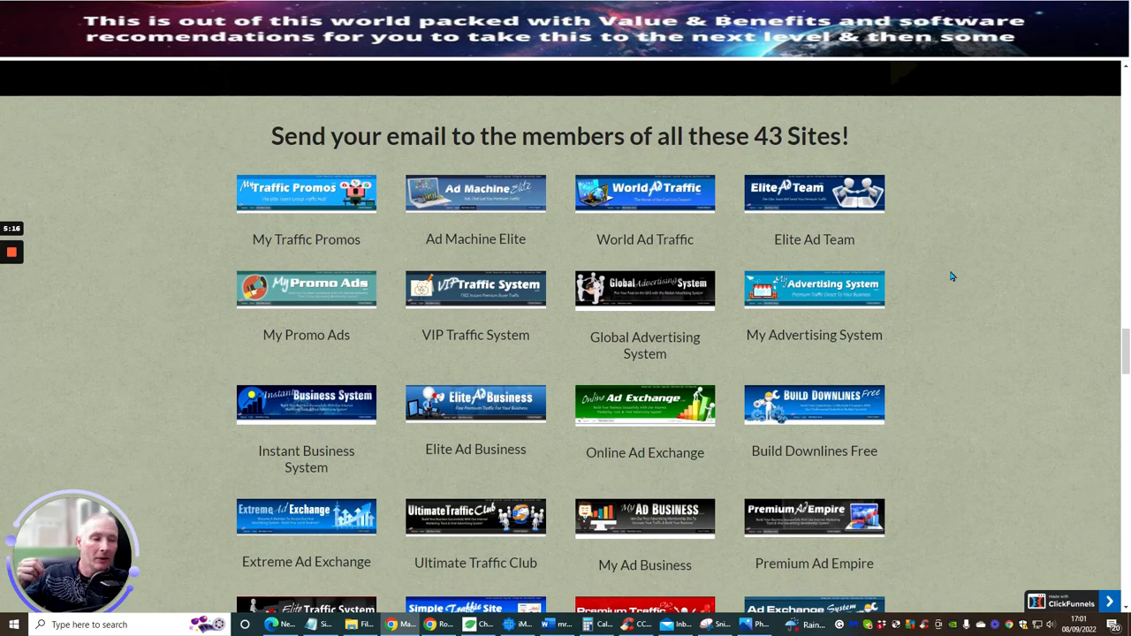
pyautogui.moveTo(940, 306)
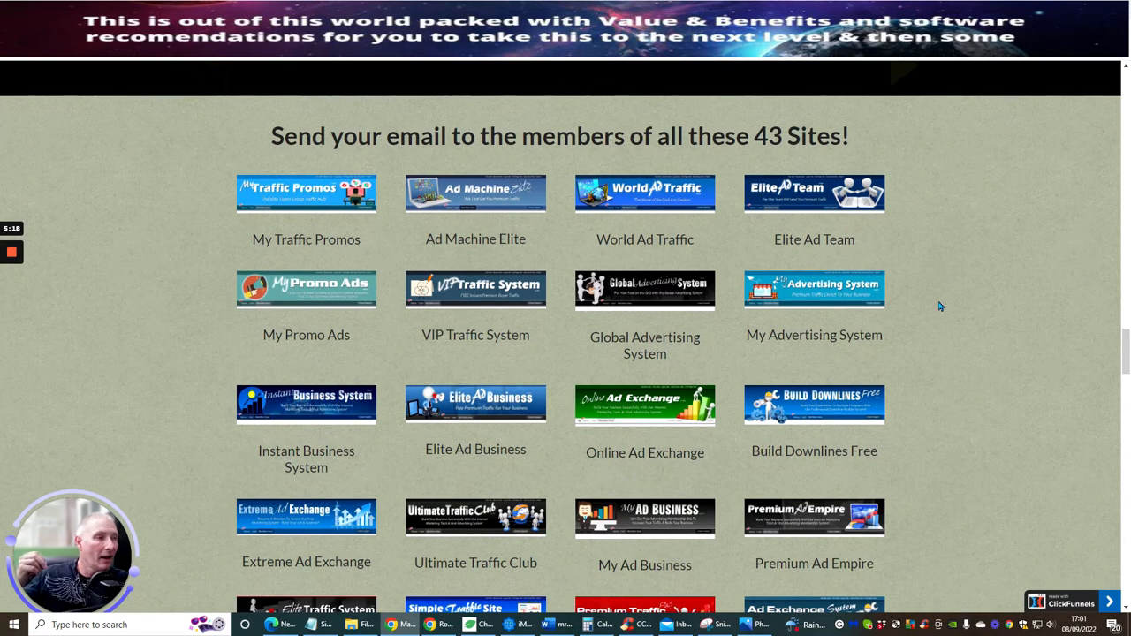
pyautogui.moveTo(376, 183)
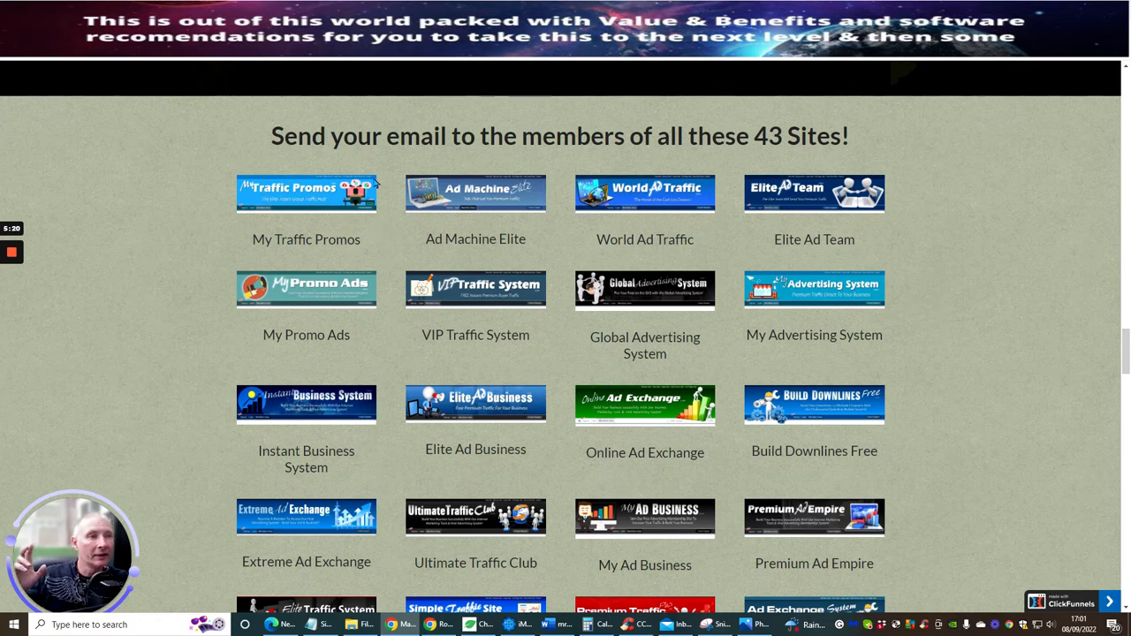
pyautogui.moveTo(762, 320)
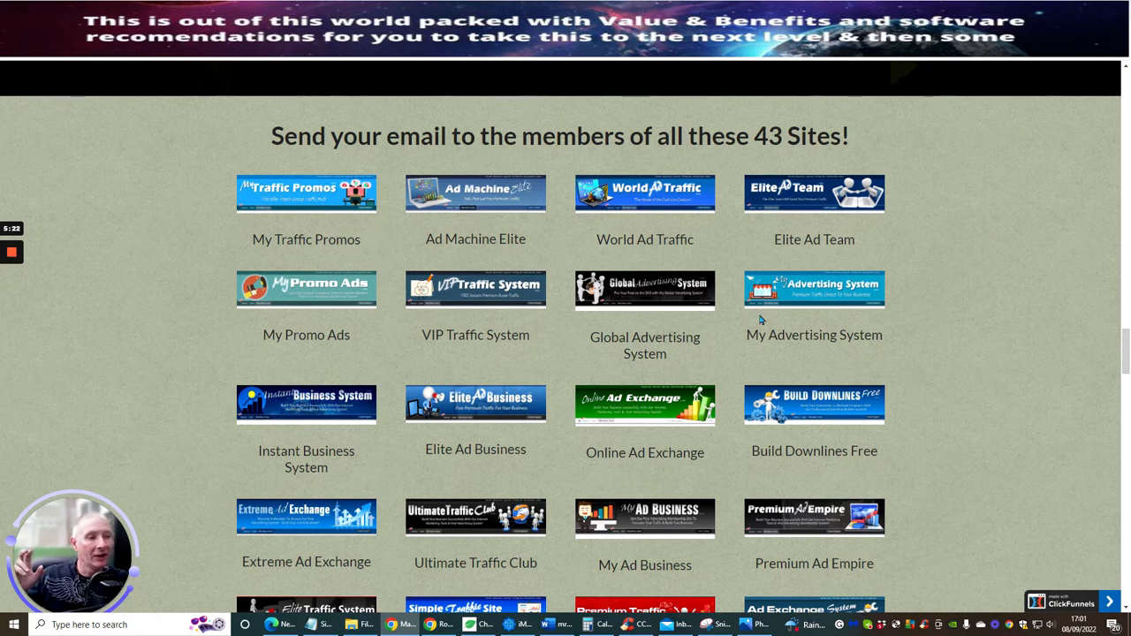
pyautogui.moveTo(1016, 365)
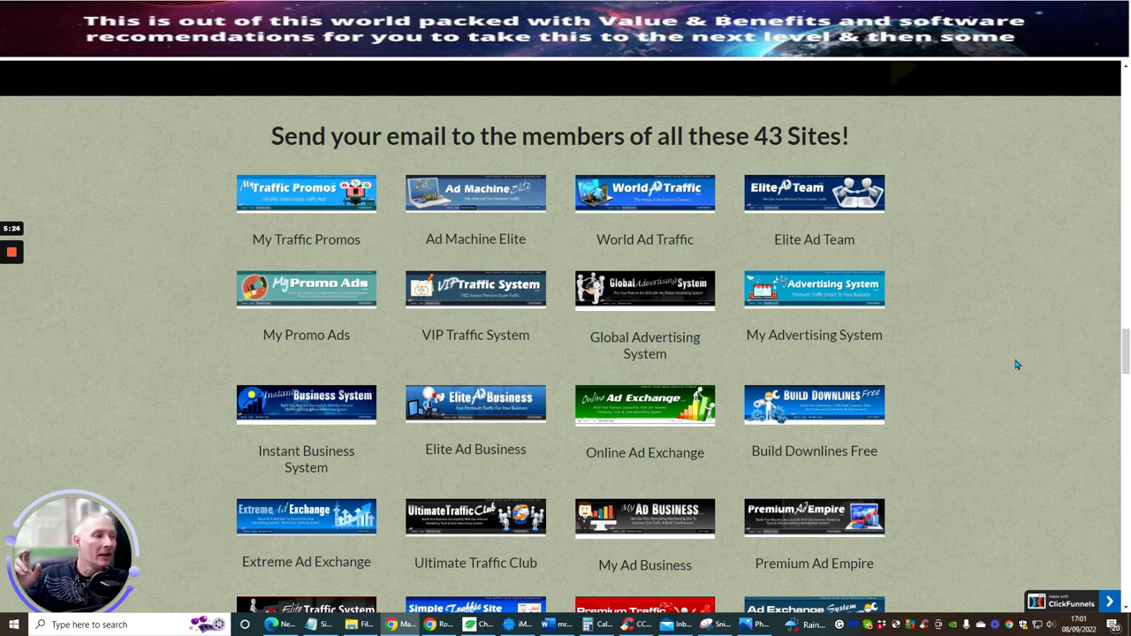
pyautogui.moveTo(455, 263)
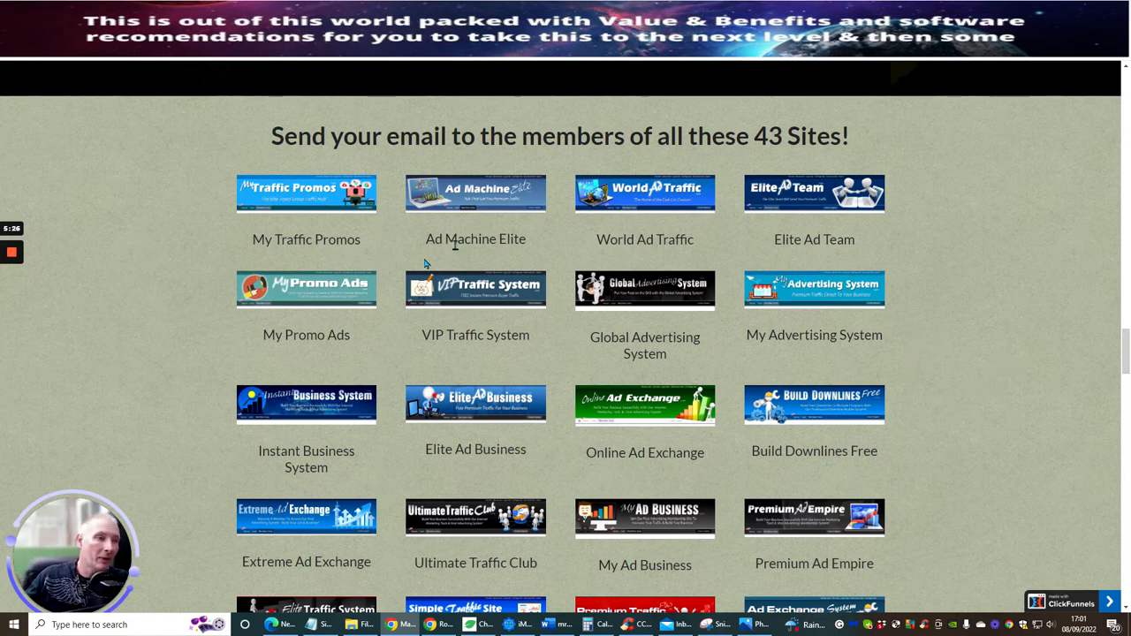
pyautogui.moveTo(966, 333)
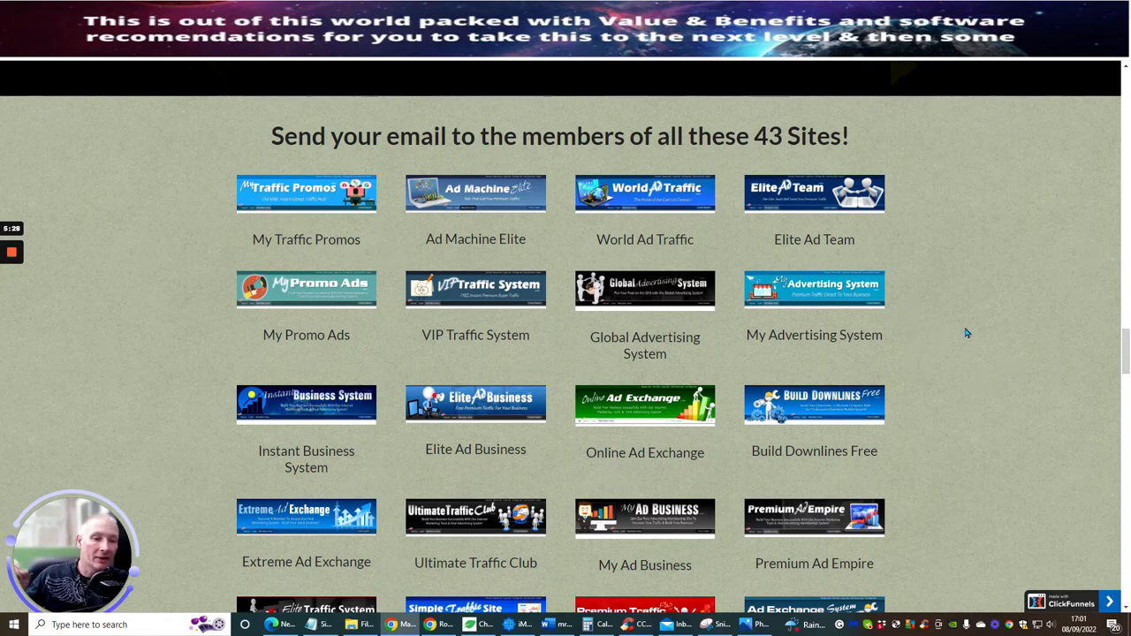
pyautogui.moveTo(990, 342)
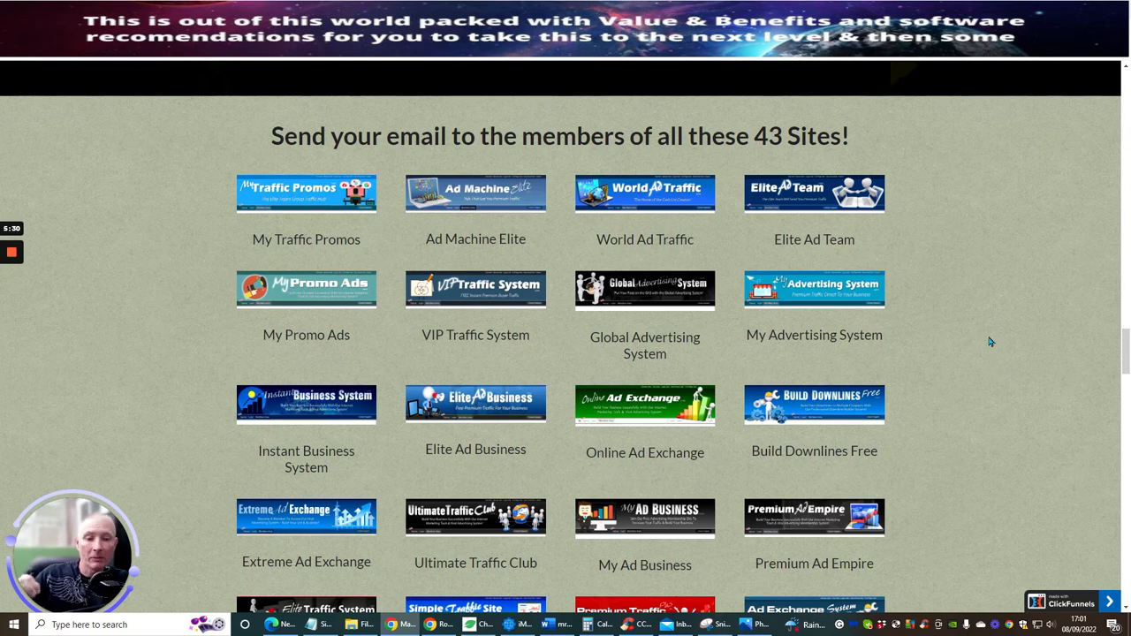
pyautogui.moveTo(1011, 317)
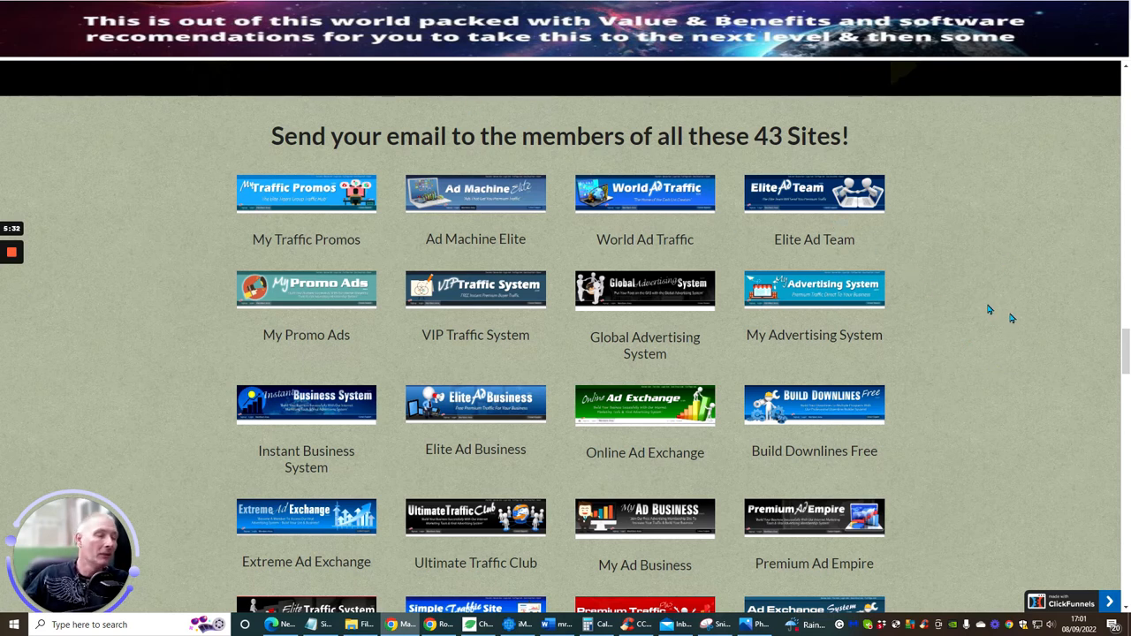
pyautogui.moveTo(910, 285)
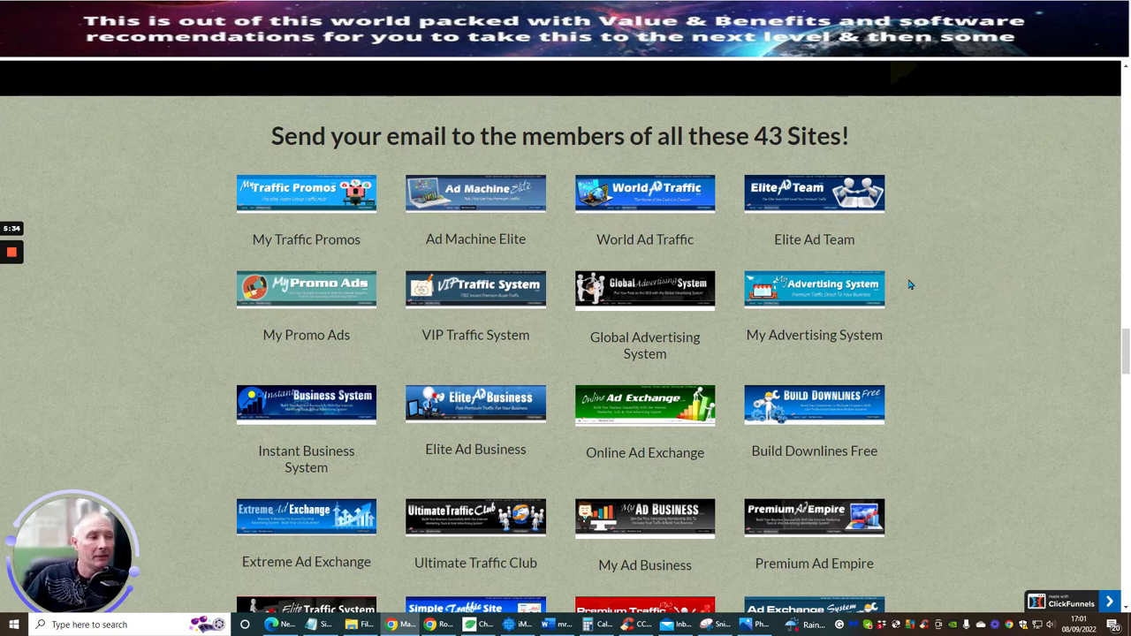
pyautogui.moveTo(935, 281)
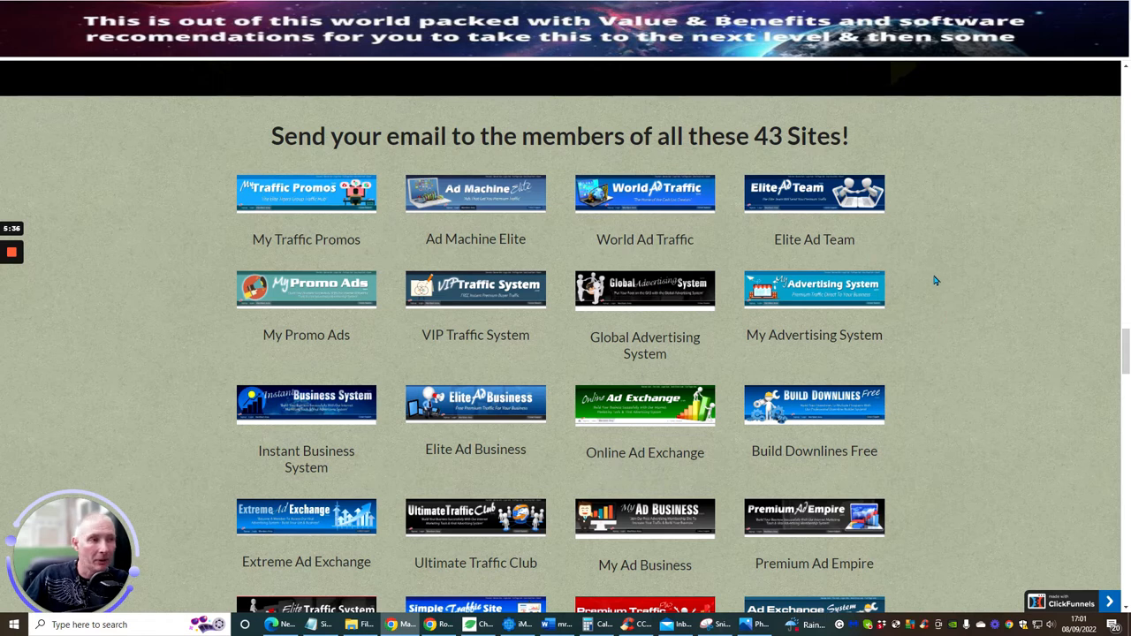
pyautogui.scroll(3)
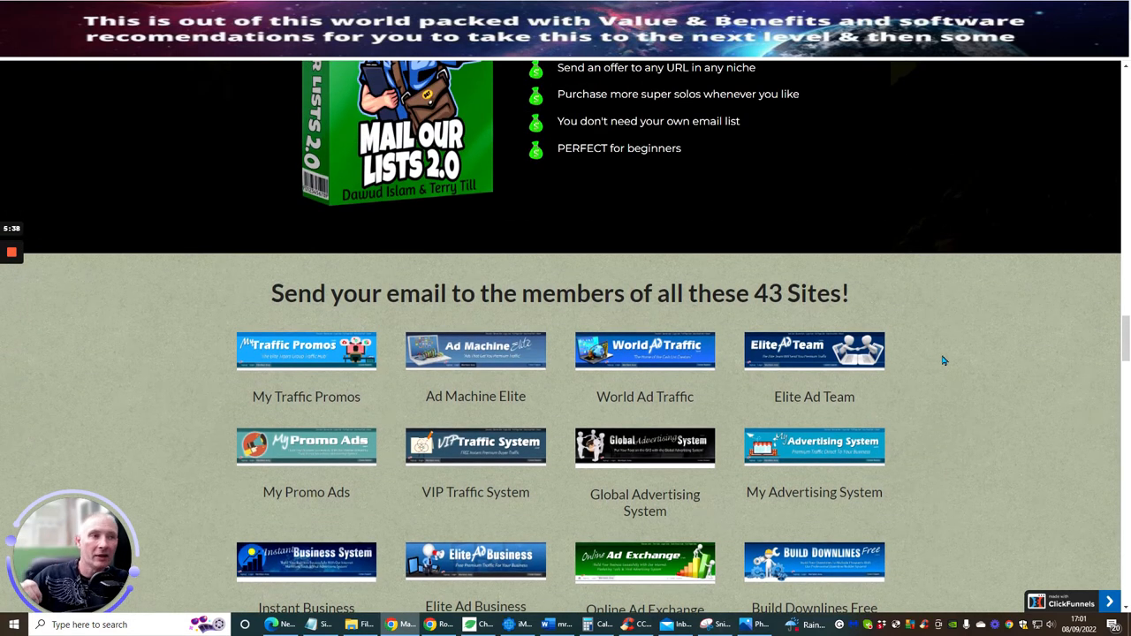
pyautogui.moveTo(941, 358)
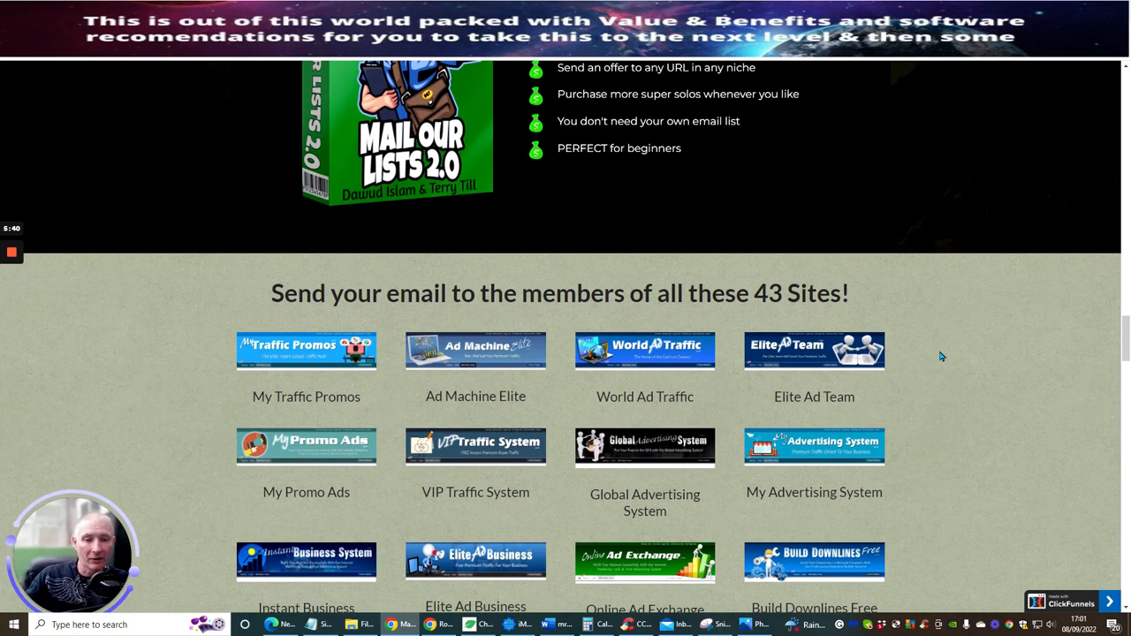
pyautogui.moveTo(927, 311)
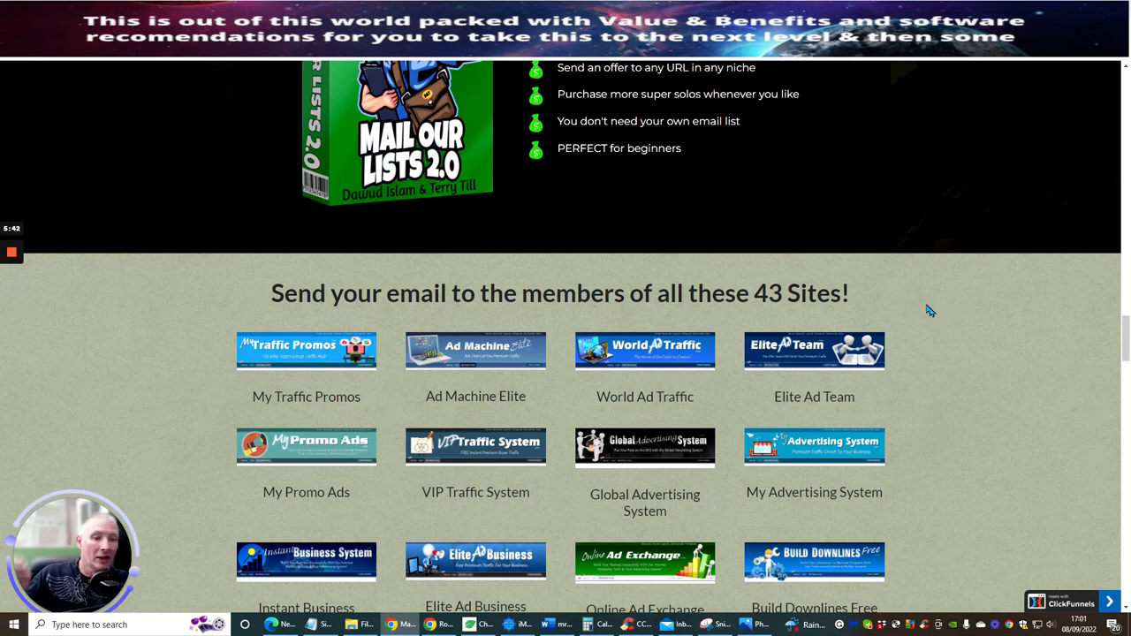
pyautogui.moveTo(924, 365)
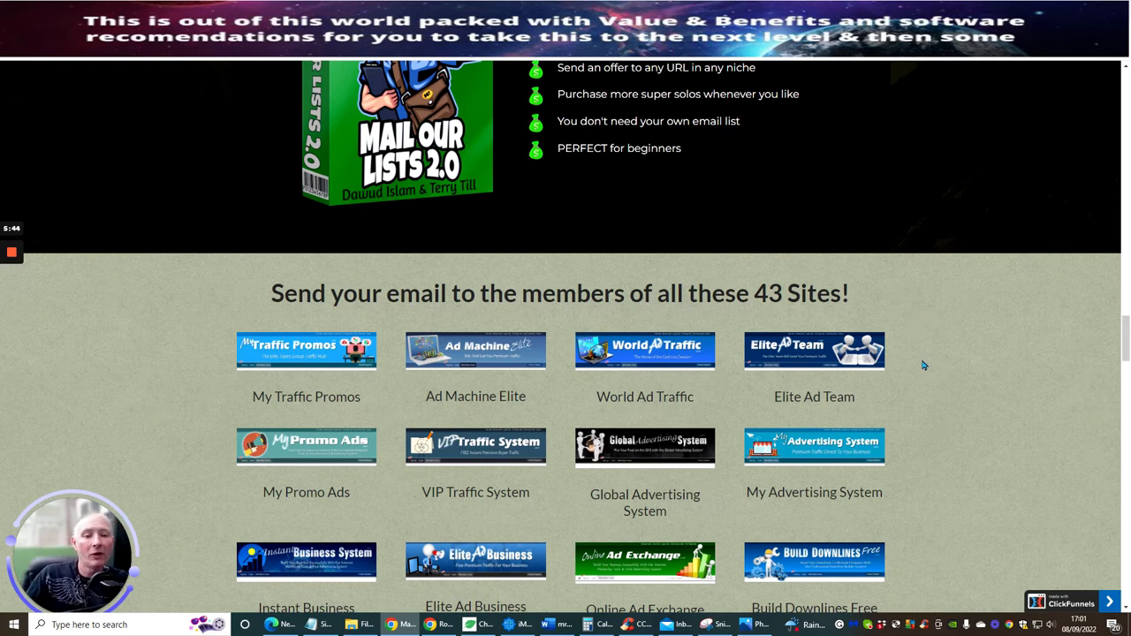
pyautogui.scroll(-3)
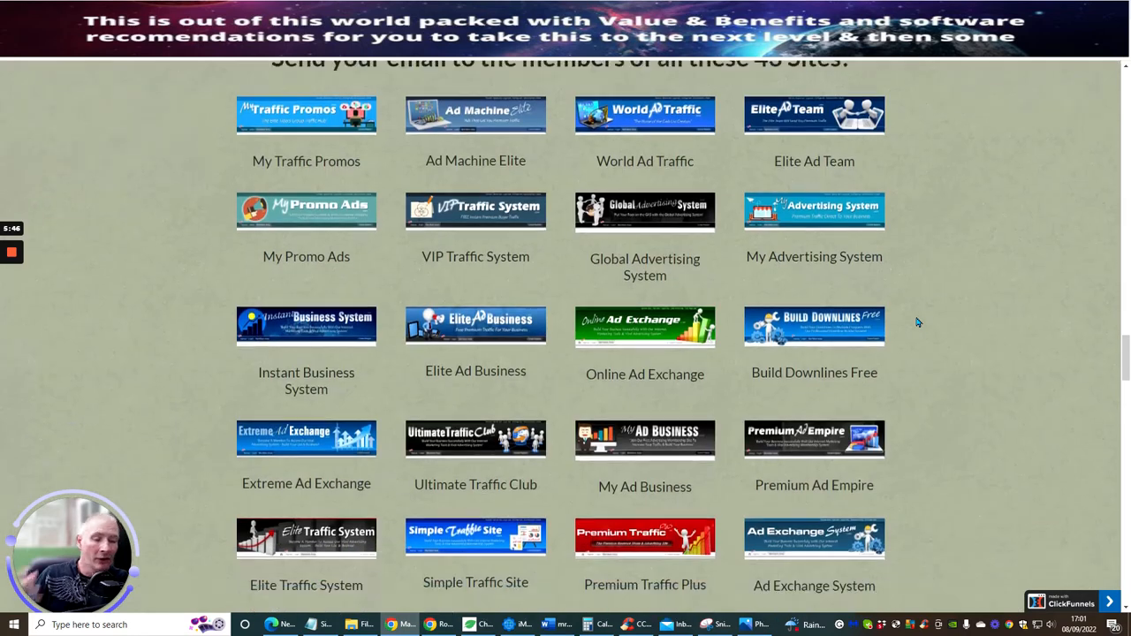
pyautogui.scroll(-3)
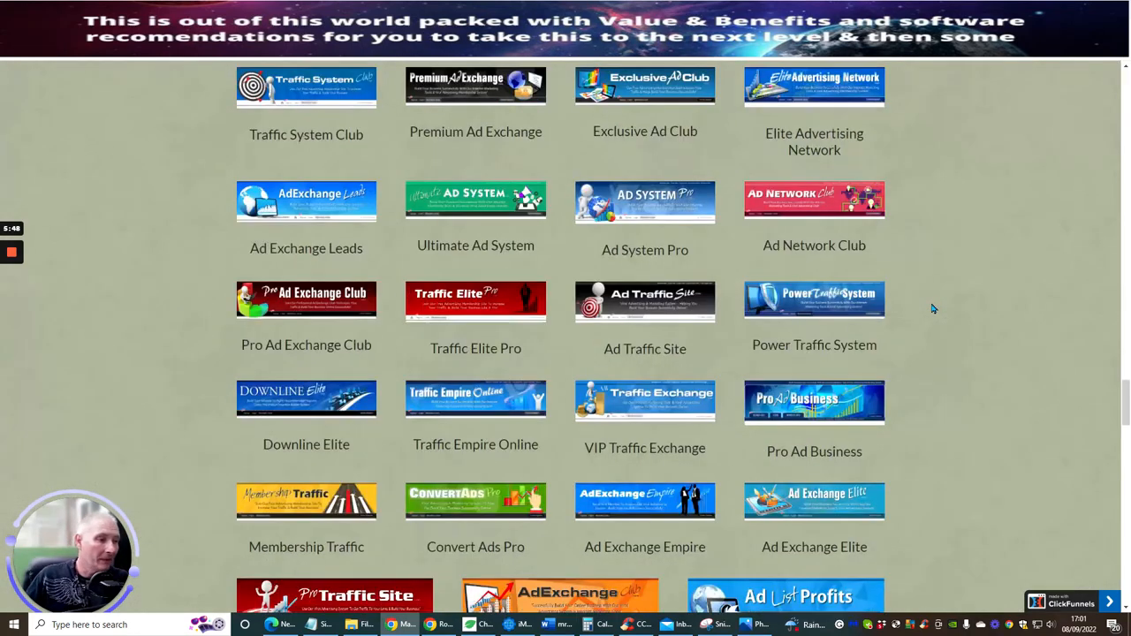
# Scroll past Bonus 1–5 and the access button to the Terry Till vendor credentials section
pyautogui.scroll(-3)
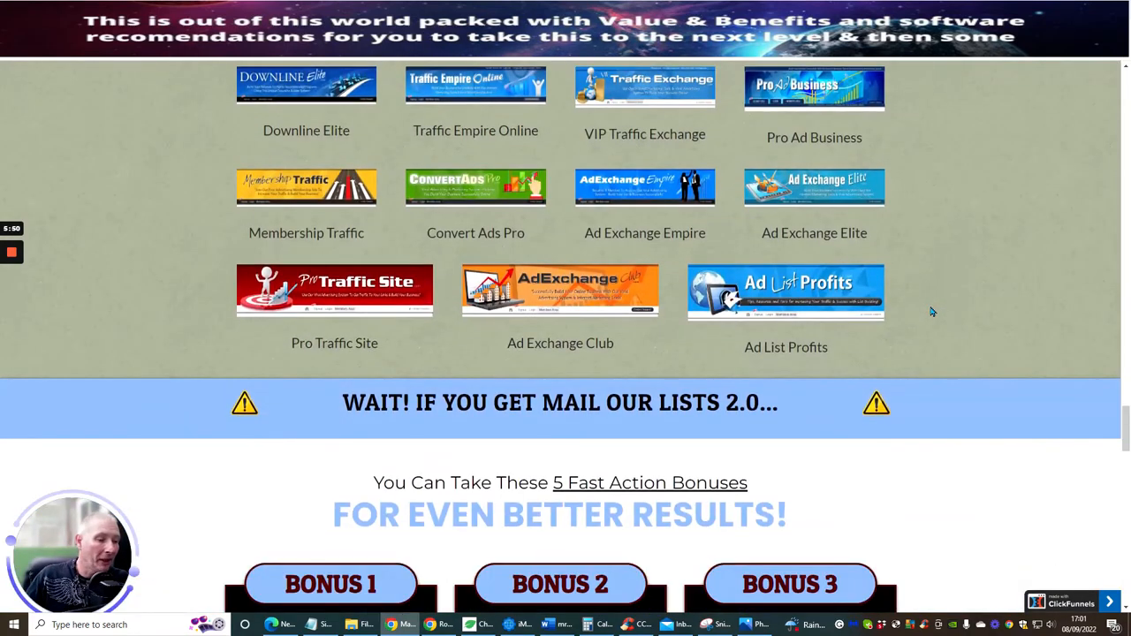
pyautogui.scroll(-3)
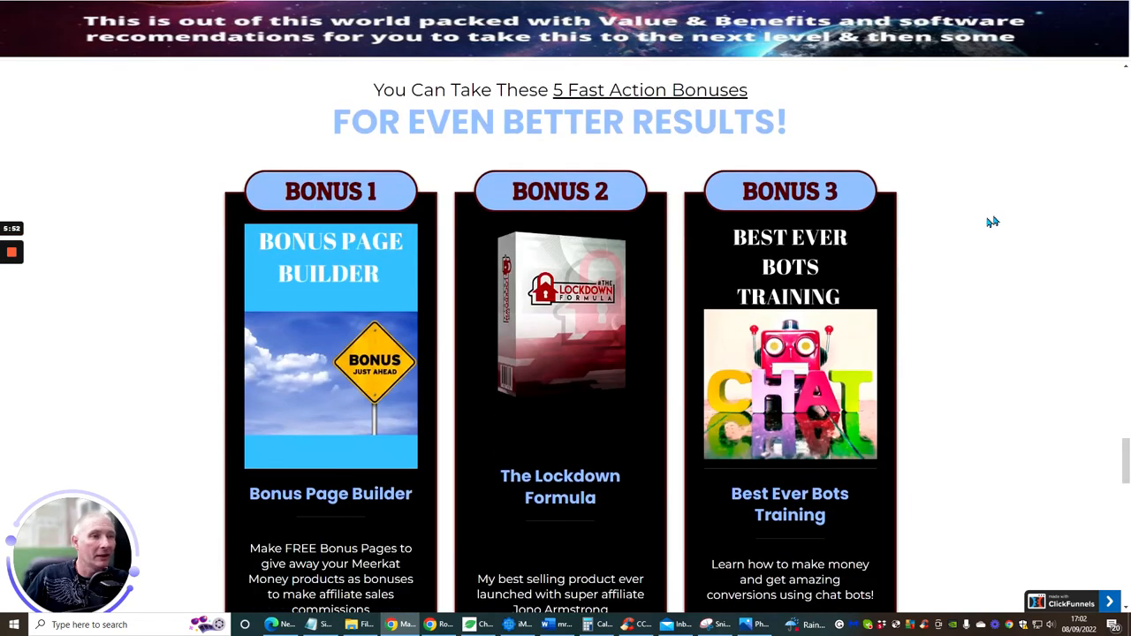
pyautogui.scroll(-3)
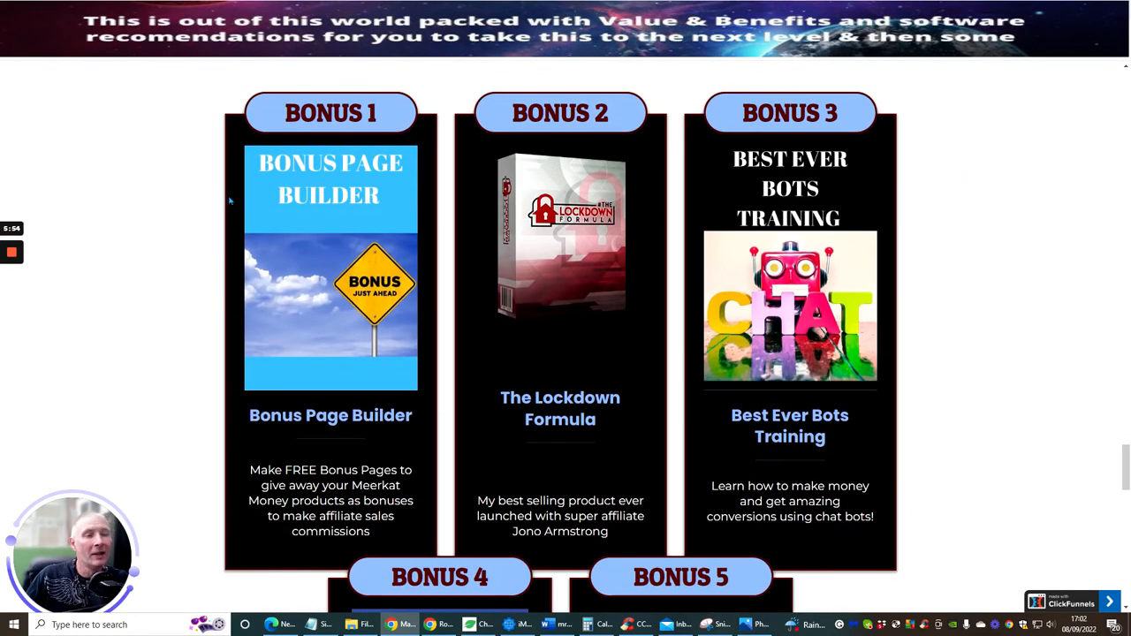
pyautogui.moveTo(159, 483)
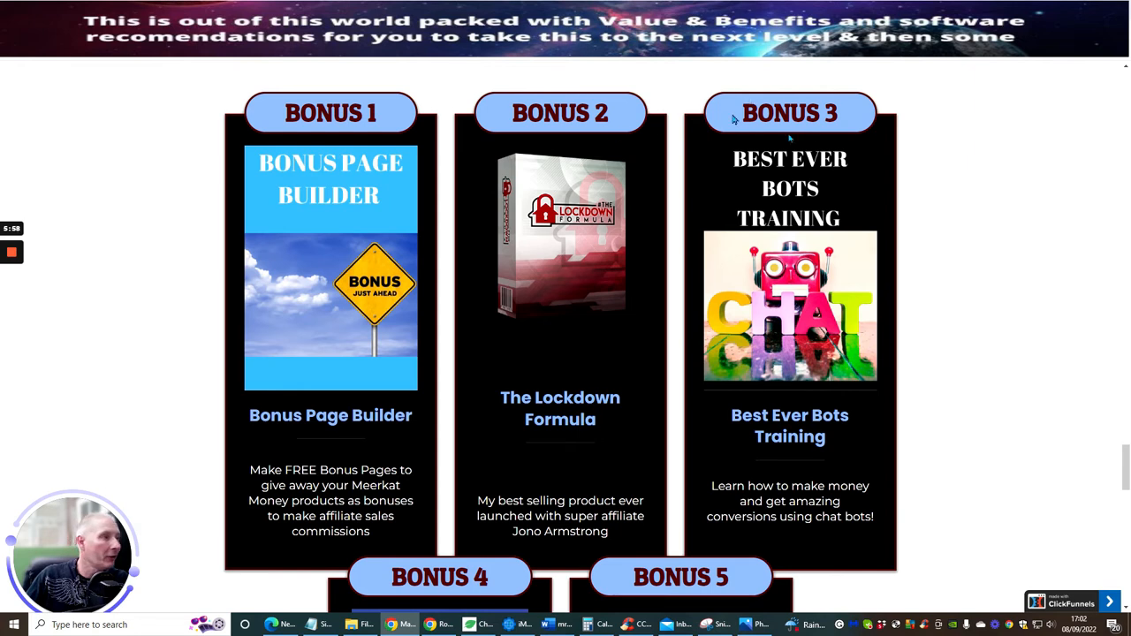
pyautogui.scroll(-3)
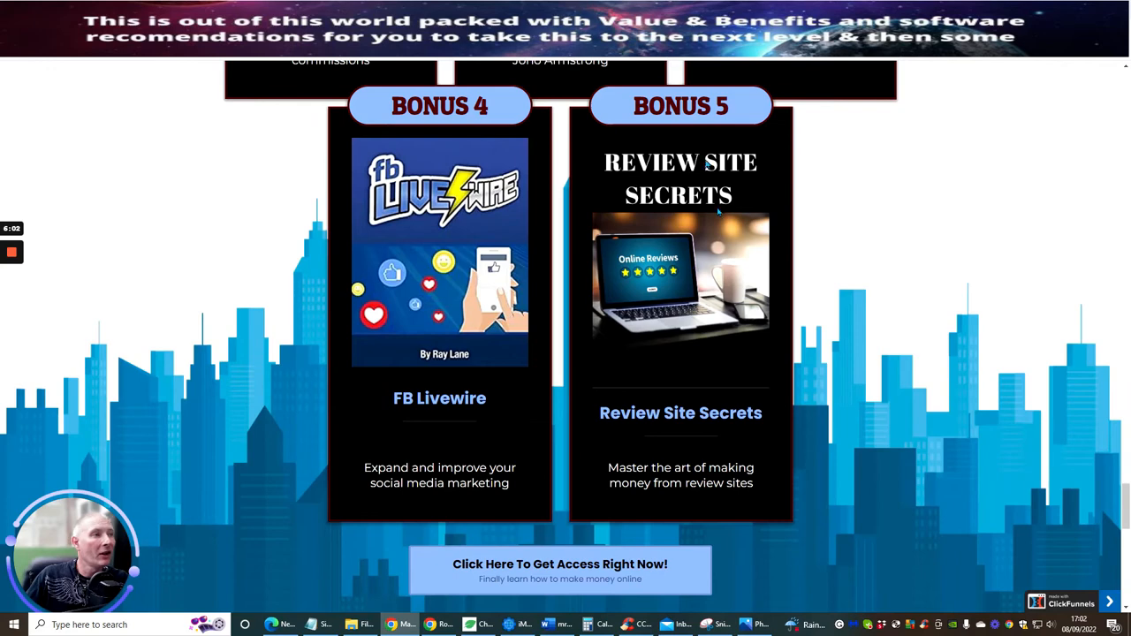
pyautogui.scroll(-3)
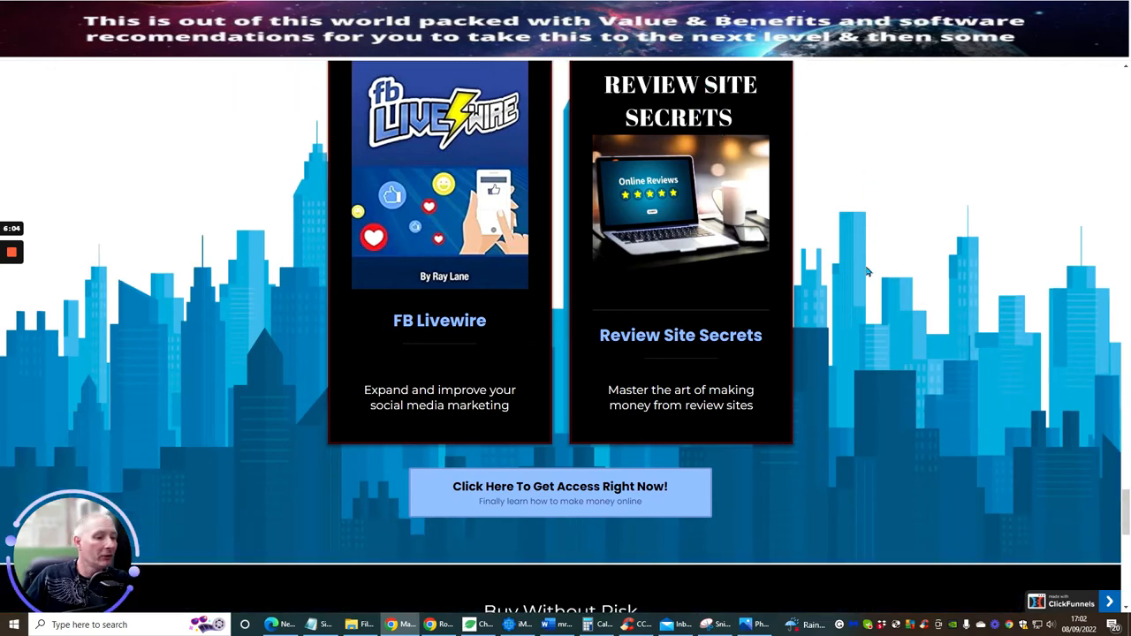
pyautogui.scroll(-3)
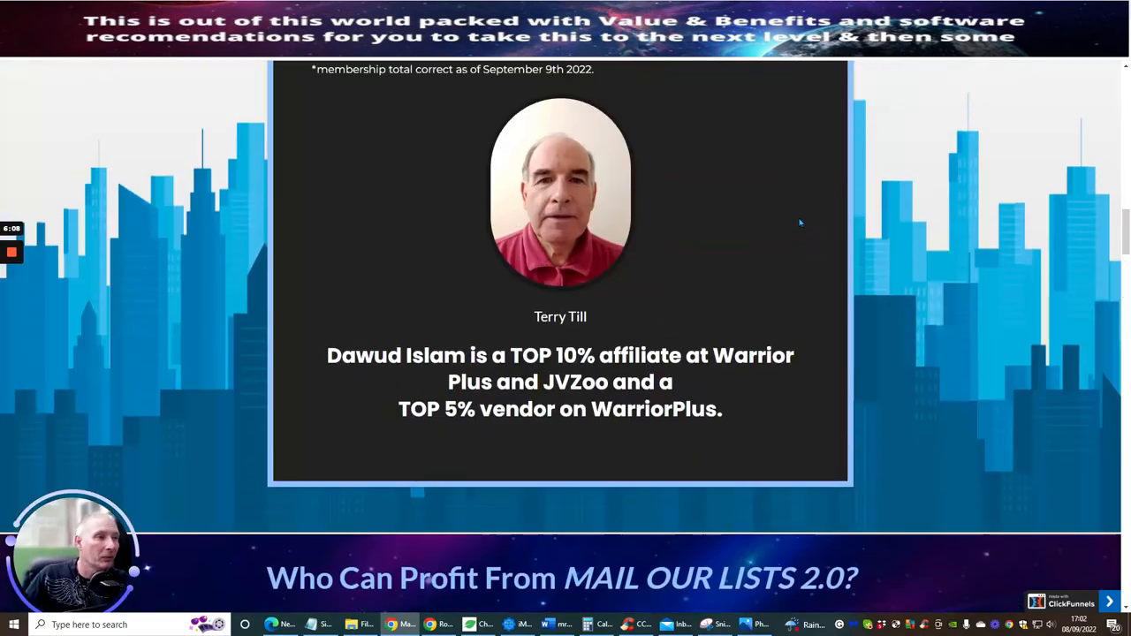
pyautogui.scroll(-3)
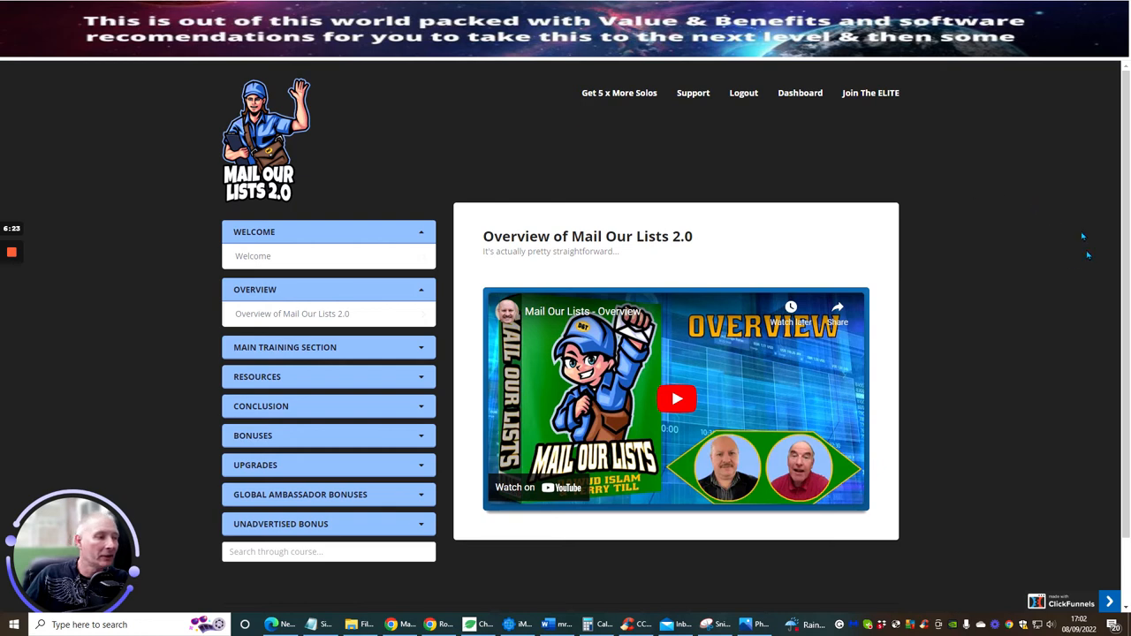
pyautogui.moveTo(1067, 216)
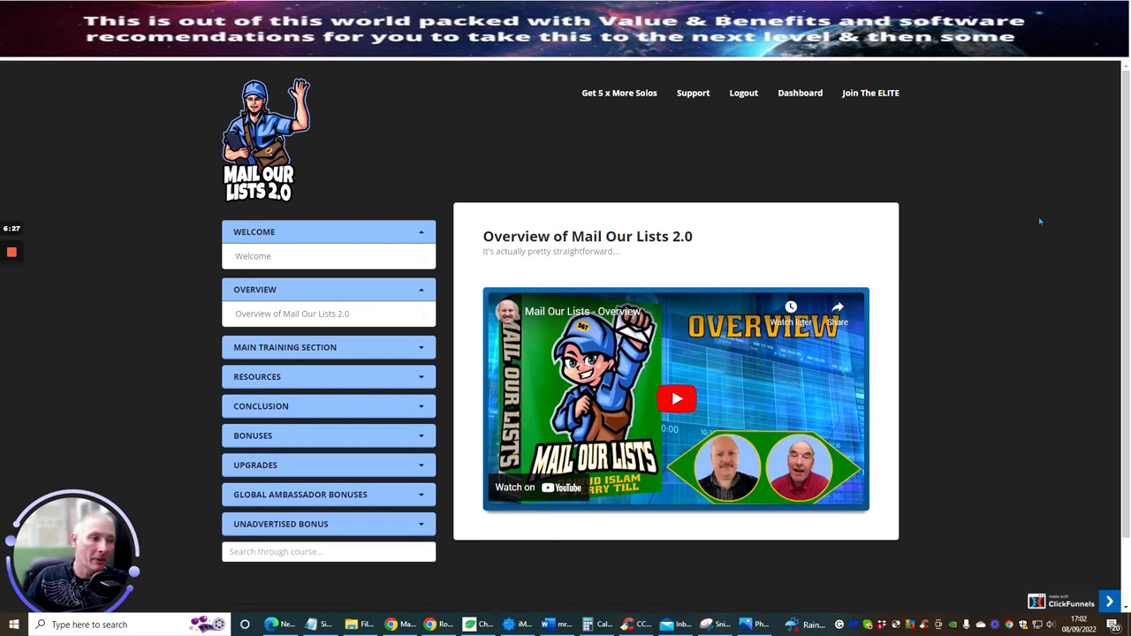
pyautogui.moveTo(1044, 168)
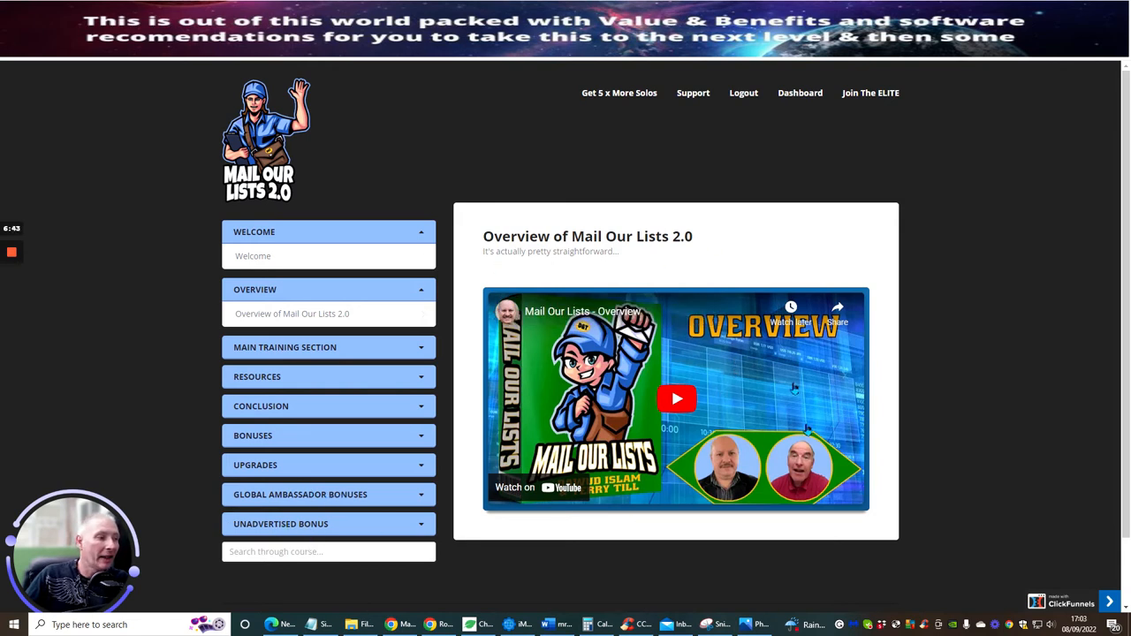
pyautogui.moveTo(704, 192)
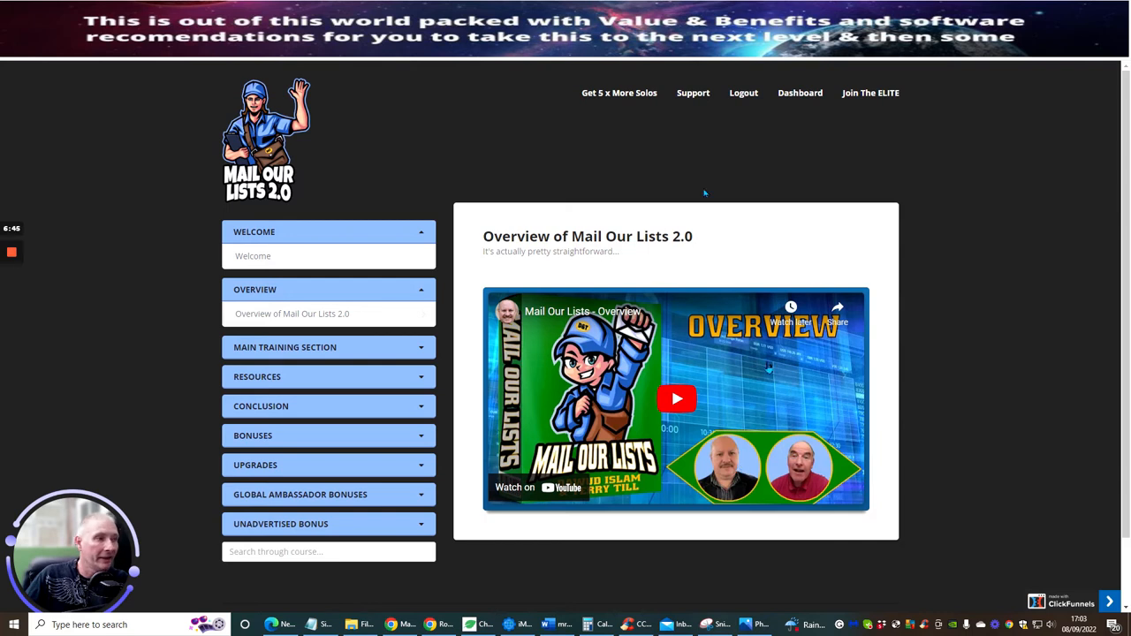
pyautogui.moveTo(993, 236)
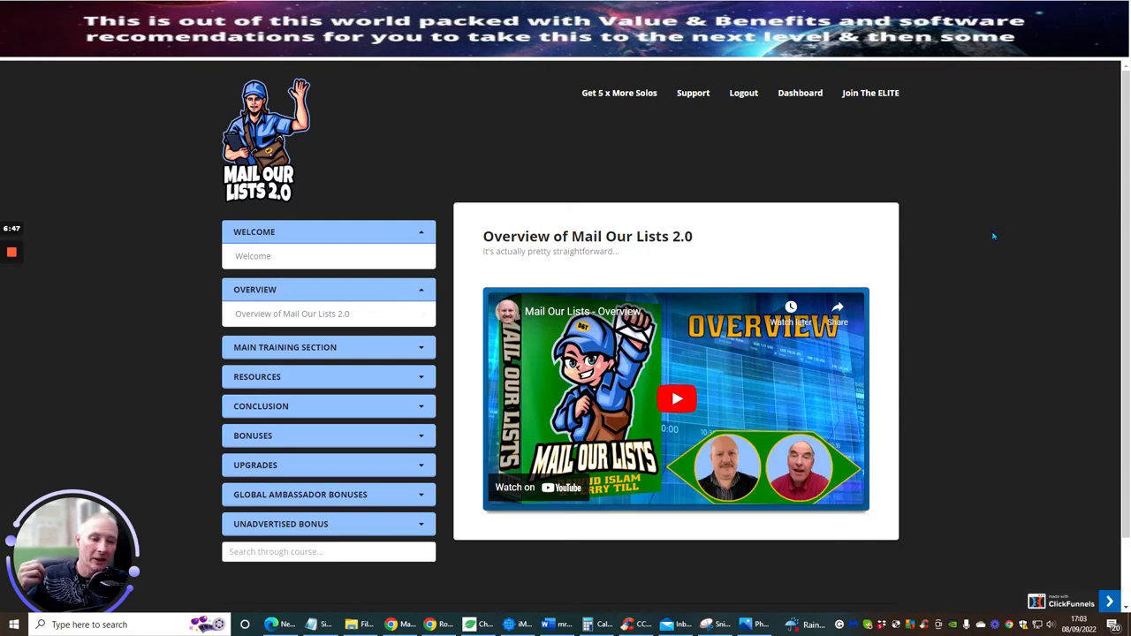
pyautogui.moveTo(976, 230)
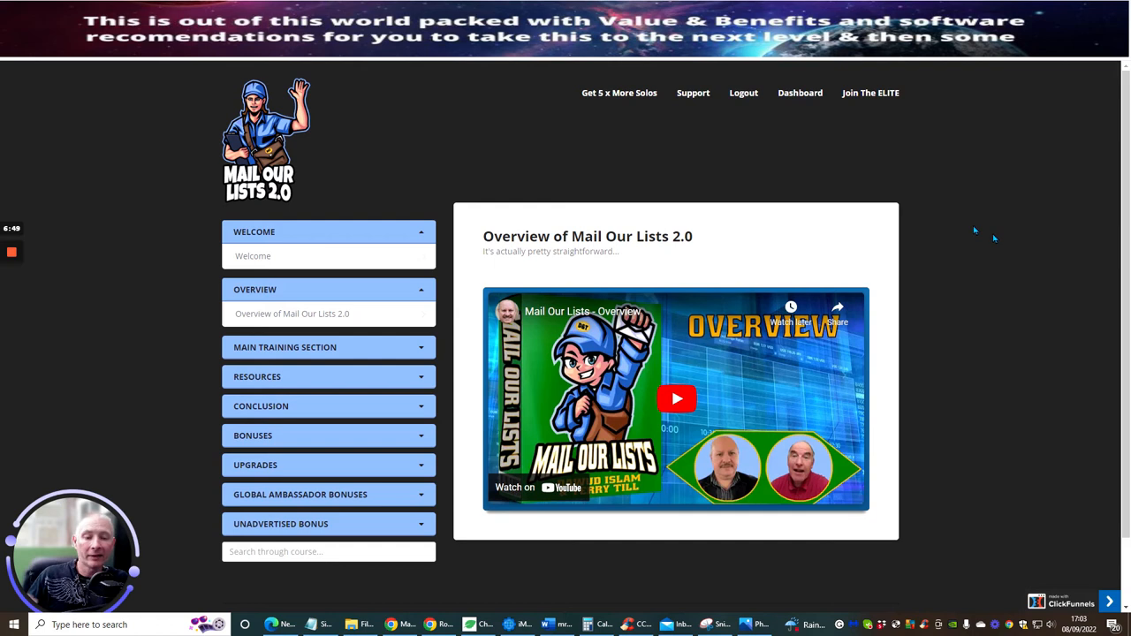
pyautogui.moveTo(953, 157)
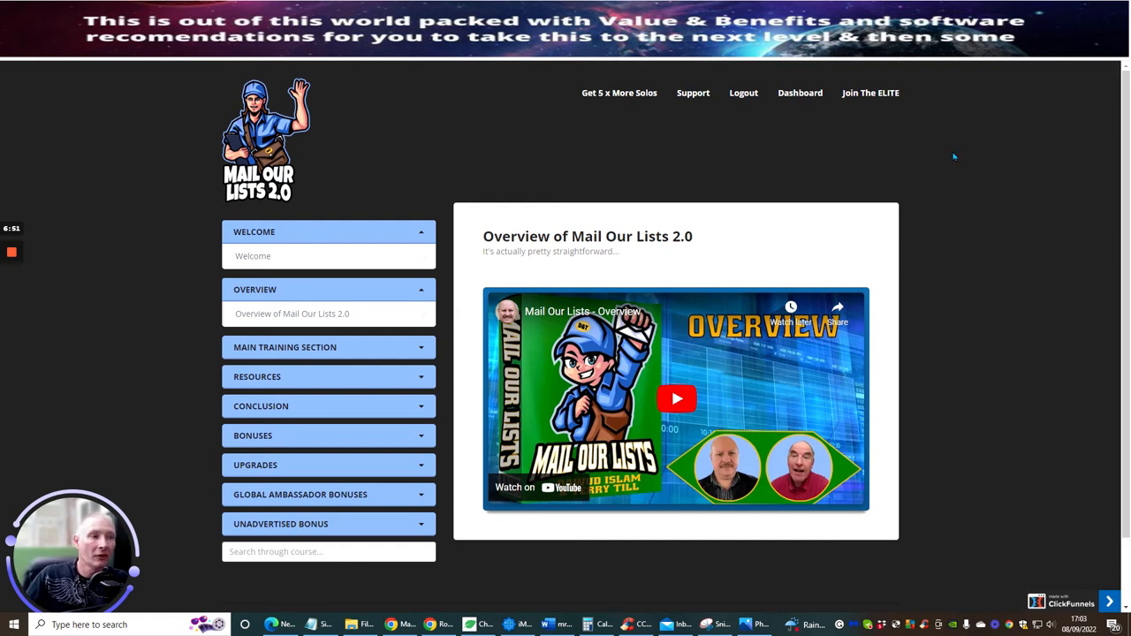
pyautogui.scroll(-3)
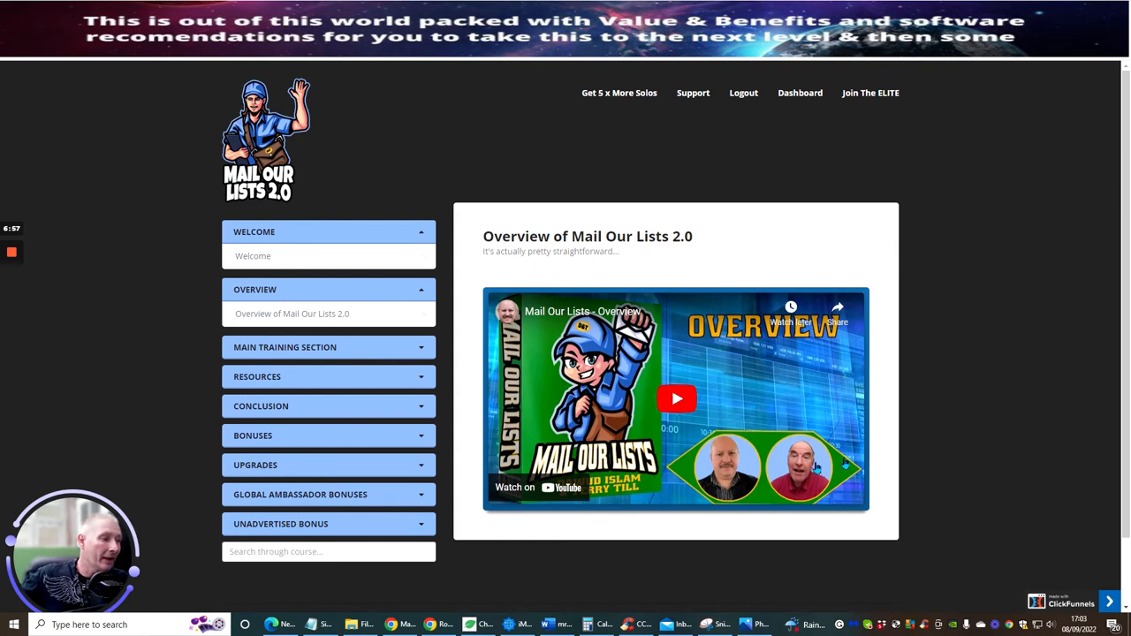
pyautogui.moveTo(711, 413)
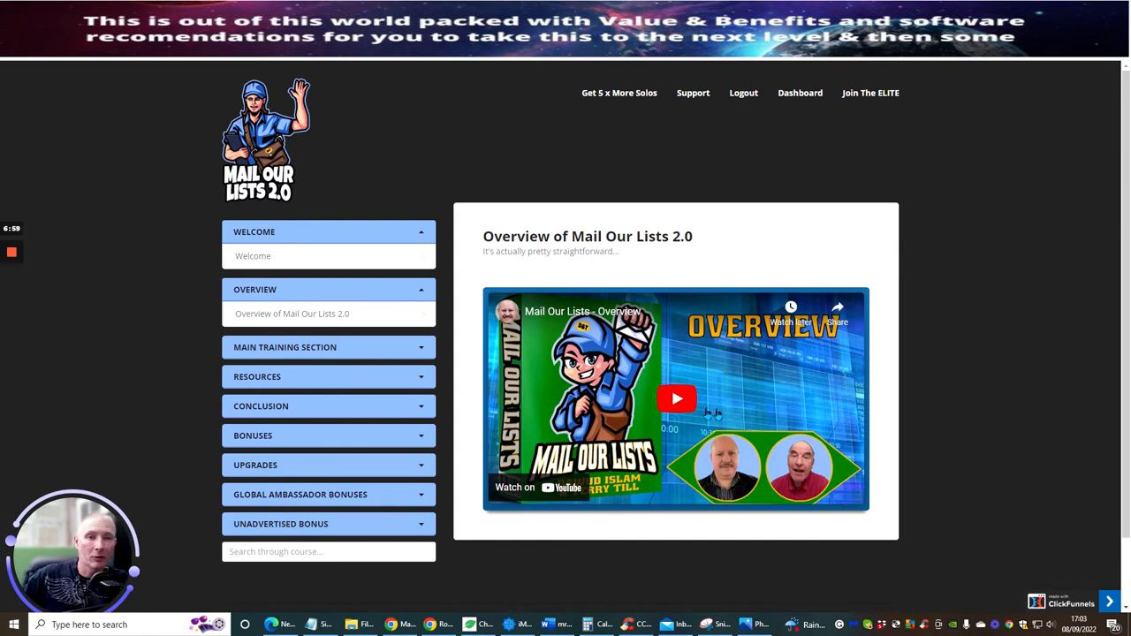
pyautogui.moveTo(766, 165)
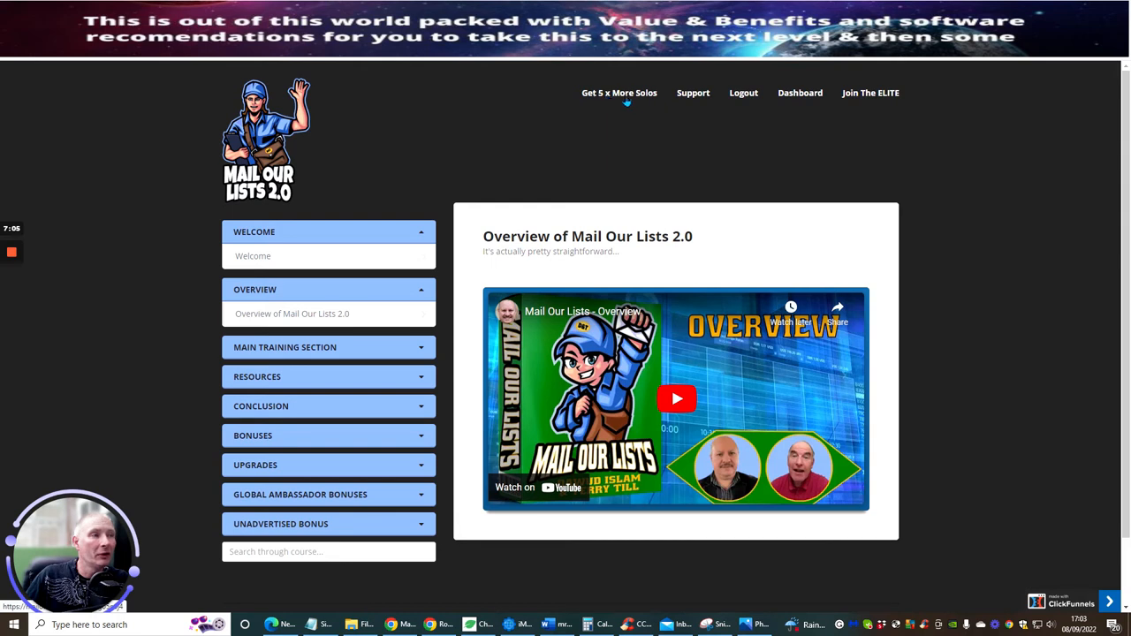
pyautogui.moveTo(632, 140)
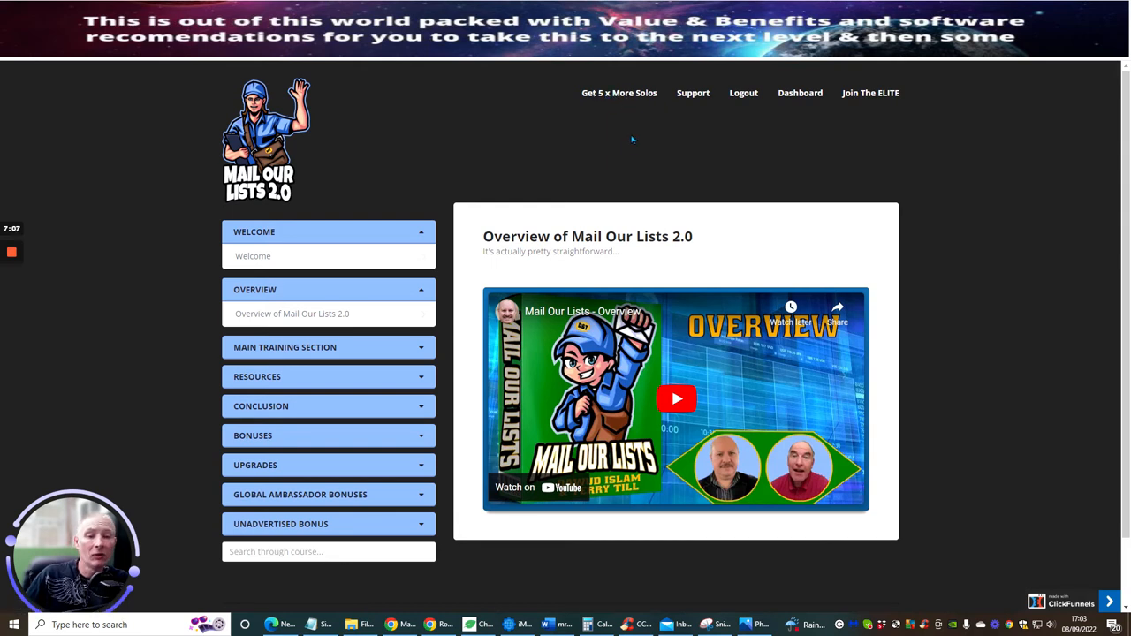
pyautogui.moveTo(743, 143)
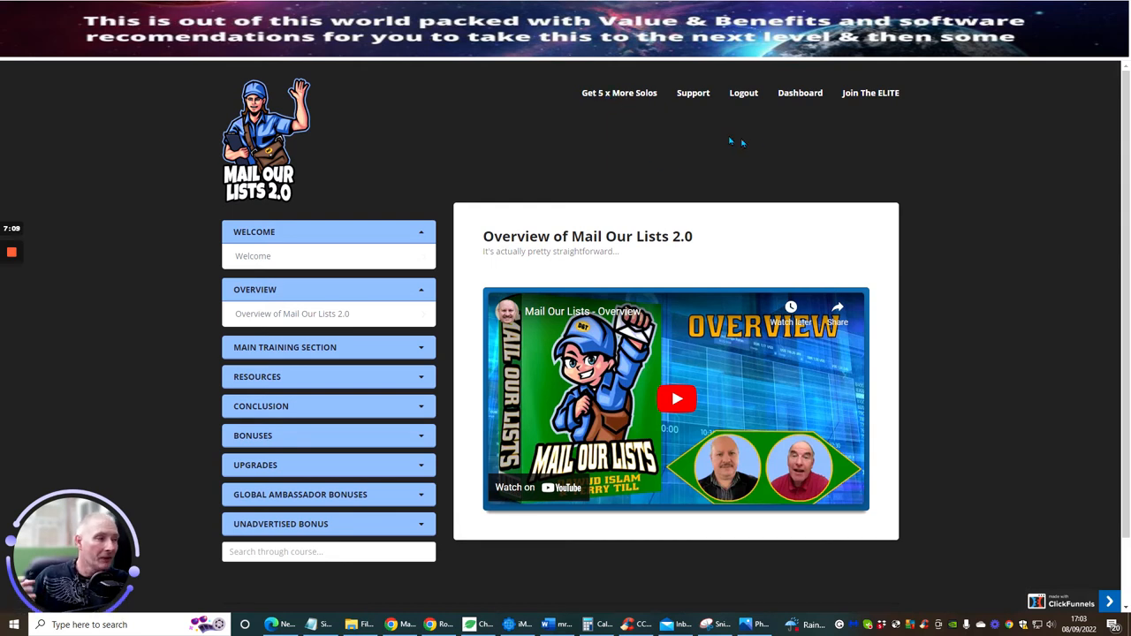
pyautogui.moveTo(791, 144)
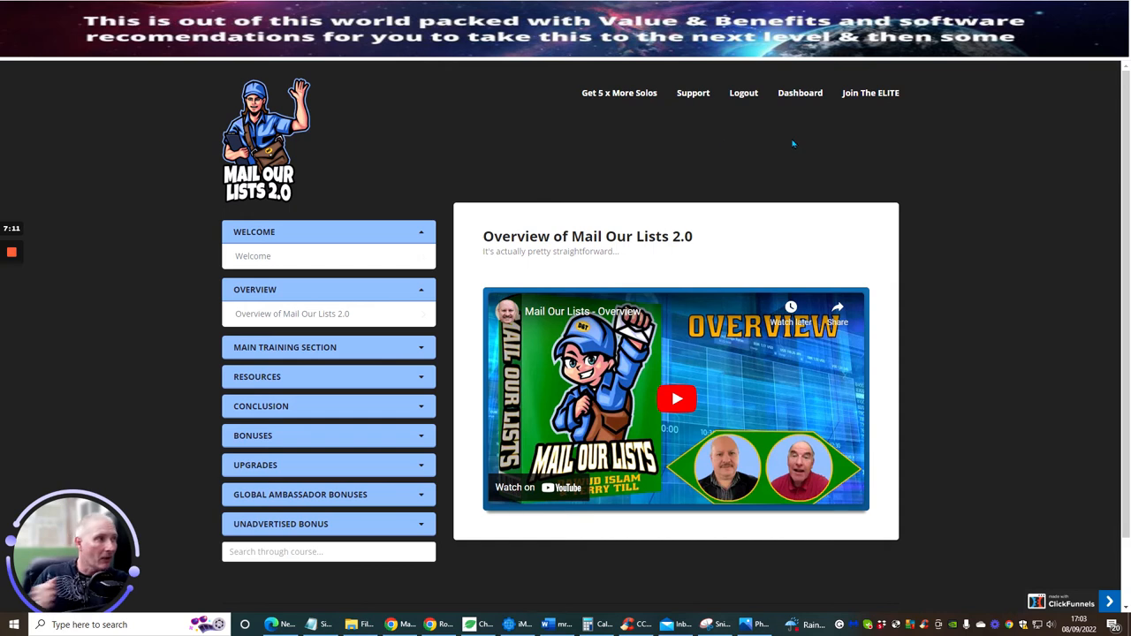
pyautogui.moveTo(870, 93)
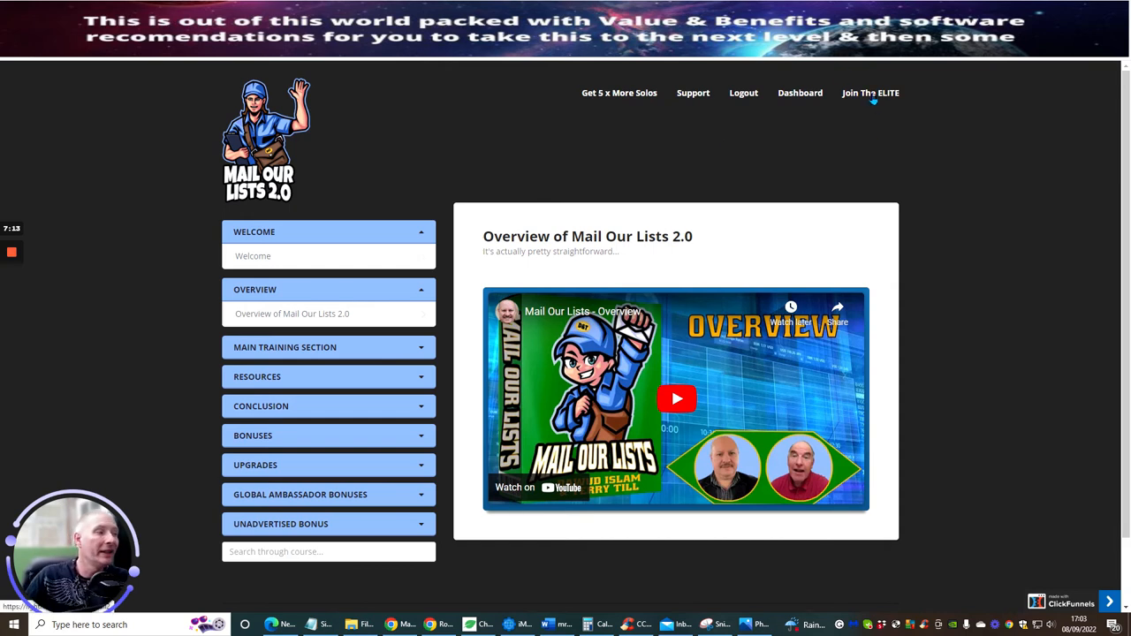
pyautogui.moveTo(881, 143)
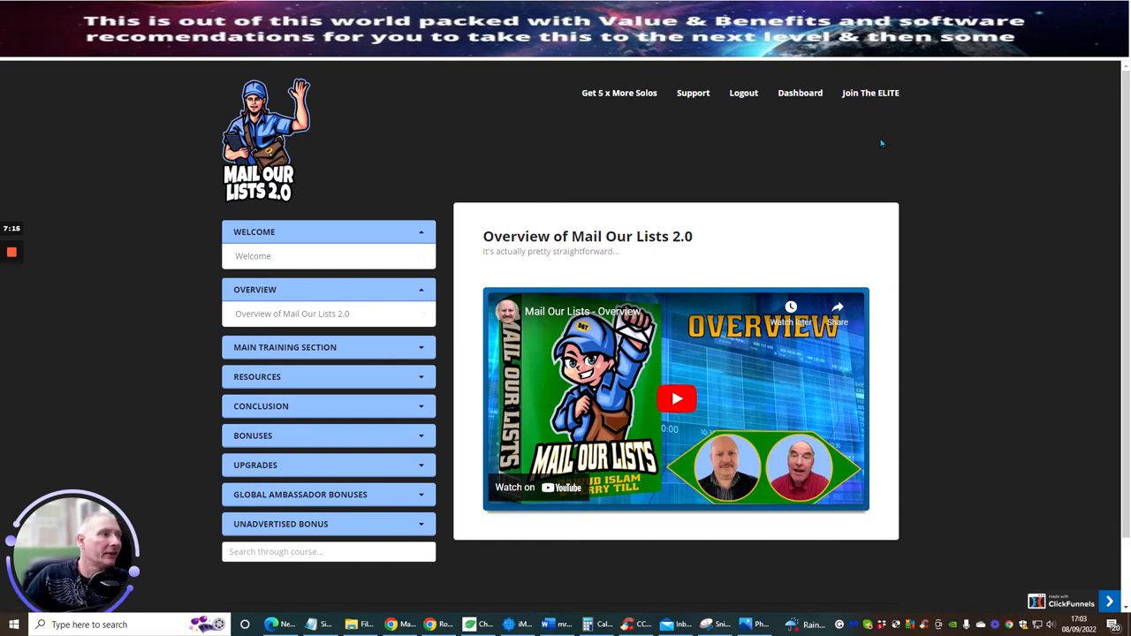
pyautogui.moveTo(830, 140)
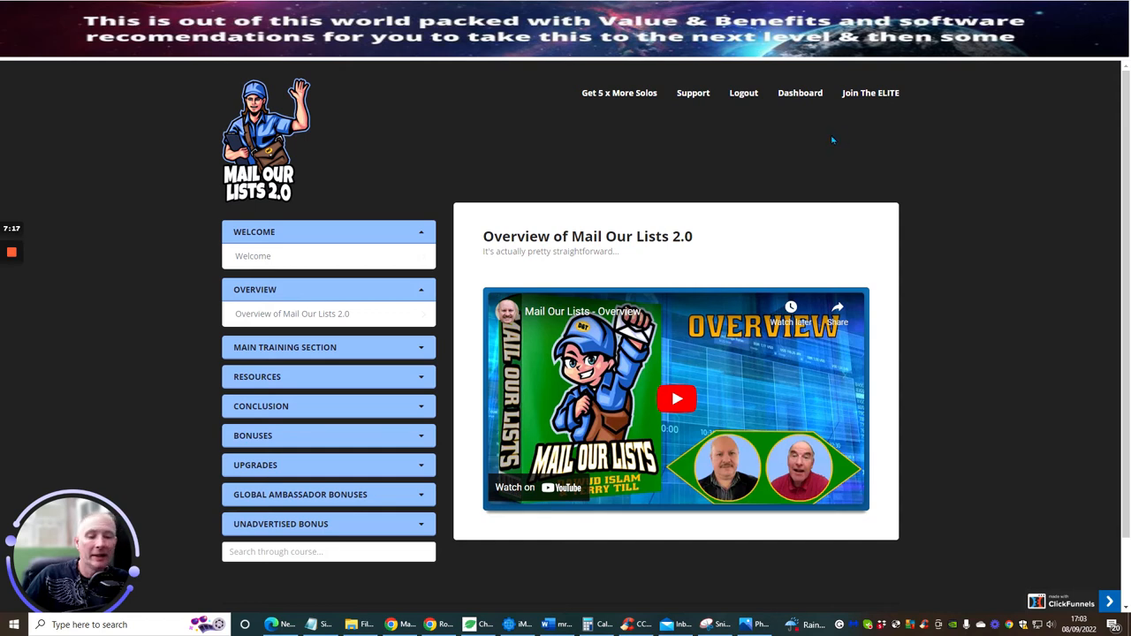
pyautogui.moveTo(1023, 201)
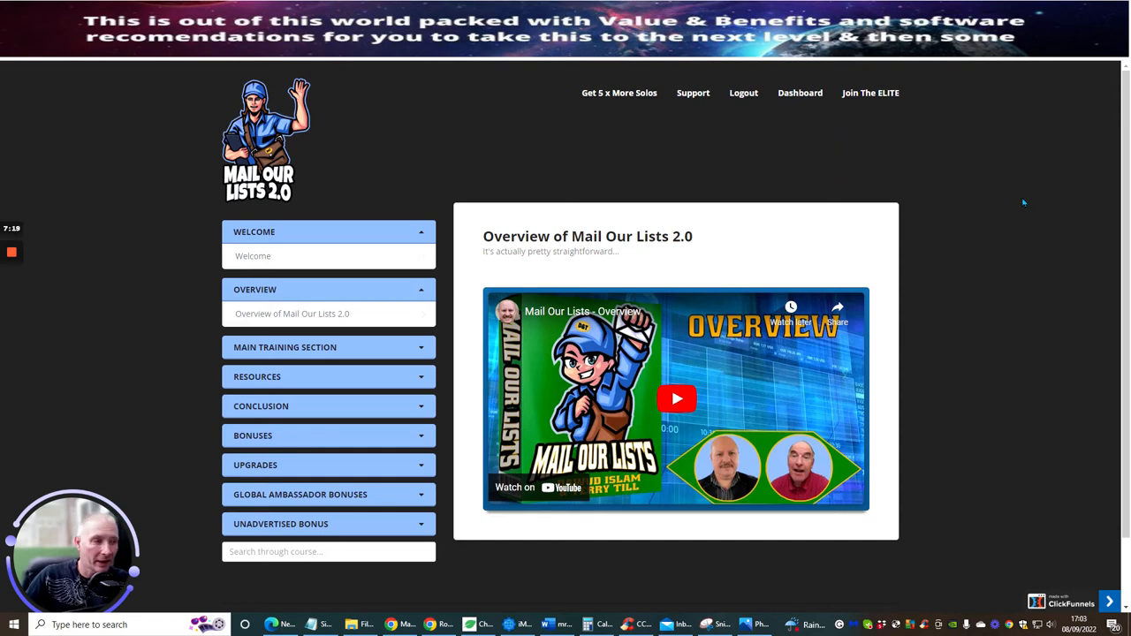
pyautogui.moveTo(814, 153)
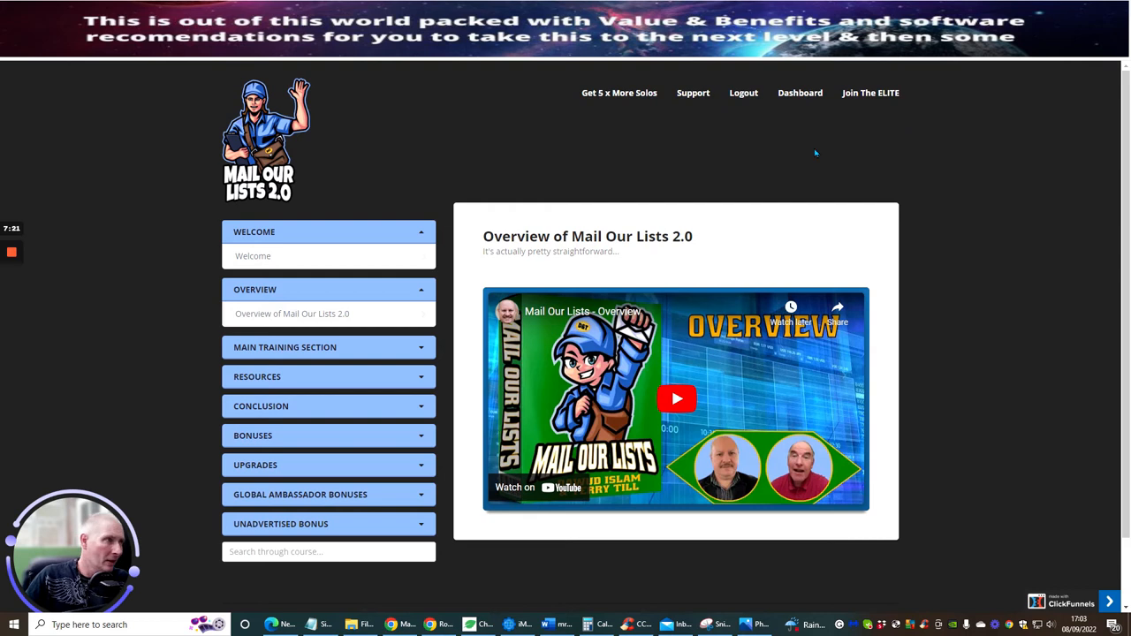
pyautogui.moveTo(836, 169)
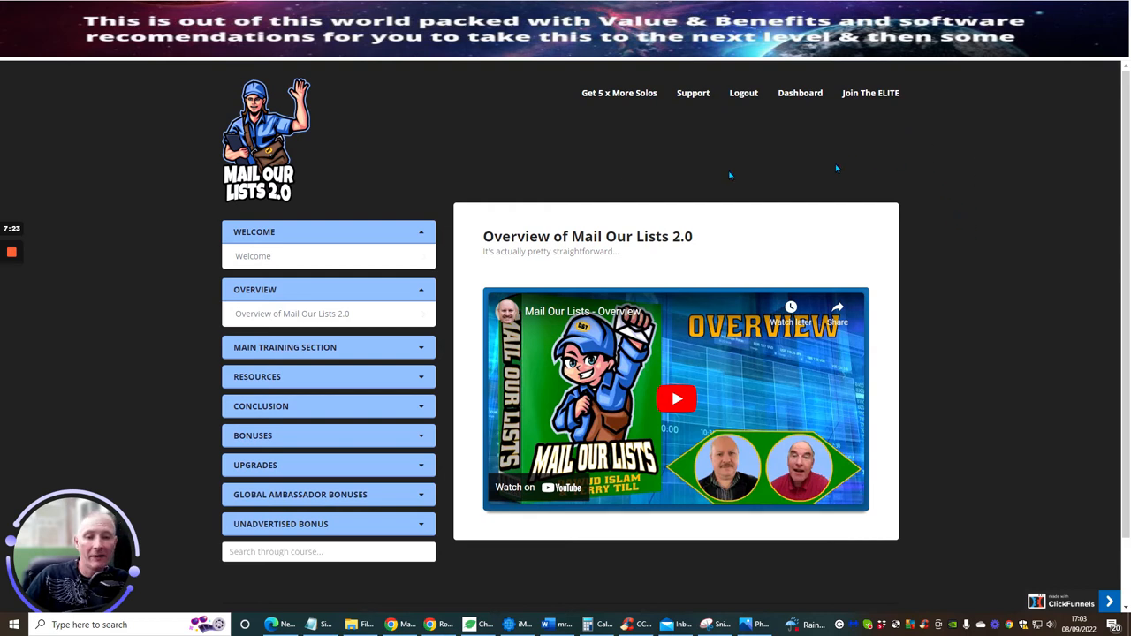
pyautogui.moveTo(618, 167)
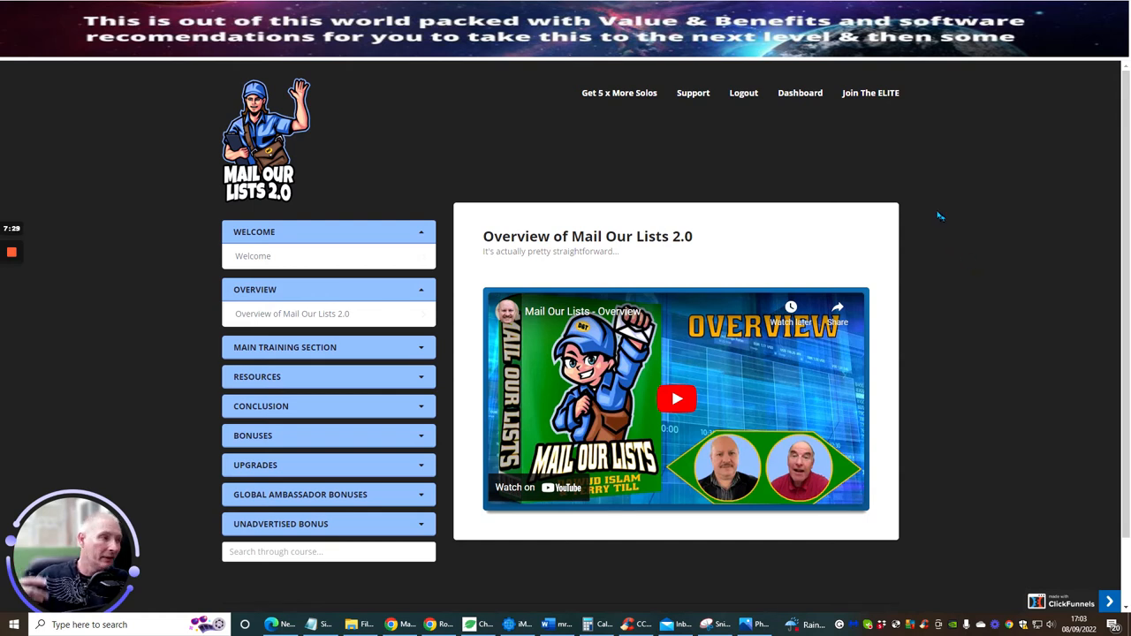
pyautogui.moveTo(947, 200)
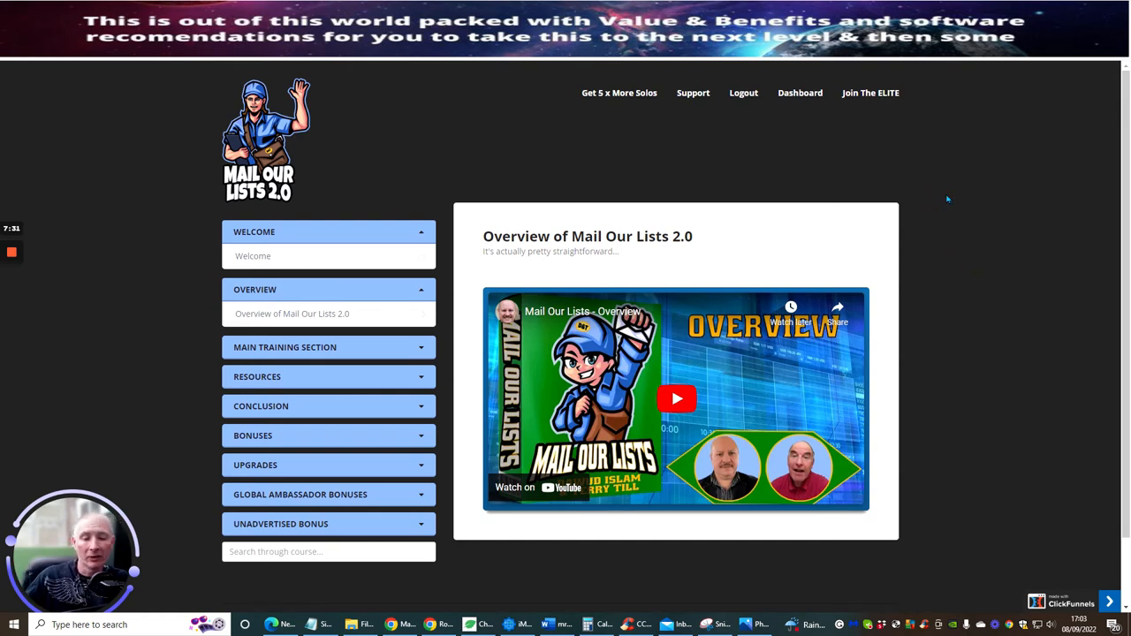
pyautogui.moveTo(934, 182)
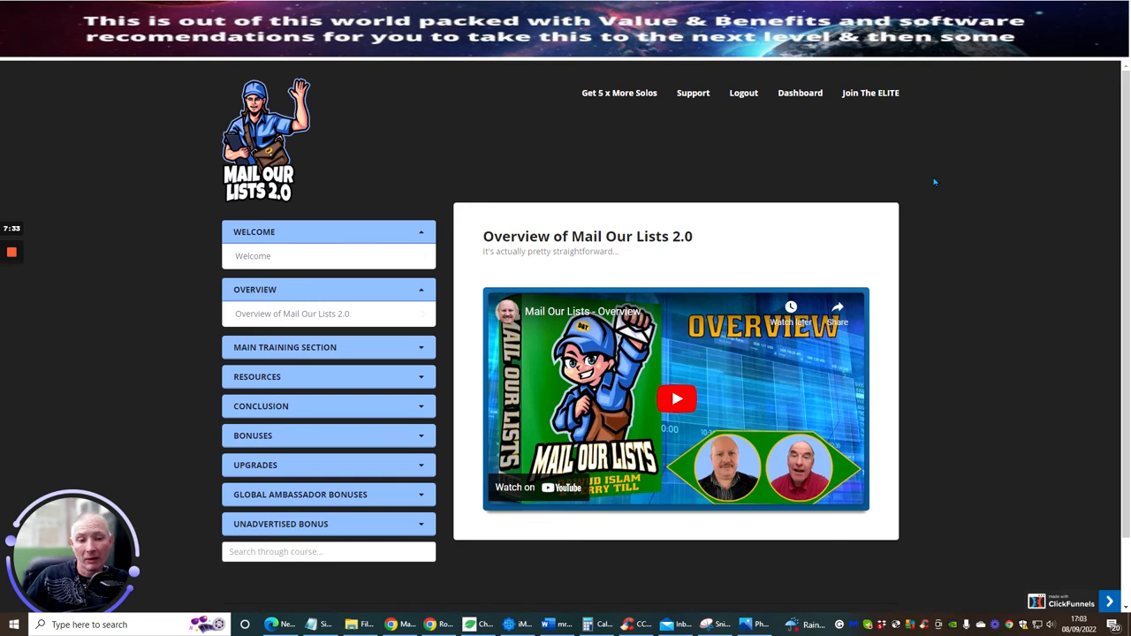
pyautogui.moveTo(964, 205)
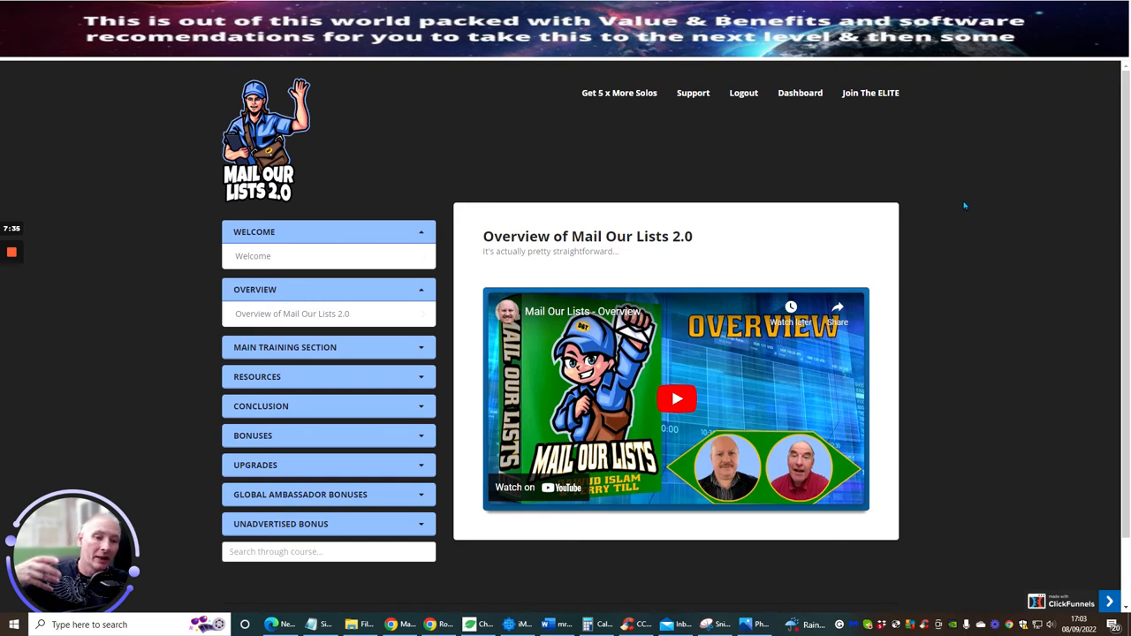
pyautogui.moveTo(981, 160)
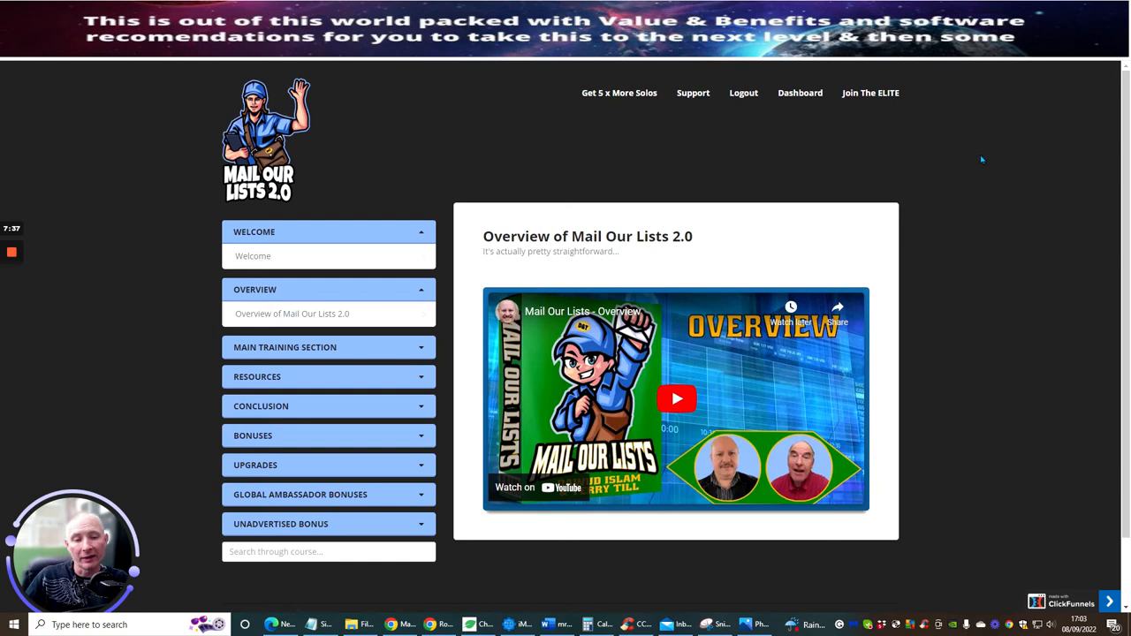
pyautogui.moveTo(1030, 373)
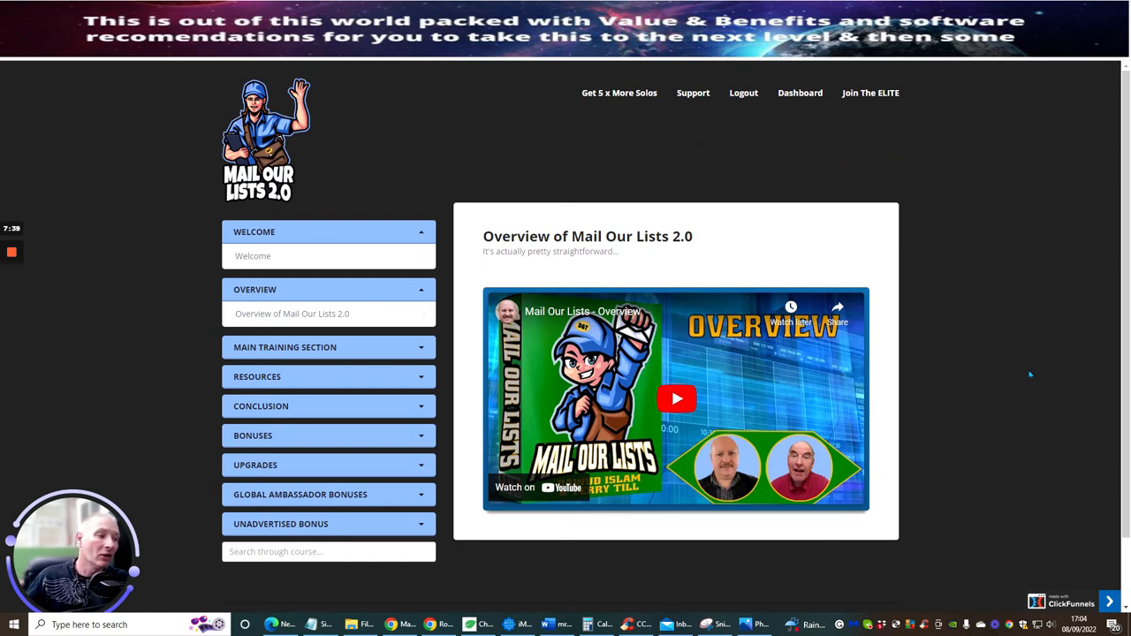
pyautogui.moveTo(999, 319)
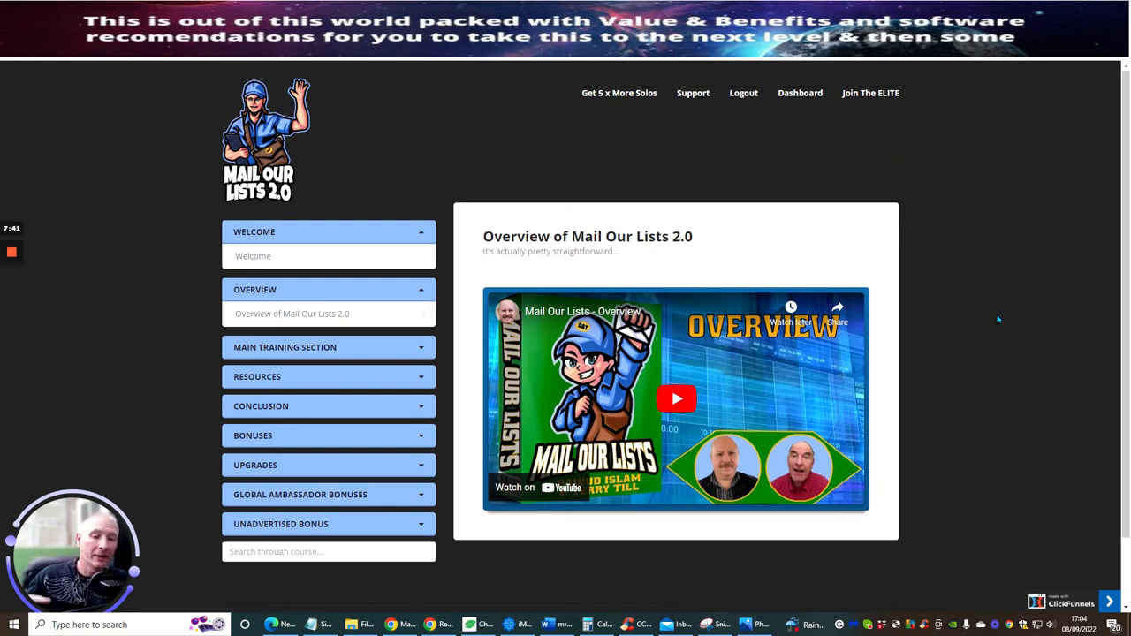
pyautogui.moveTo(1003, 335)
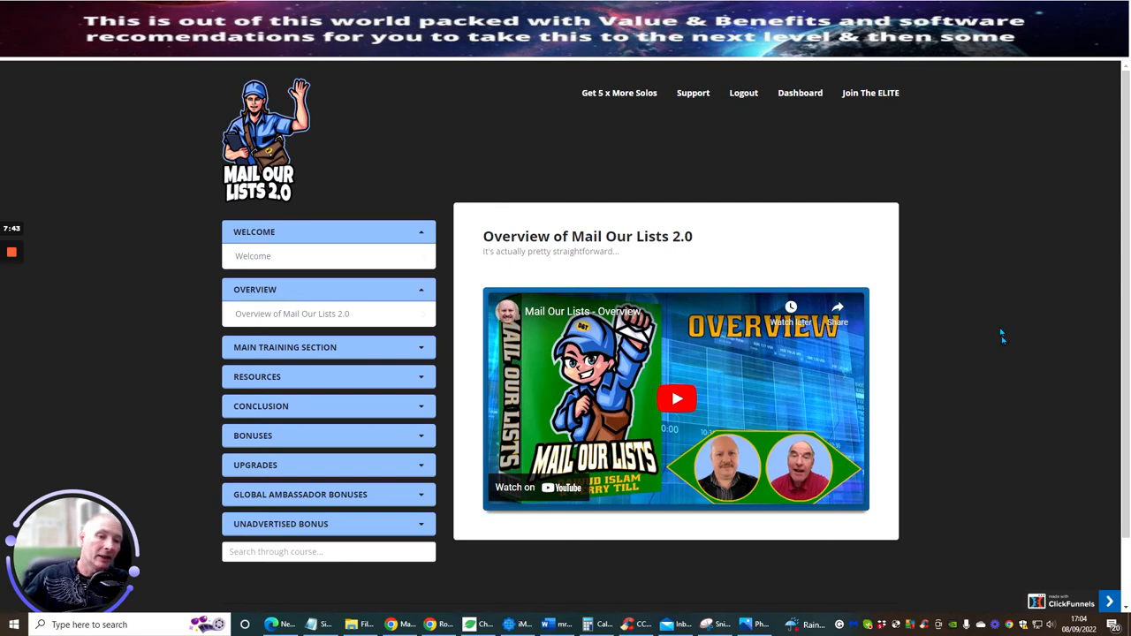
pyautogui.moveTo(985, 301)
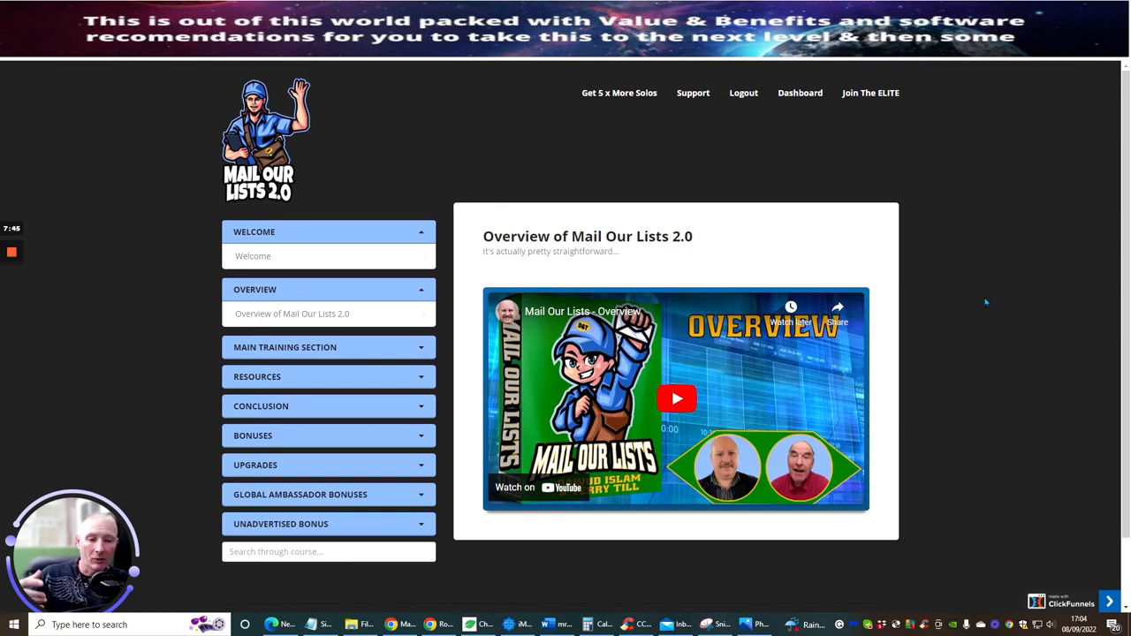
pyautogui.moveTo(963, 271)
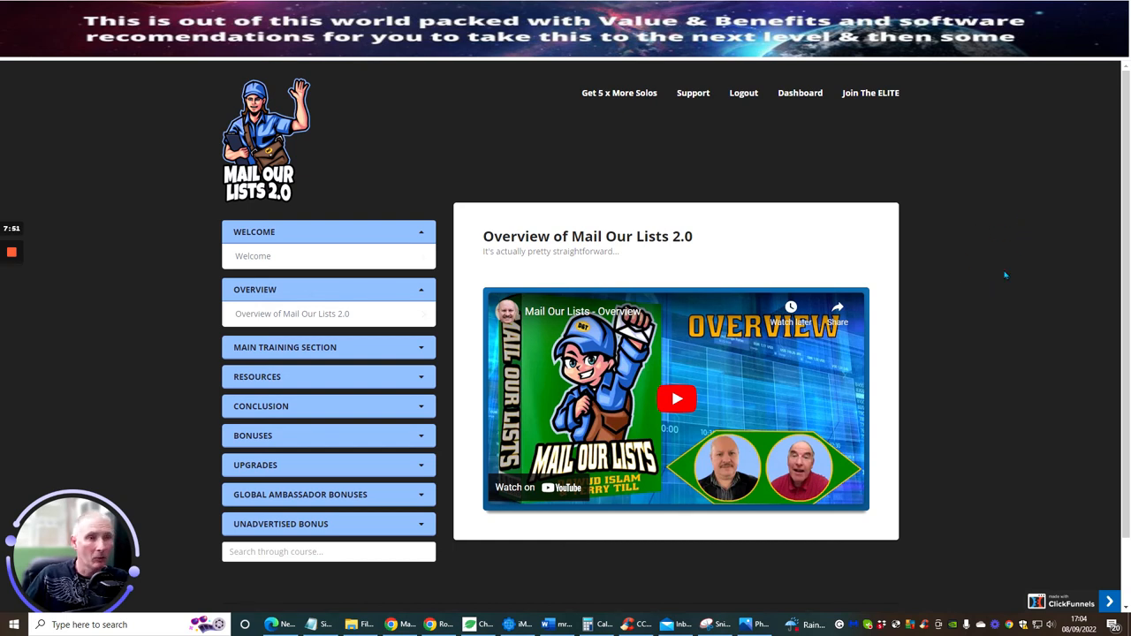
pyautogui.moveTo(477, 444)
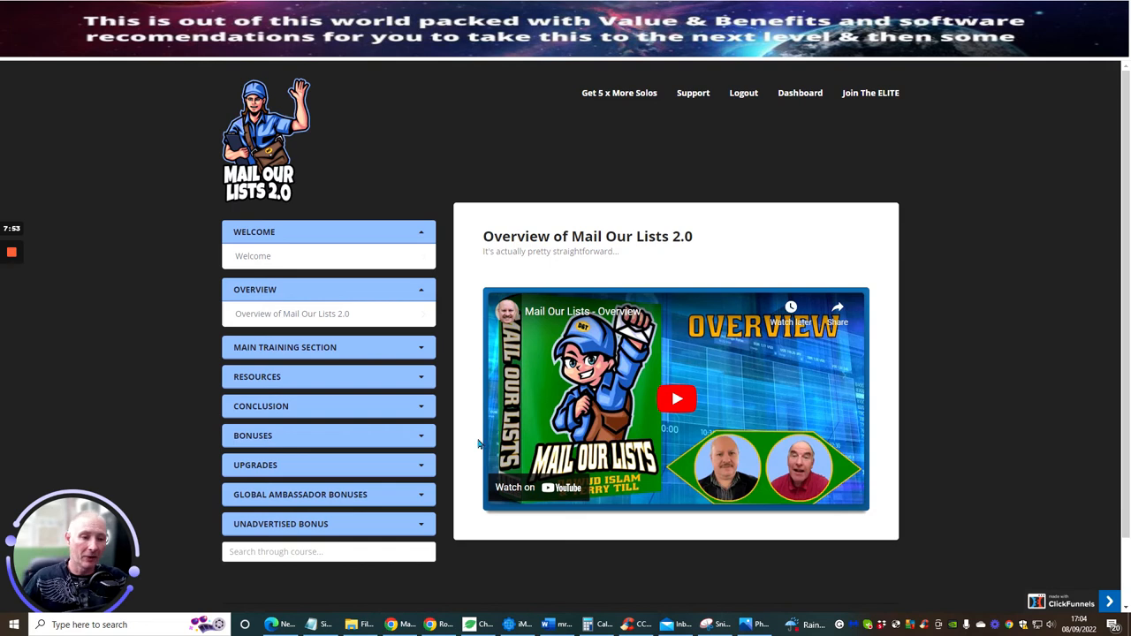
# Collapse Overview, then reveal and re-collapse the Main Training Section lessons
pyautogui.click(328, 289)
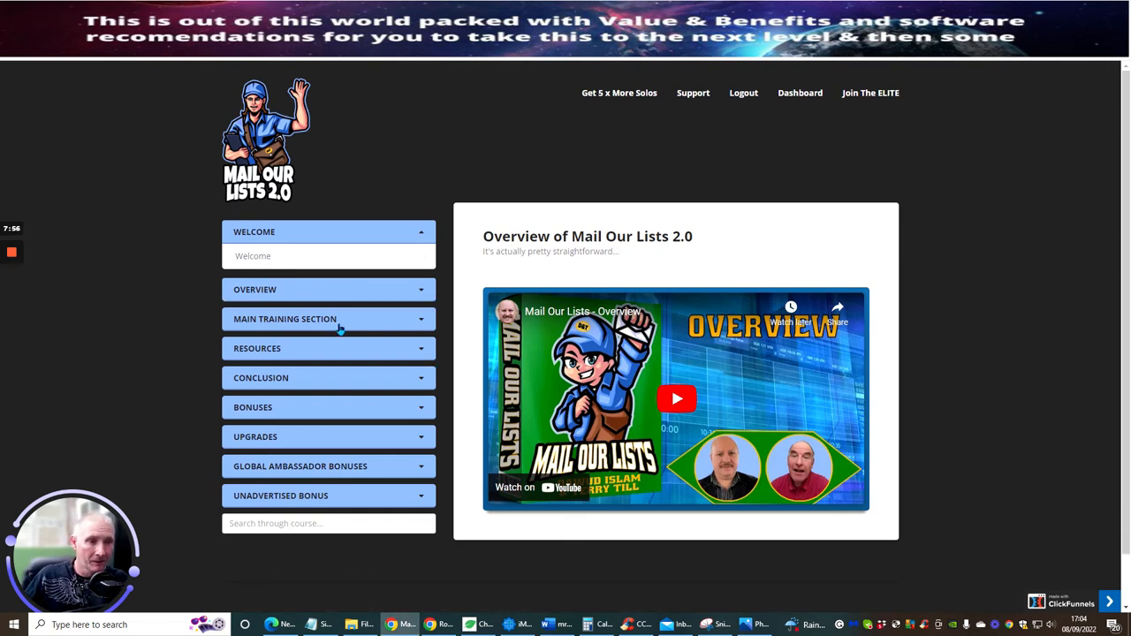
pyautogui.click(328, 319)
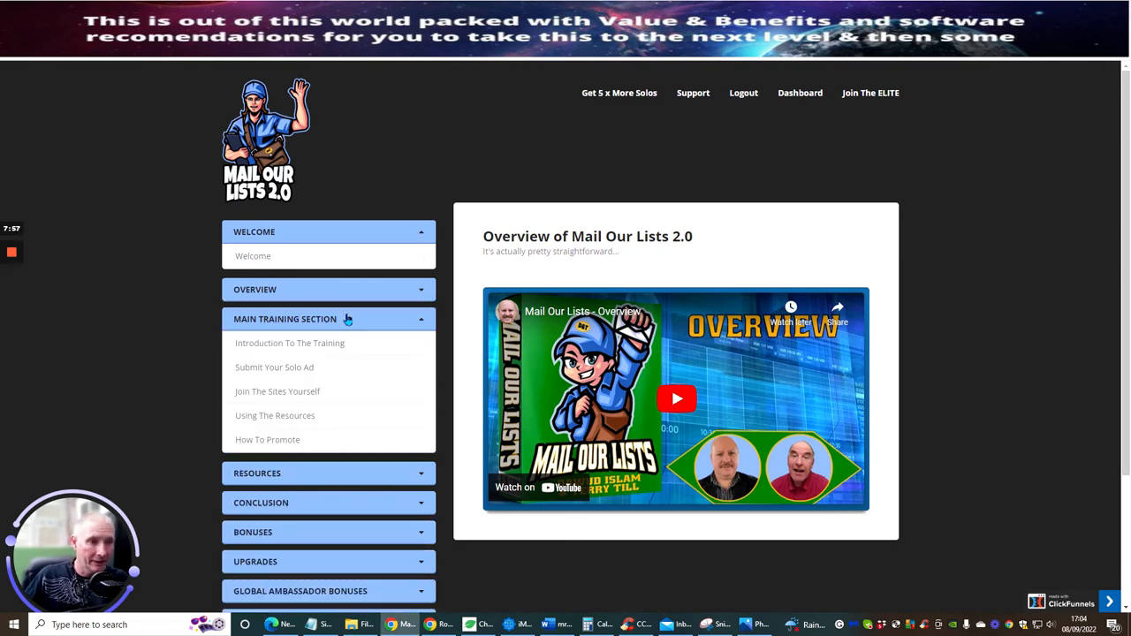
pyautogui.click(328, 319)
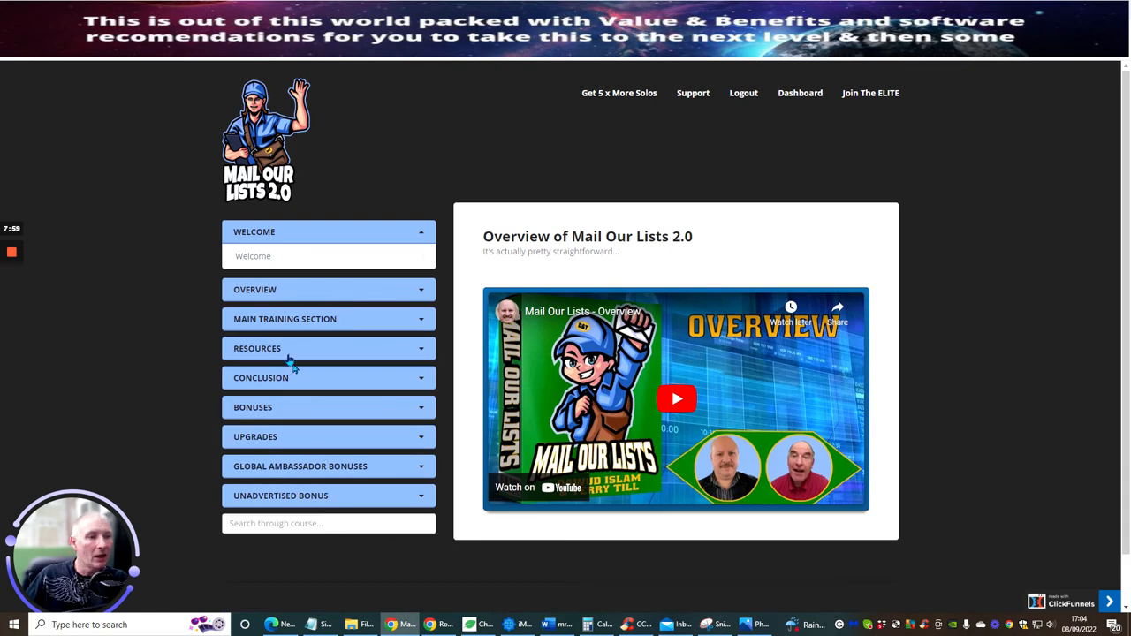
pyautogui.moveTo(344, 351)
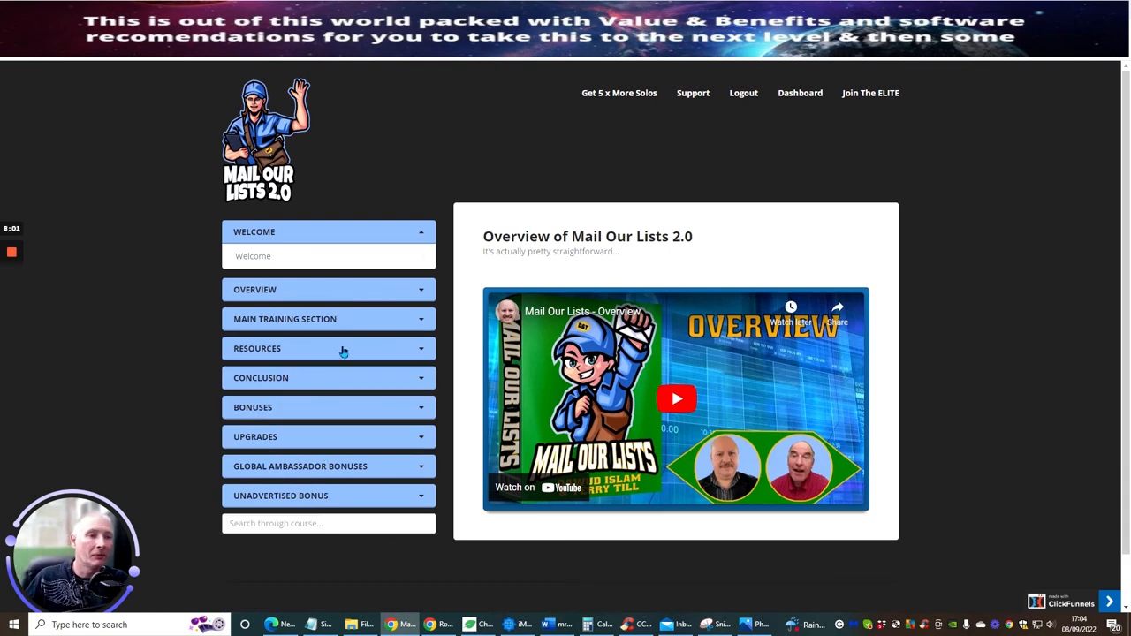
# Reveal the Conclusion section's lesson and collapse it again, leaving only Welcome open
pyautogui.click(328, 378)
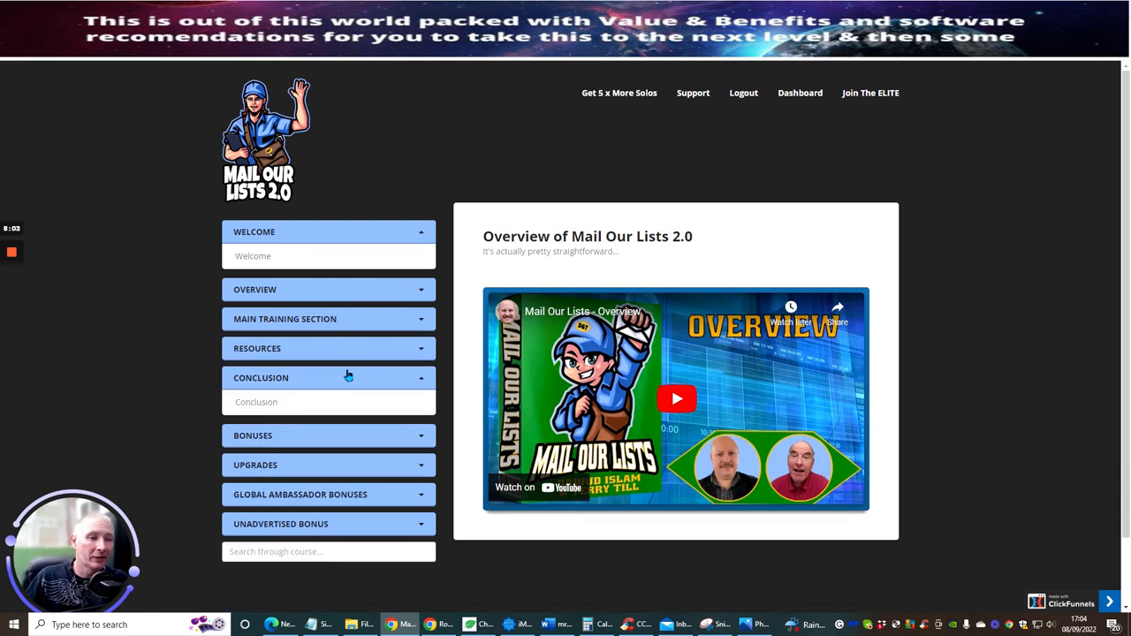
pyautogui.click(328, 377)
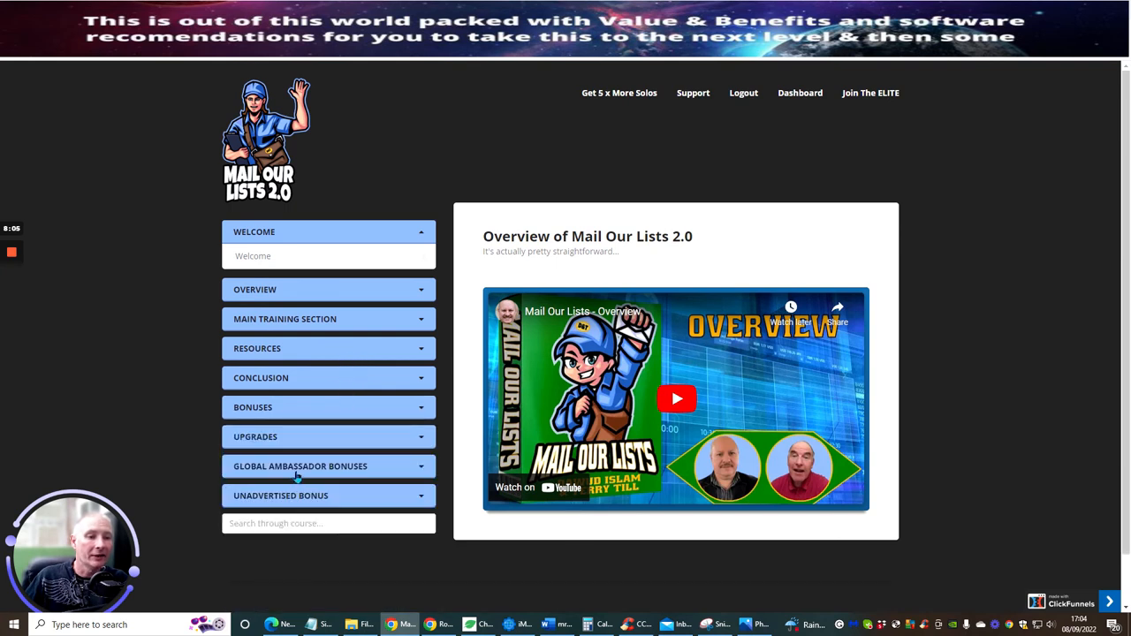
pyautogui.moveTo(1101, 300)
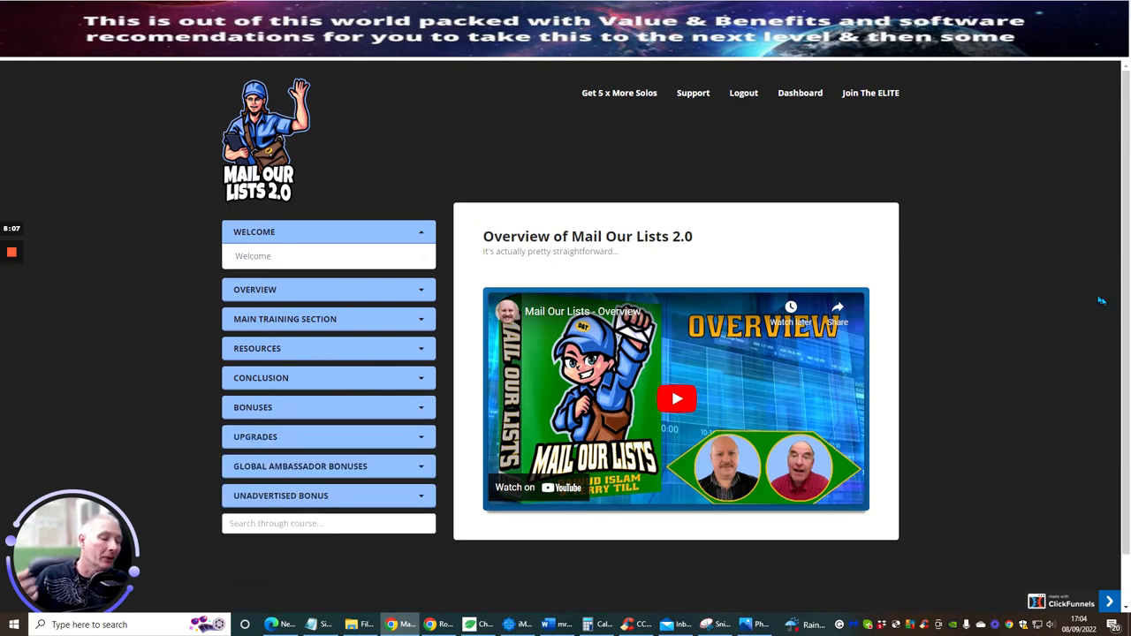
pyautogui.moveTo(827, 219)
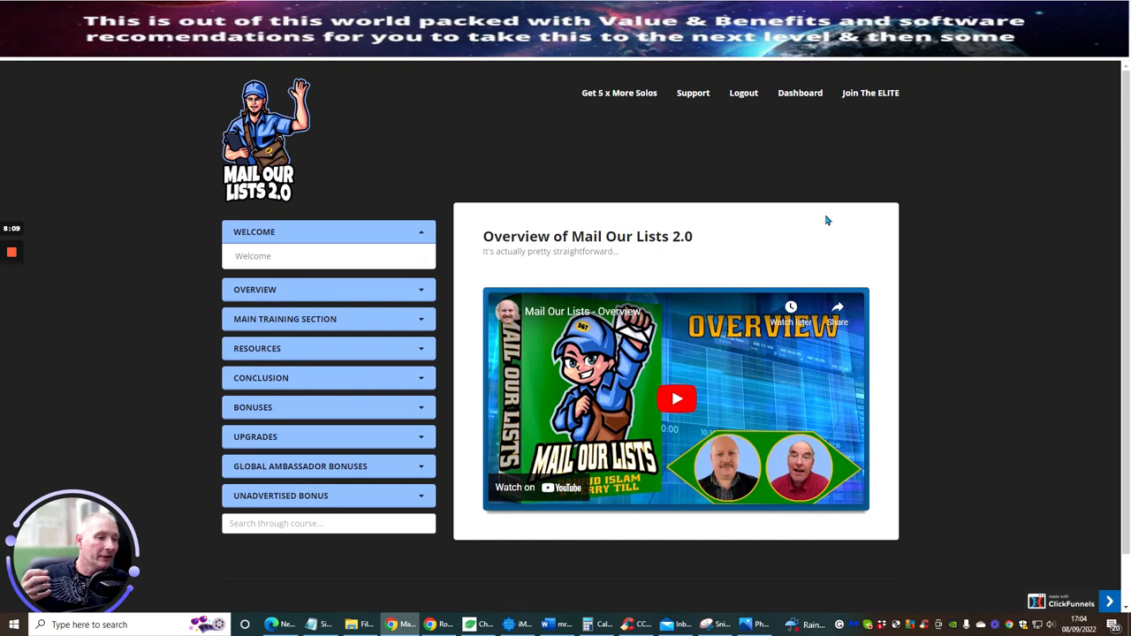
pyautogui.moveTo(745, 256)
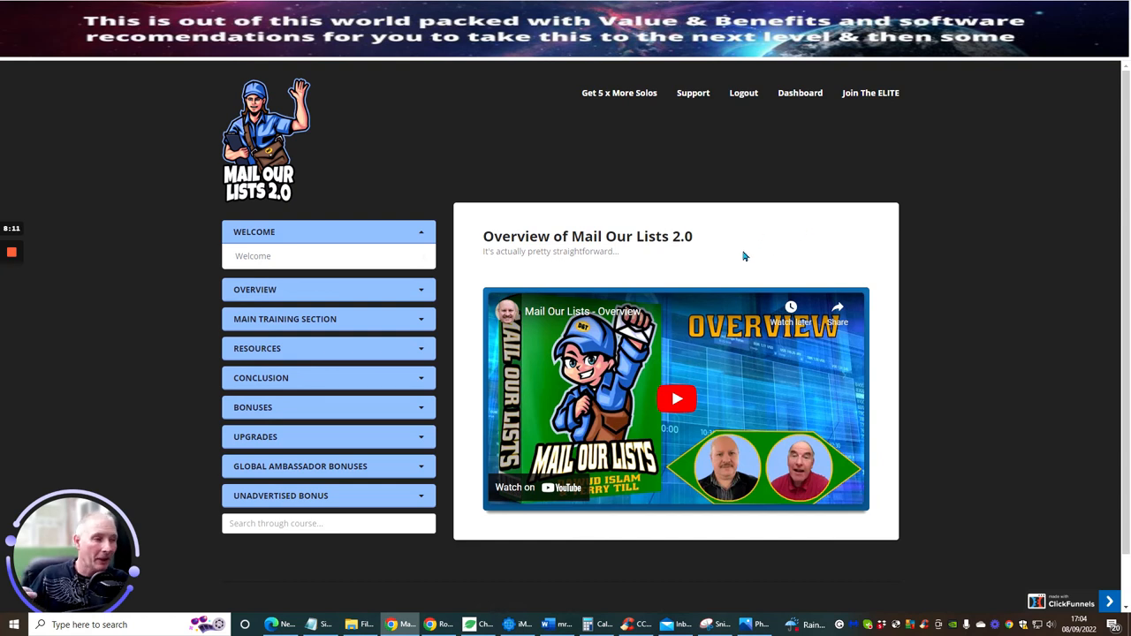
pyautogui.moveTo(789, 307)
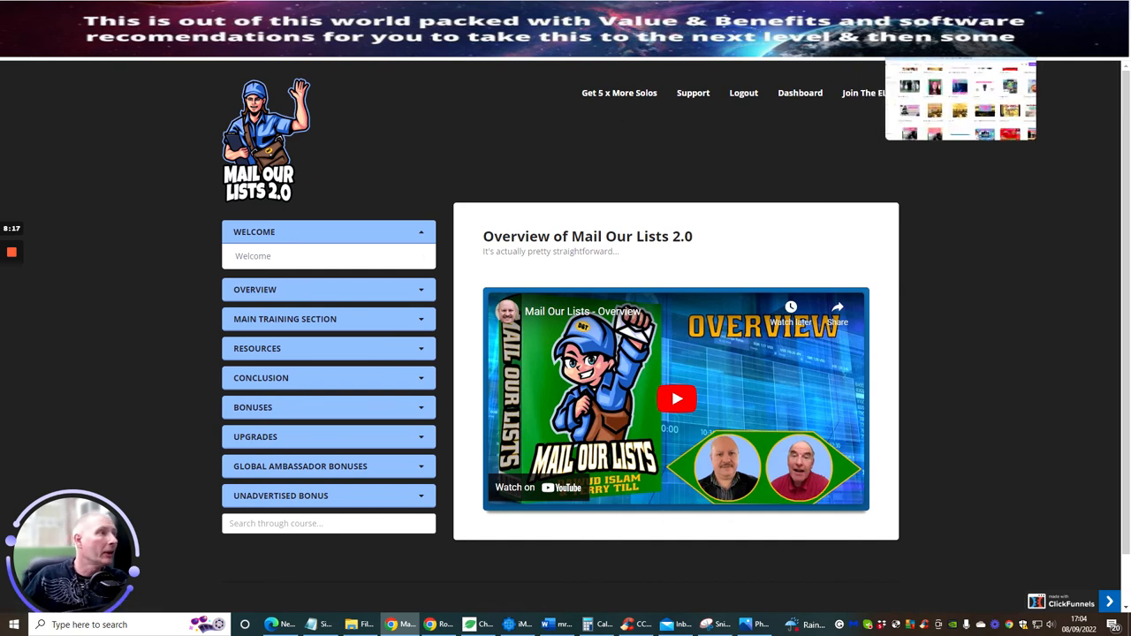
# Scroll the JV page to 'The Funnel' section listing front-end and OTO #1–#5 prices with commissions
pyautogui.scroll(-3)
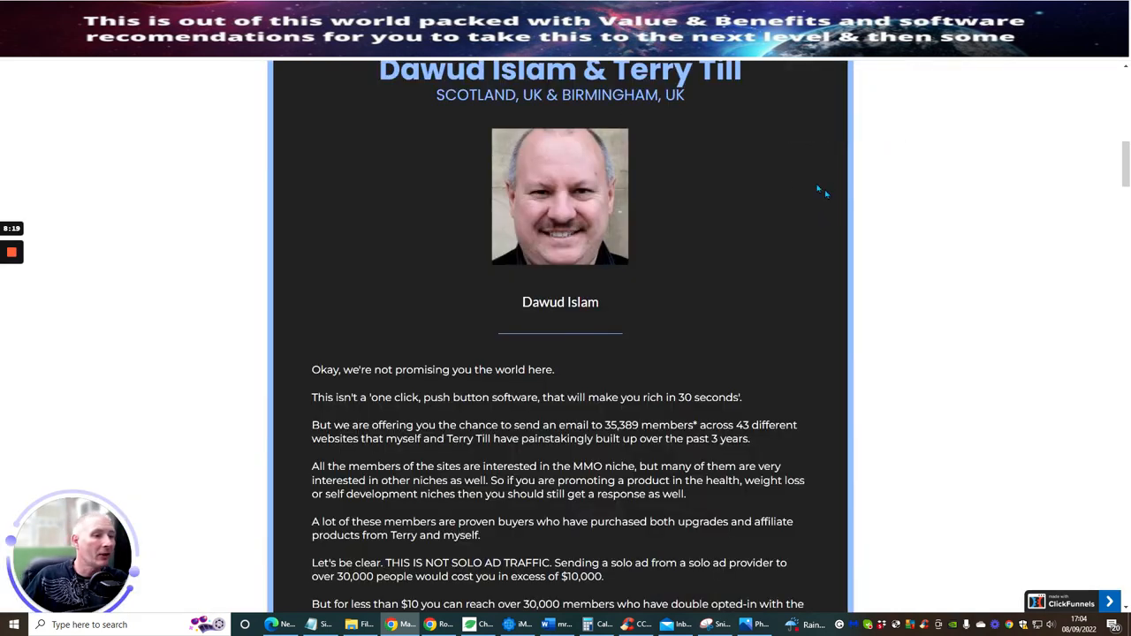
pyautogui.scroll(-3)
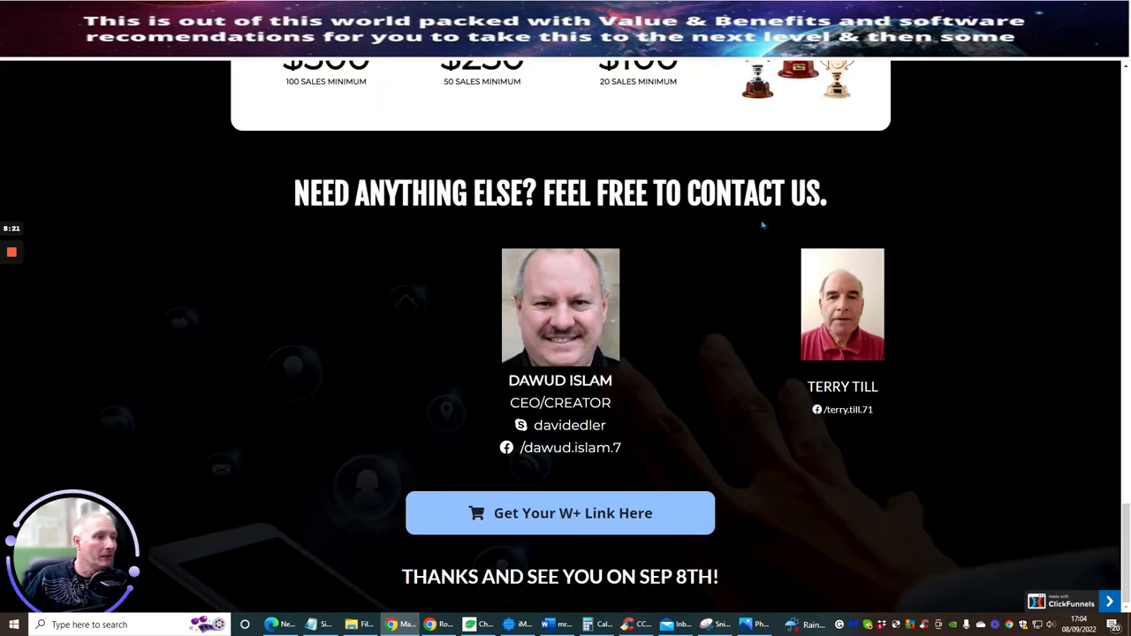
pyautogui.scroll(3)
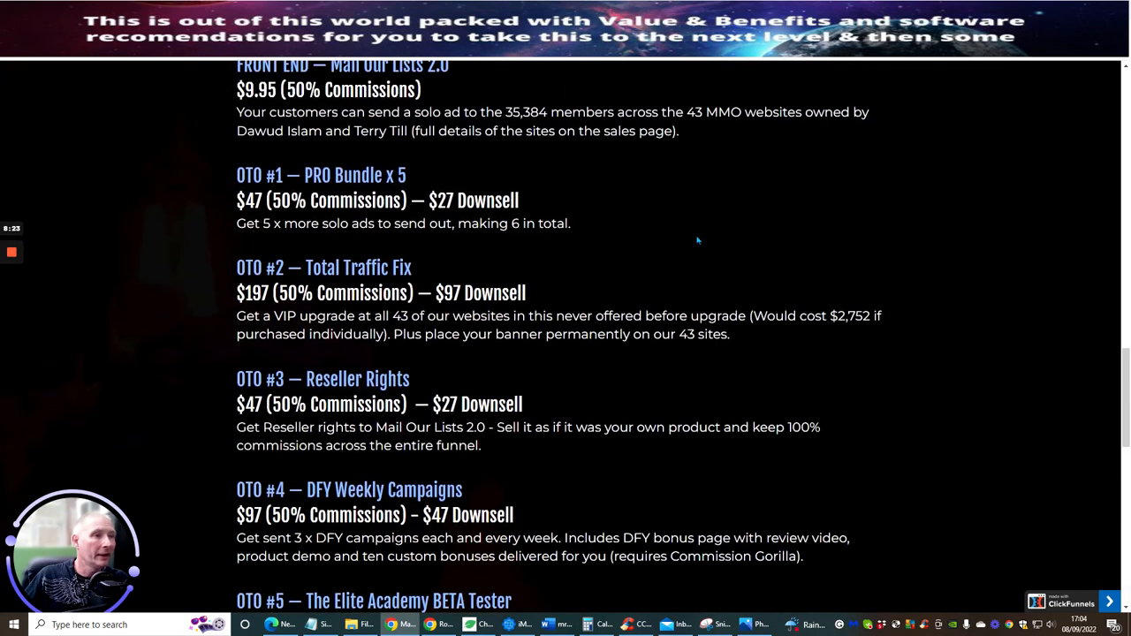
pyautogui.scroll(3)
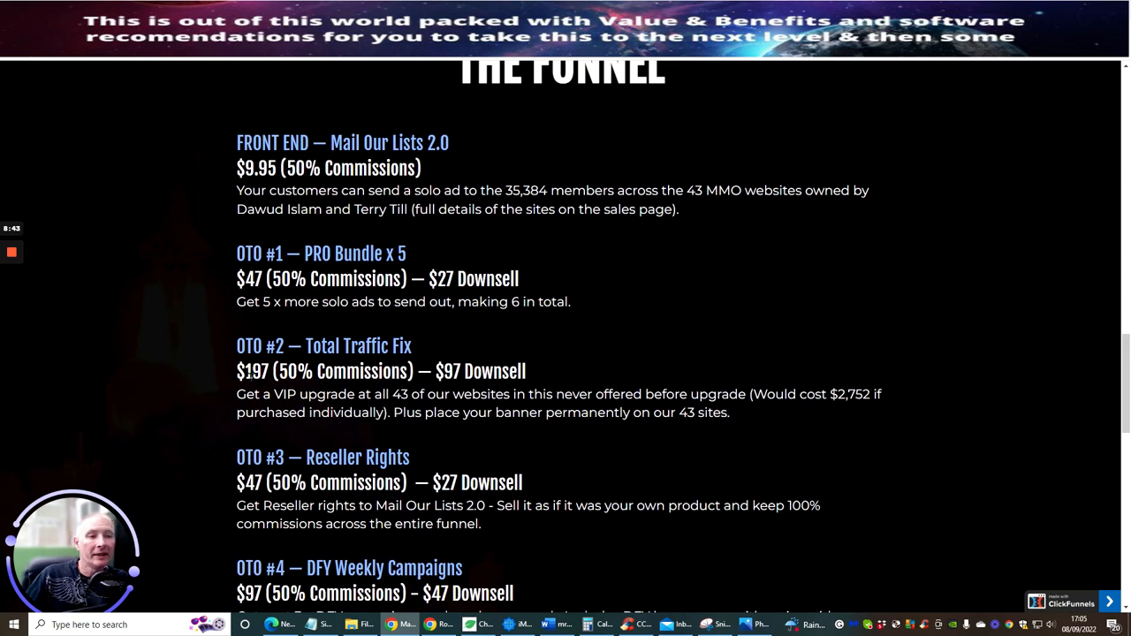
pyautogui.scroll(-3)
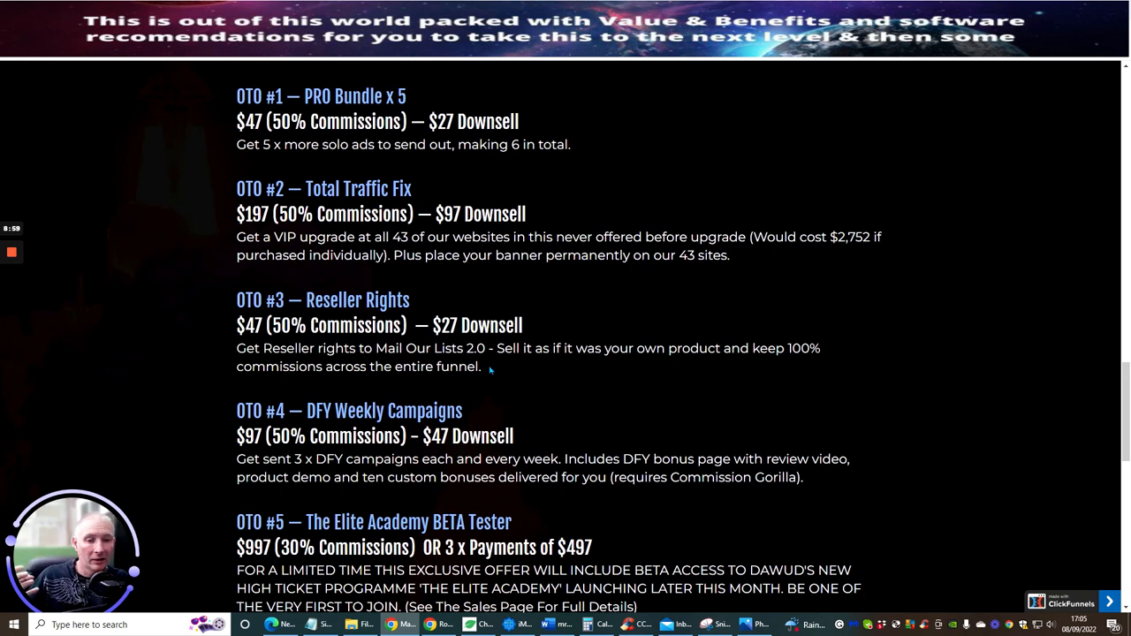
pyautogui.moveTo(552, 395)
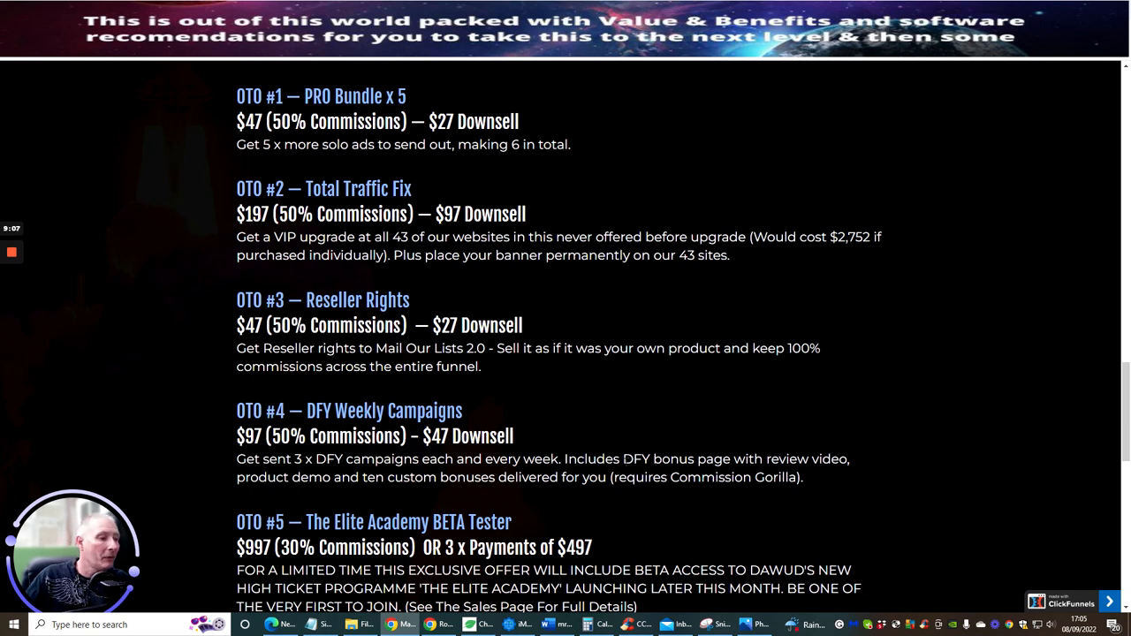
# Scroll to the OTO #5 Elite Academy line showing $997 (30% commissions) or 3 x $497 payments
pyautogui.scroll(-3)
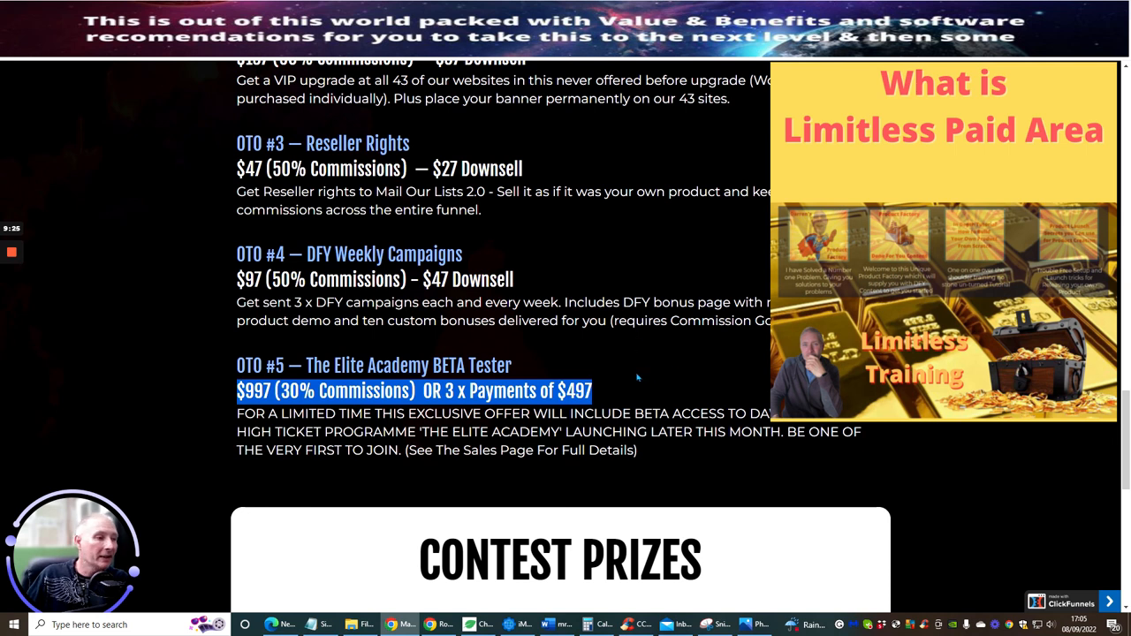
pyautogui.moveTo(645, 383)
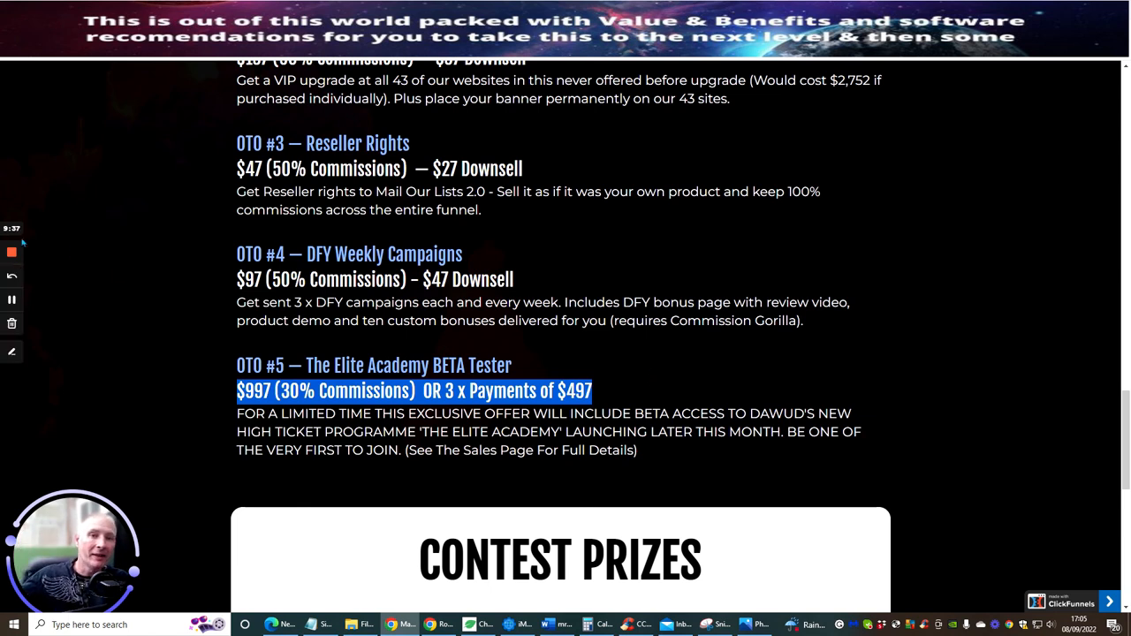
# Scroll back to the top of 'The Funnel' showing the $9.95 FRONT END Mail Our Lists 2.0 offer
pyautogui.scroll(3)
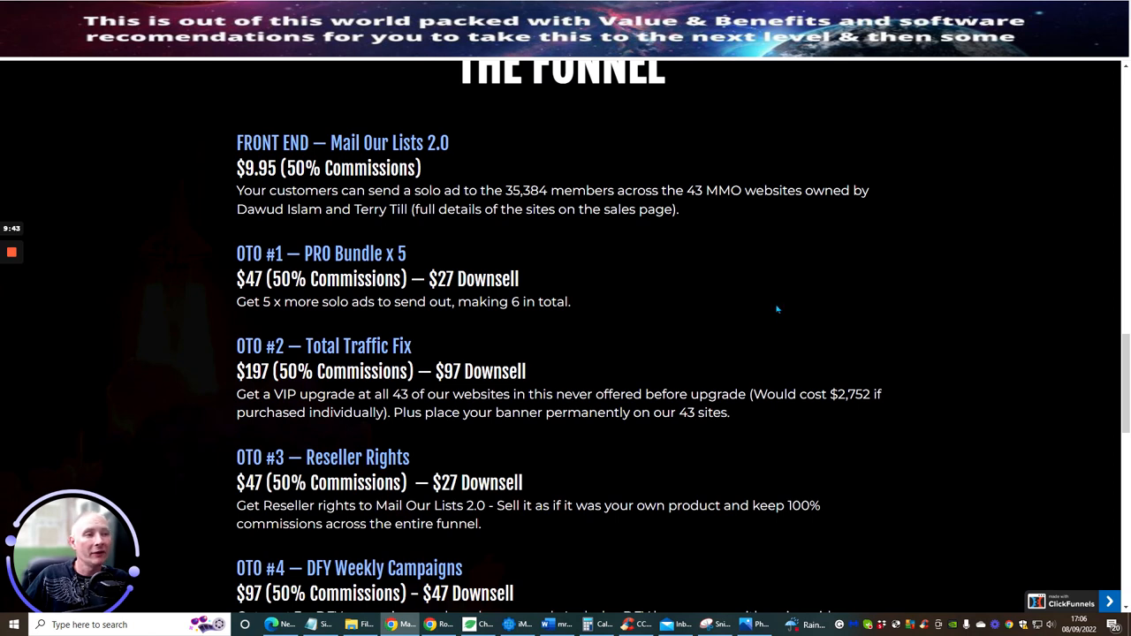
pyautogui.moveTo(756, 311)
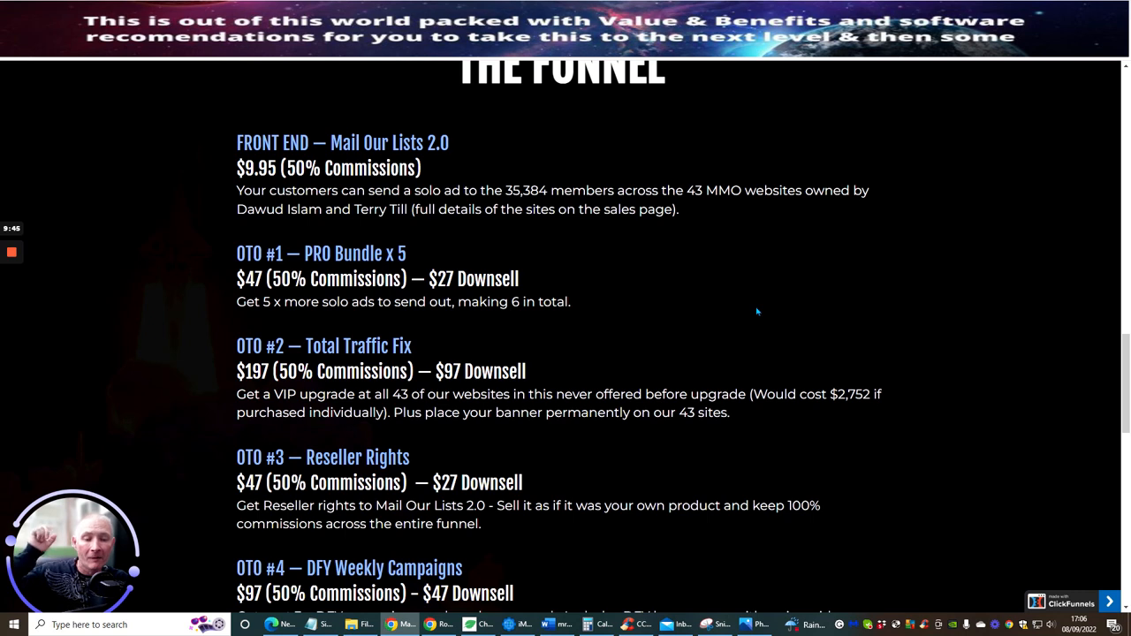
pyautogui.moveTo(743, 296)
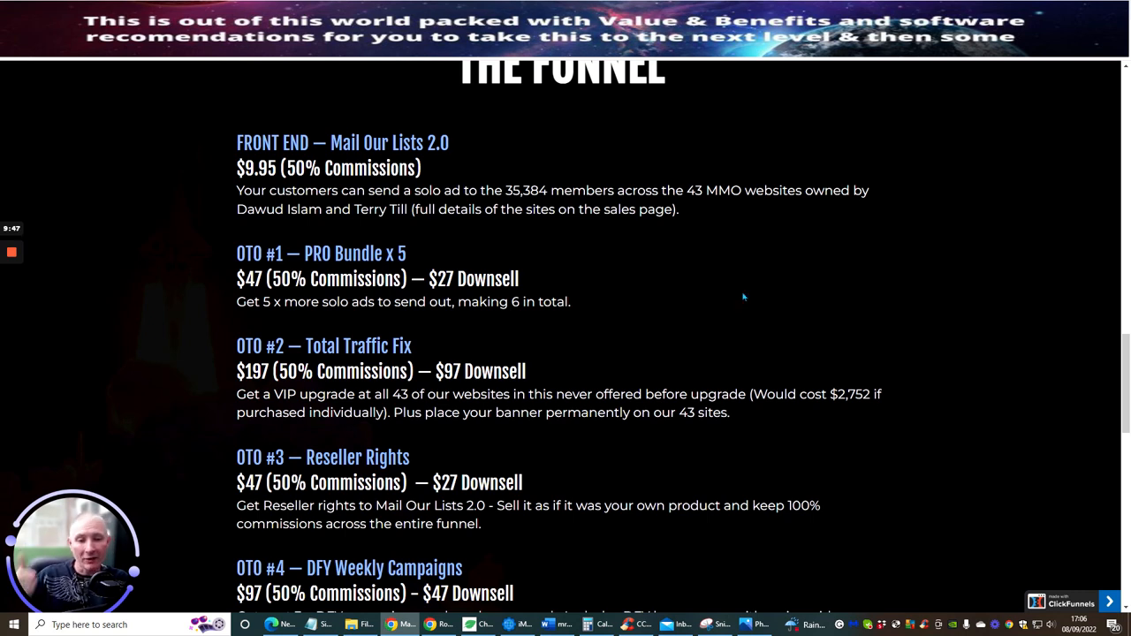